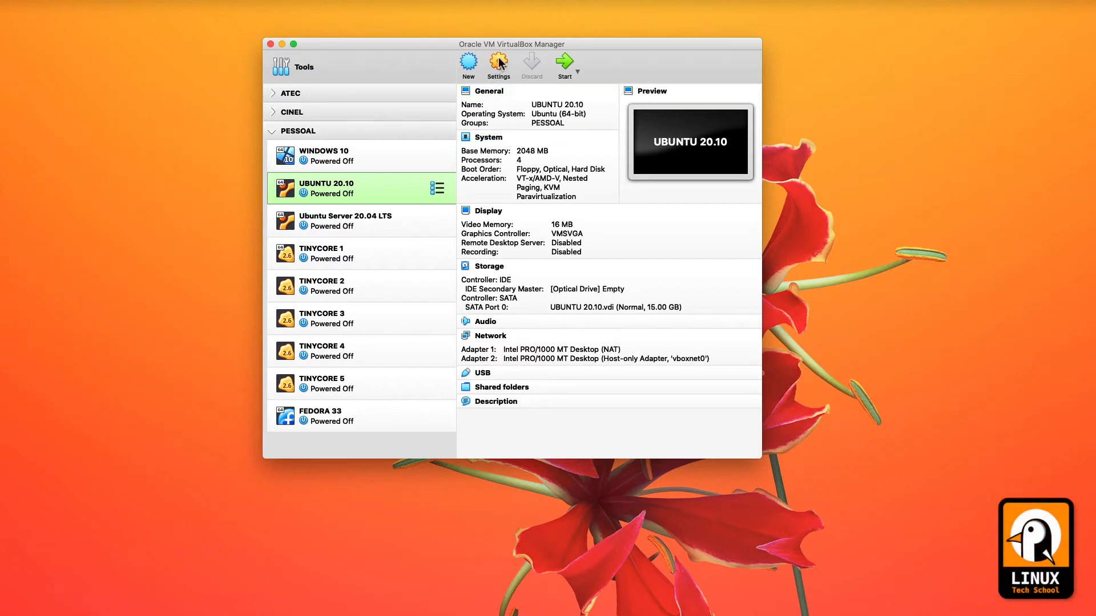
Select the SATA controller in the UBUNTU 20.10 machine's Storage settings
click(497, 62)
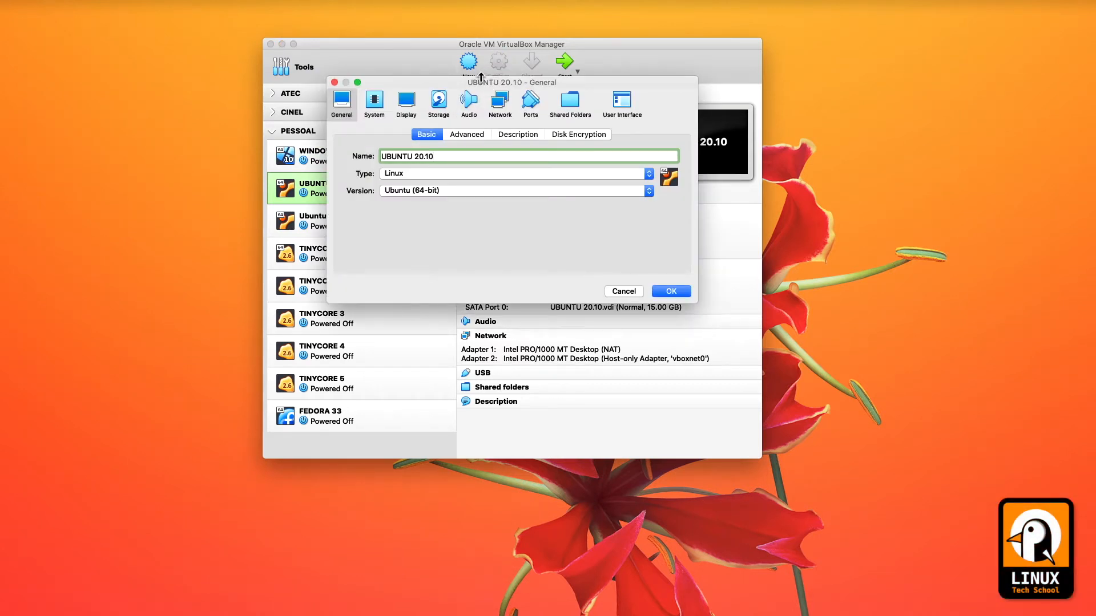
click(438, 101)
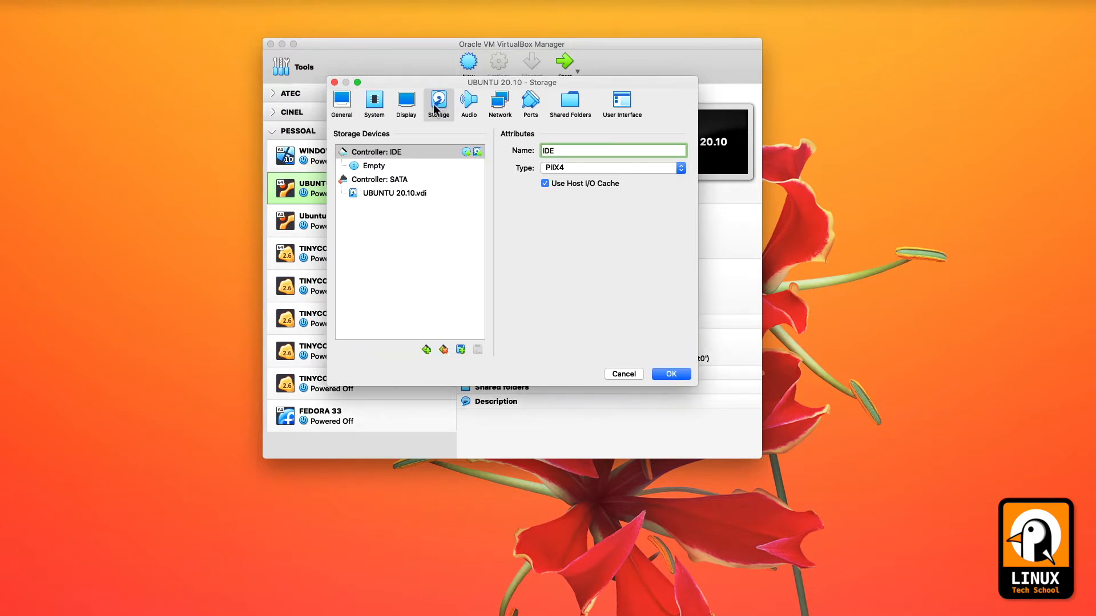
click(378, 179)
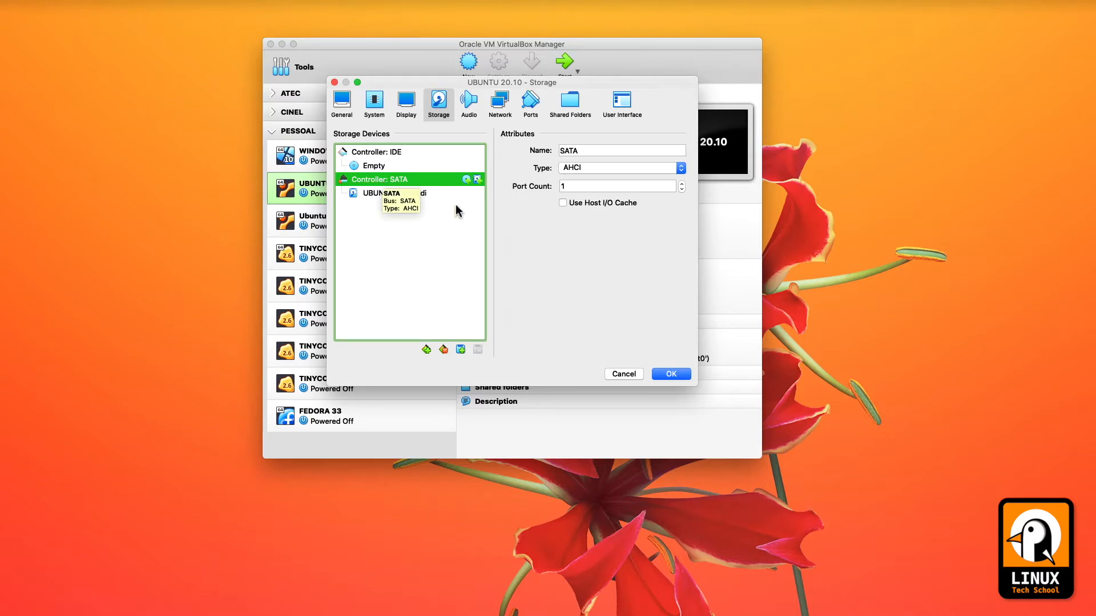
mouse_move(477, 179)
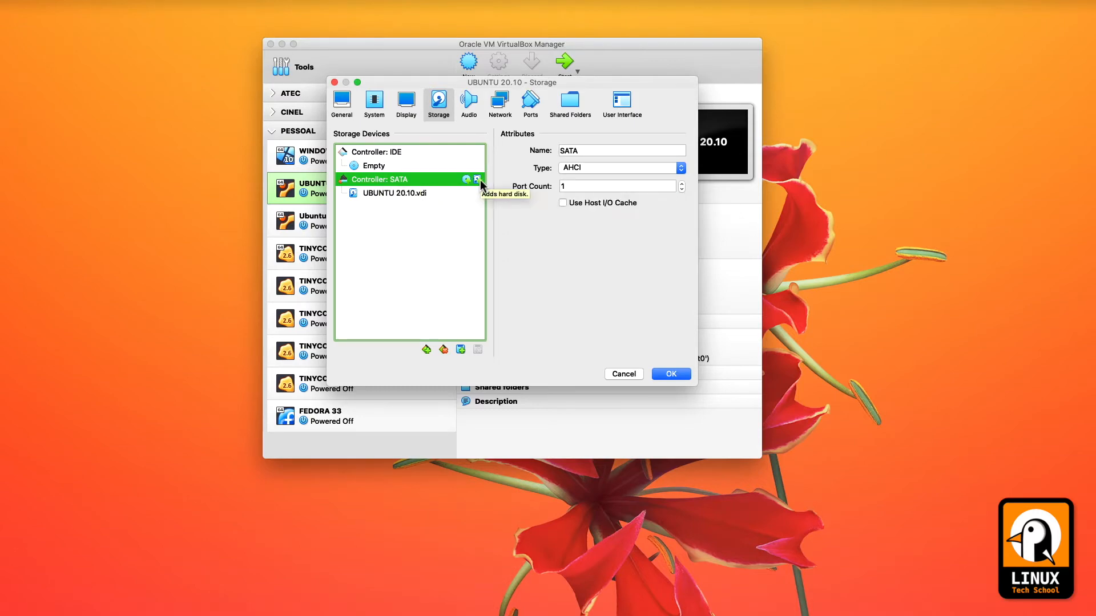
Create a 20 GB dynamically allocated VDI, UBUNTU 20.10_1.vdi, and attach it to SATA
click(475, 180)
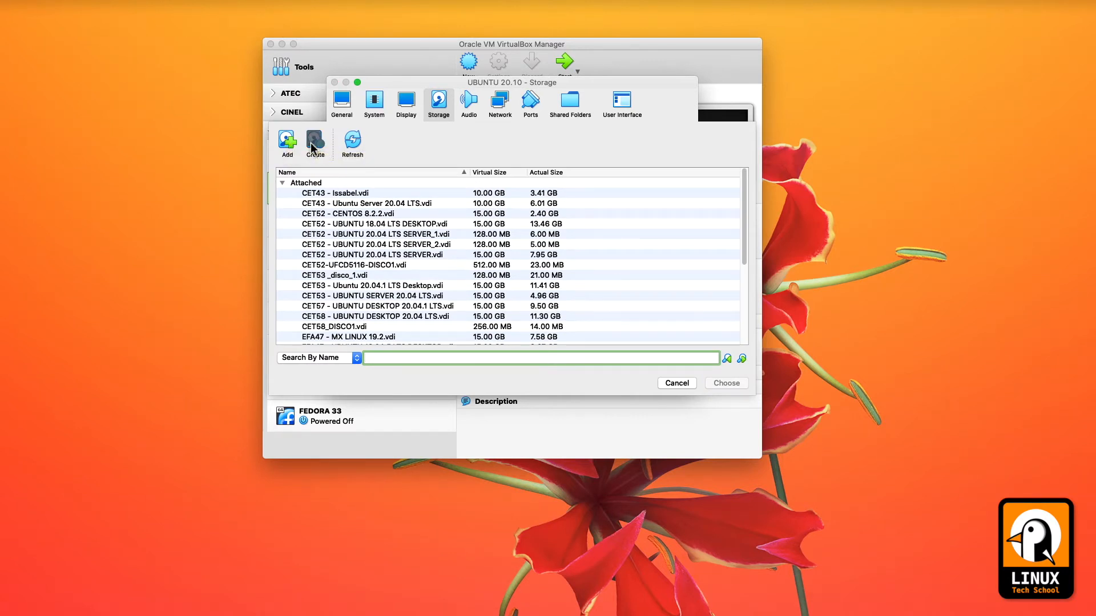
click(315, 143)
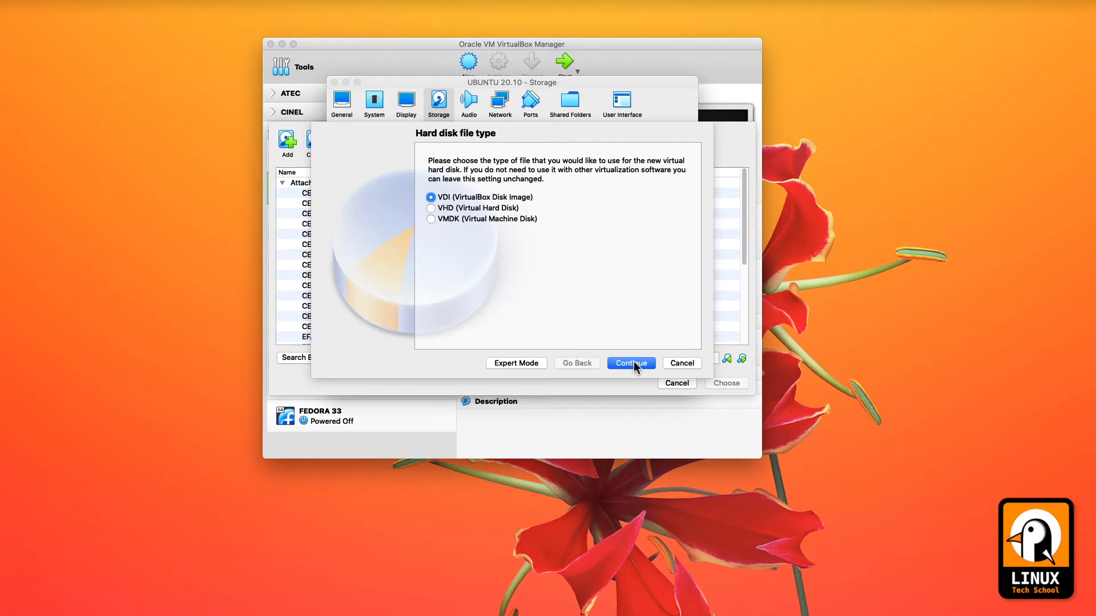
click(630, 363)
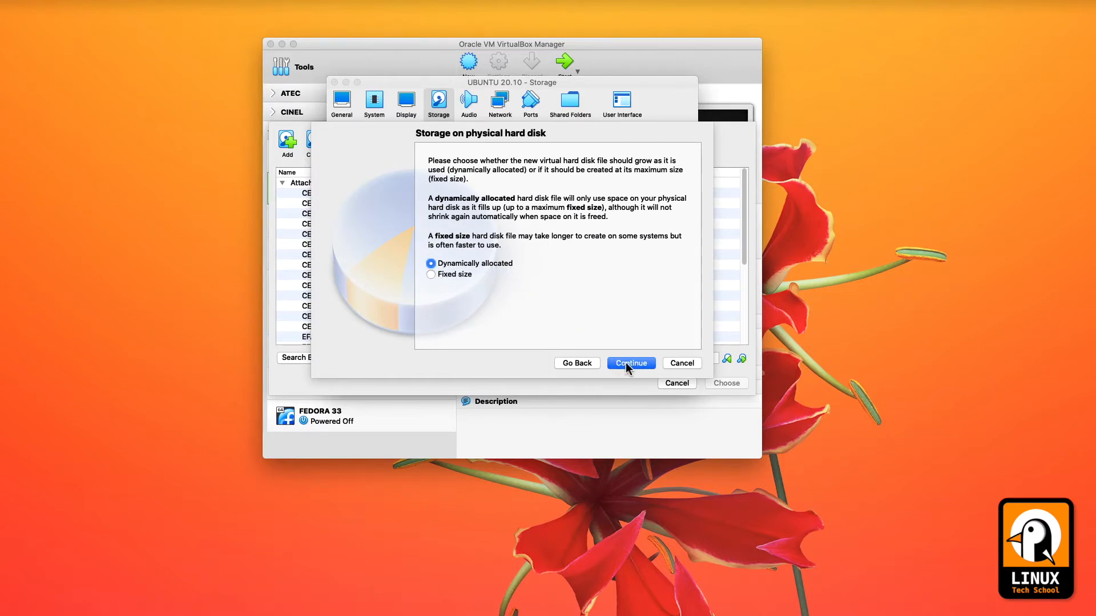
click(630, 363)
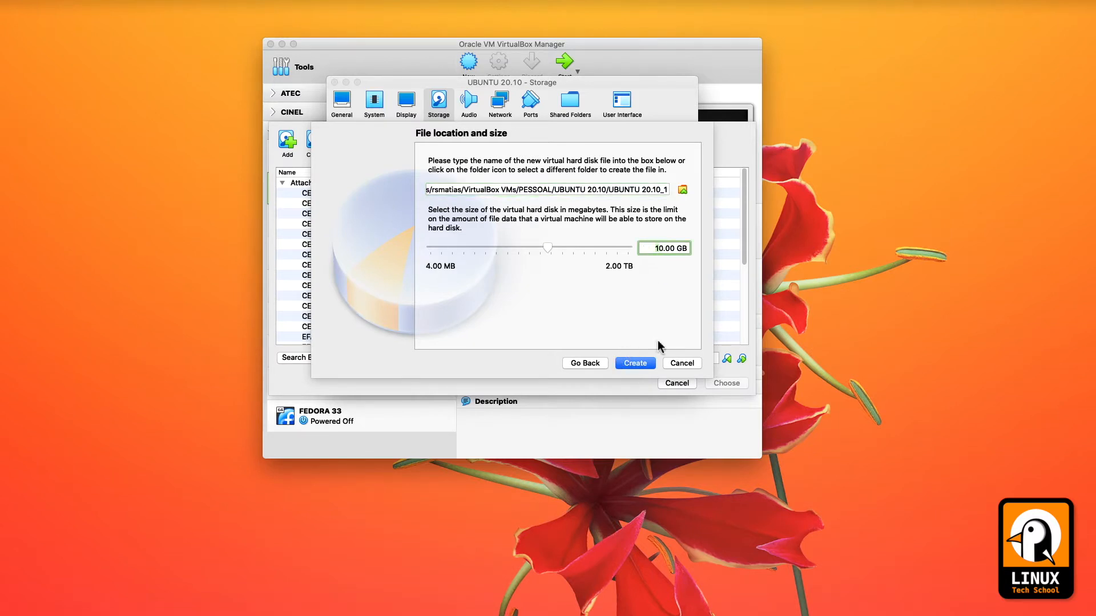
drag(547, 246, 558, 247)
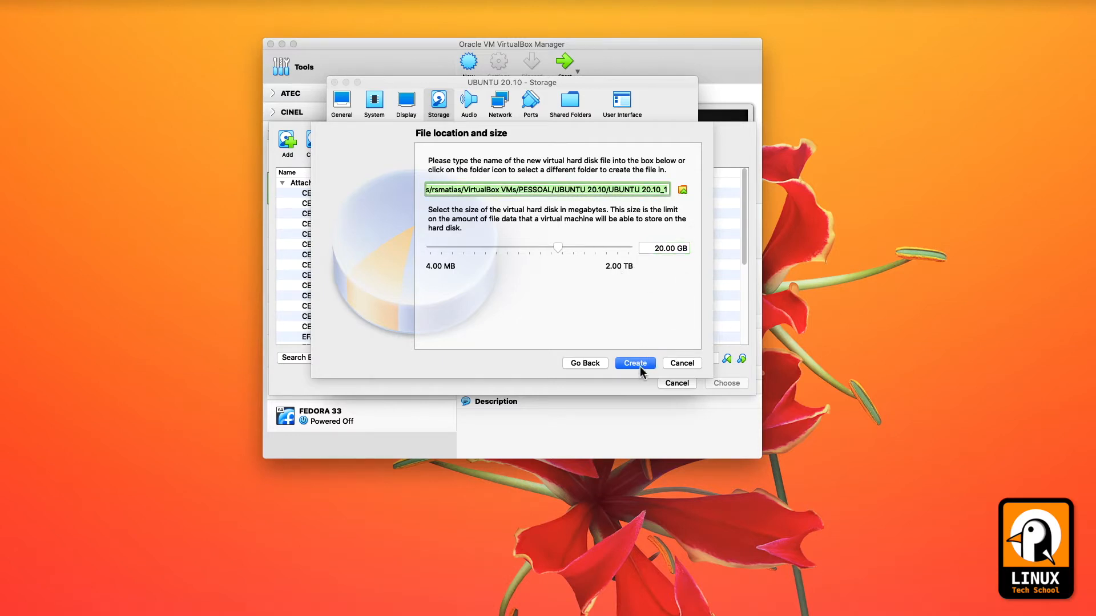
click(634, 363)
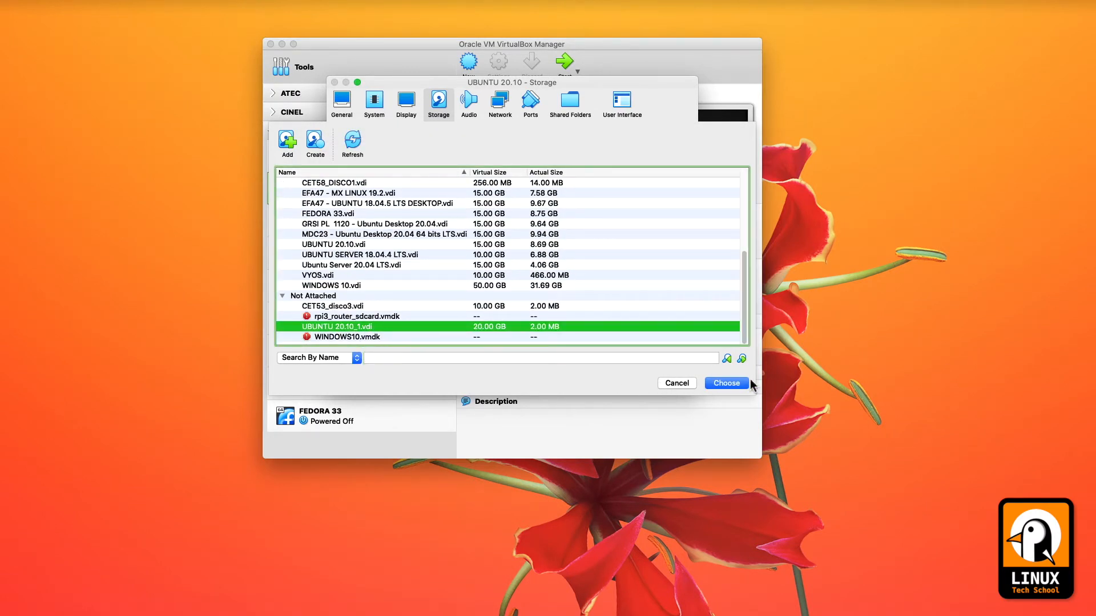
click(726, 384)
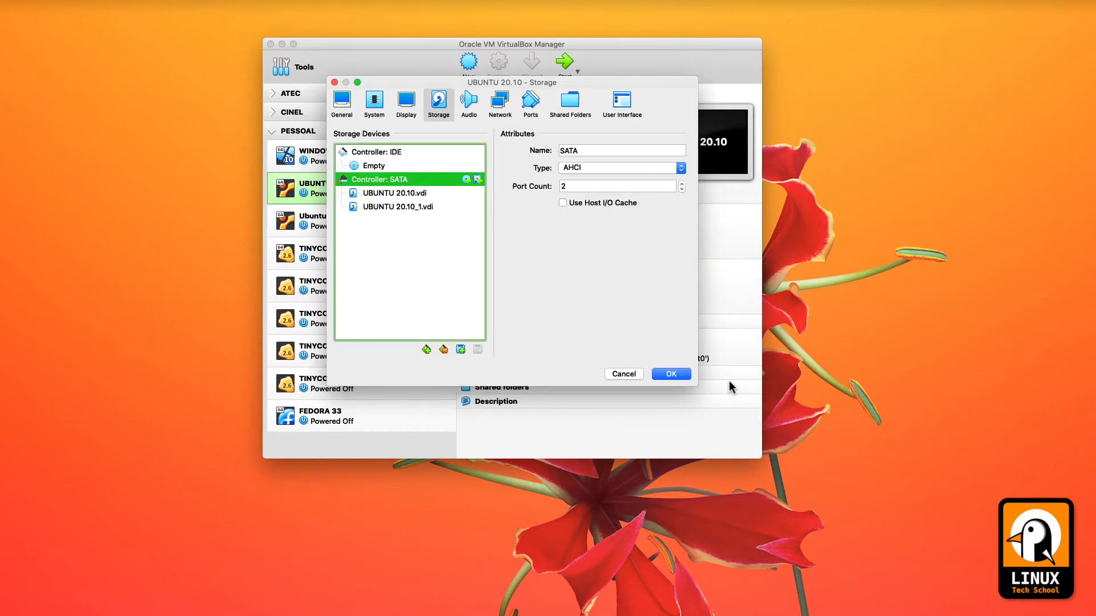
Check the new disk's details, save the settings and start the UBUNTU 20.10 VM
click(397, 206)
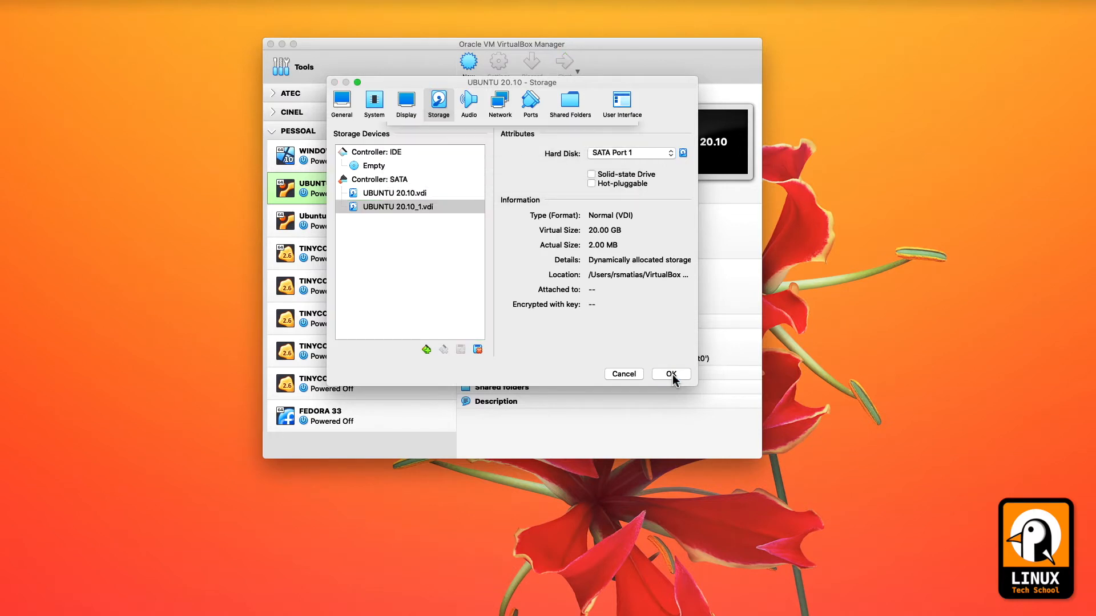
click(671, 373)
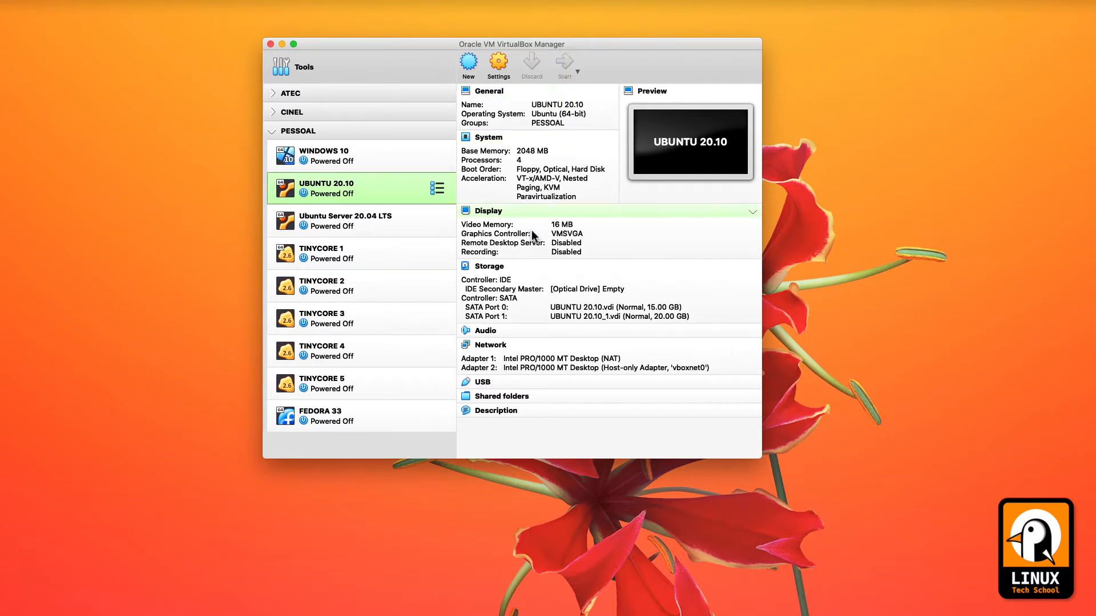
click(564, 63)
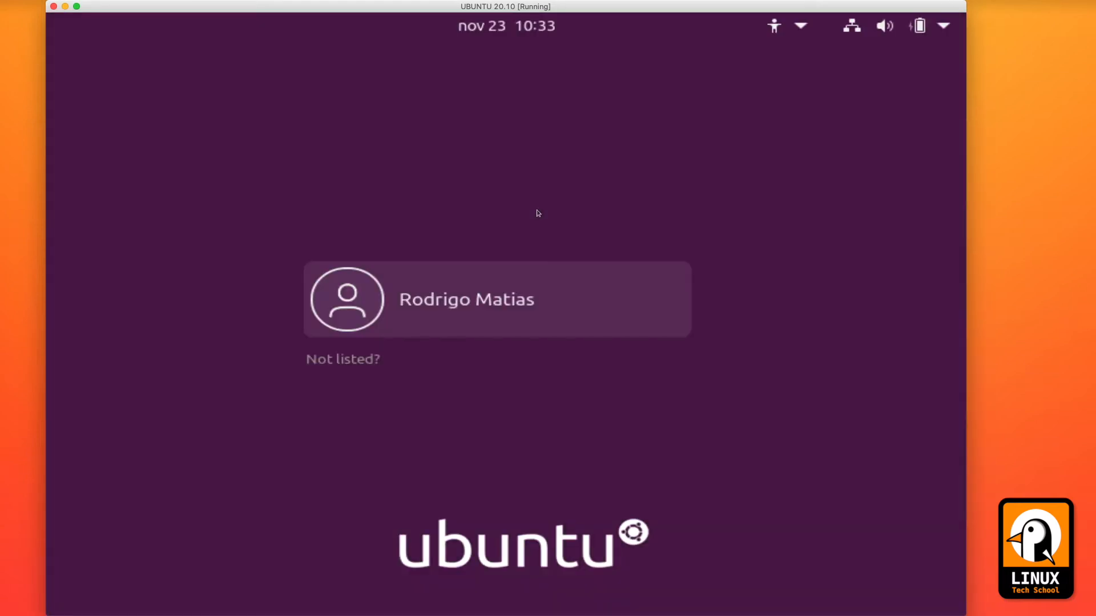
mouse_move(472, 300)
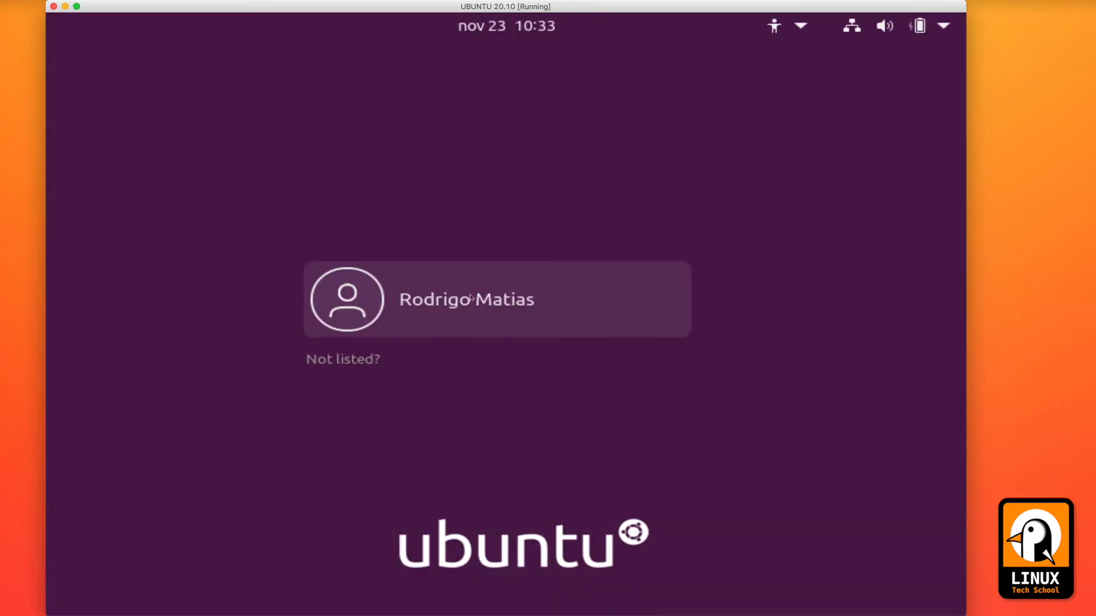
Choose the user account on the Ubuntu login screen
click(466, 299)
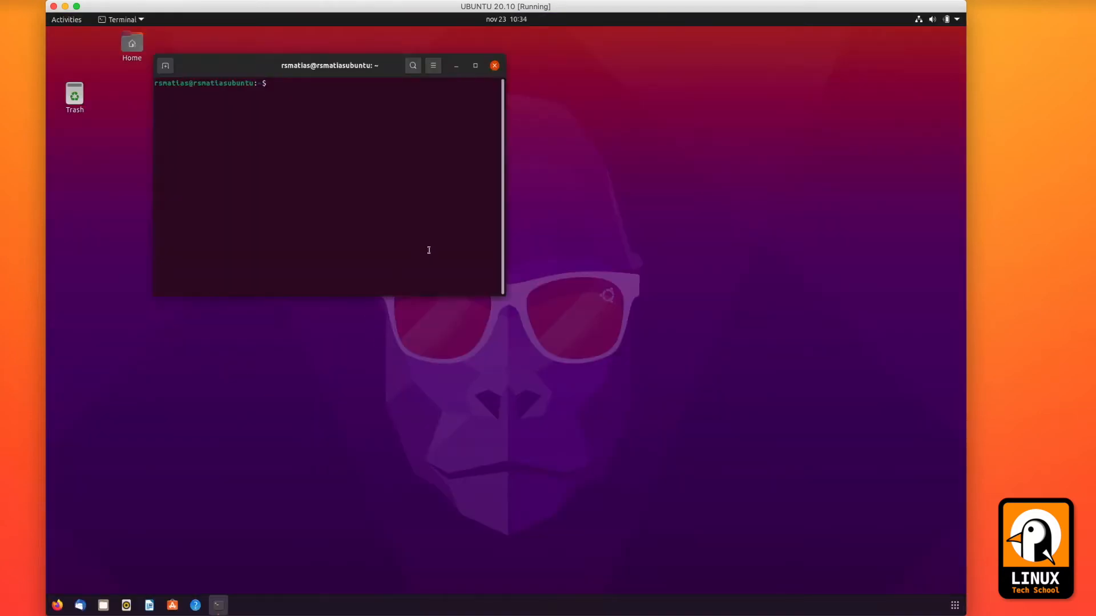
Run 'sudo apt install gparted' in the maximized terminal and confirm with y
click(474, 65)
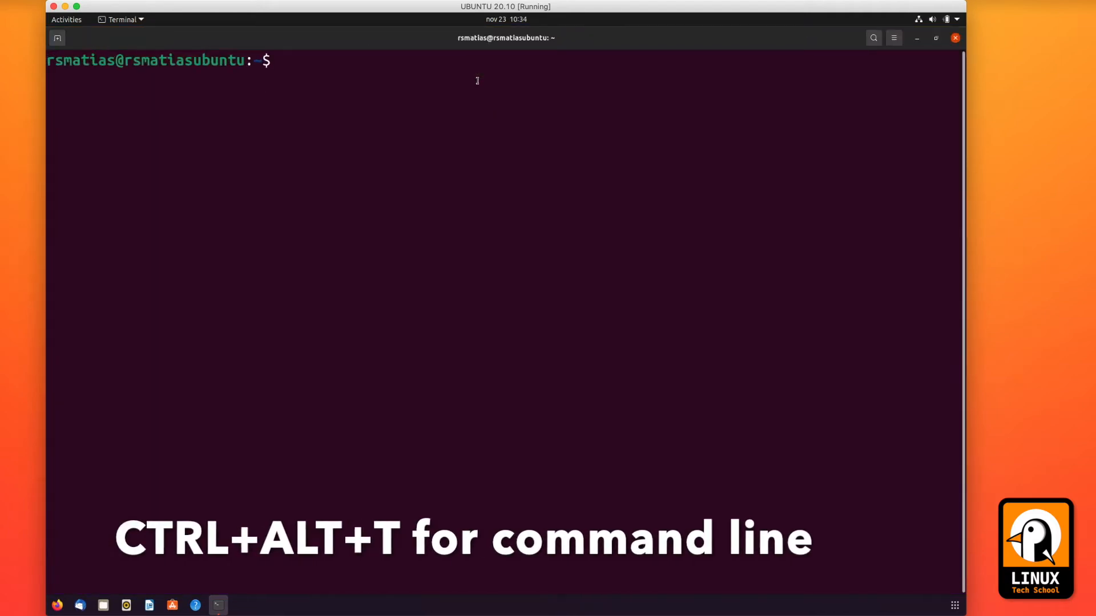
text(sudo a)
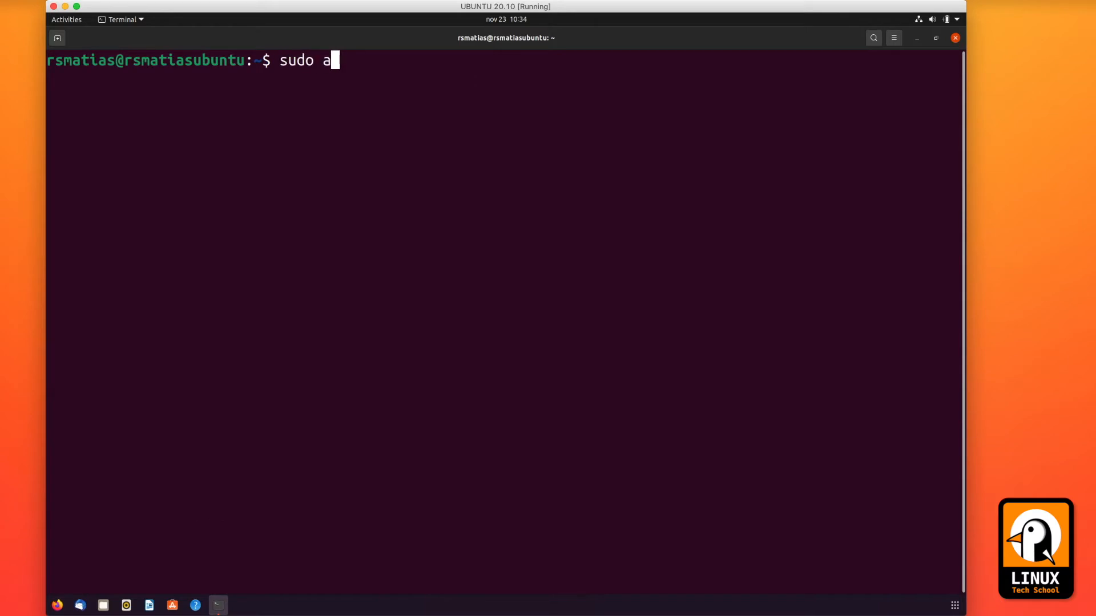
text(pt install)
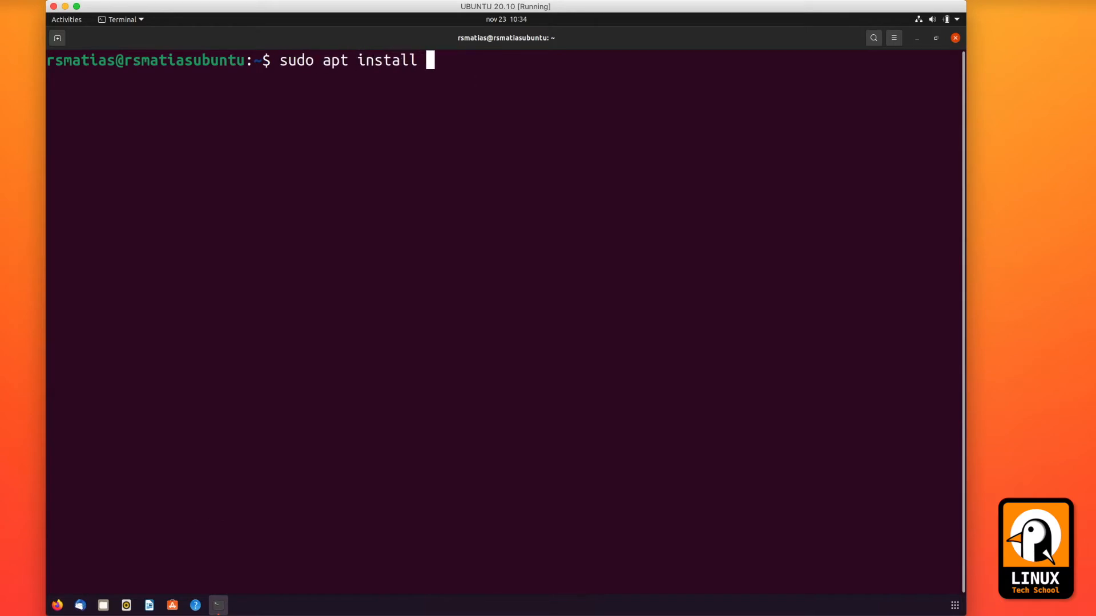
text(gparted)
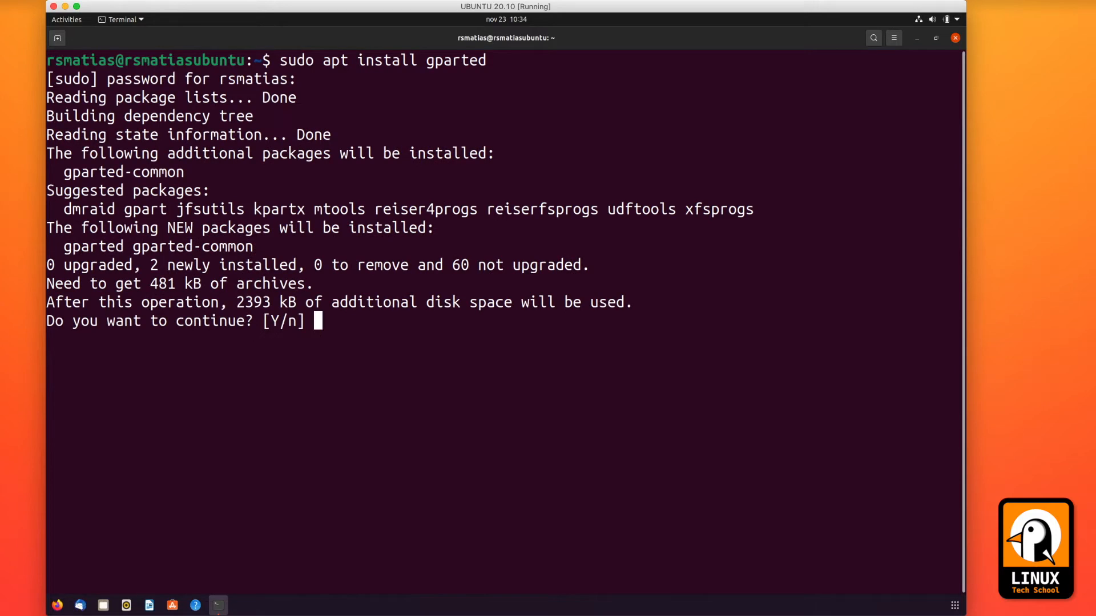
text(y)
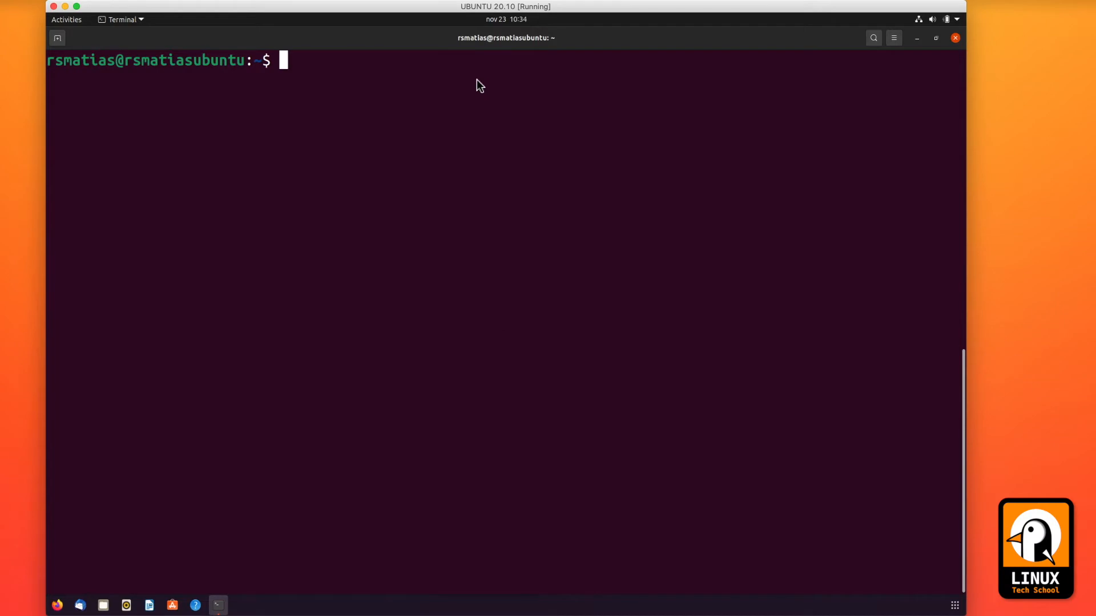
Launch gparted from the terminal
text(gparted)
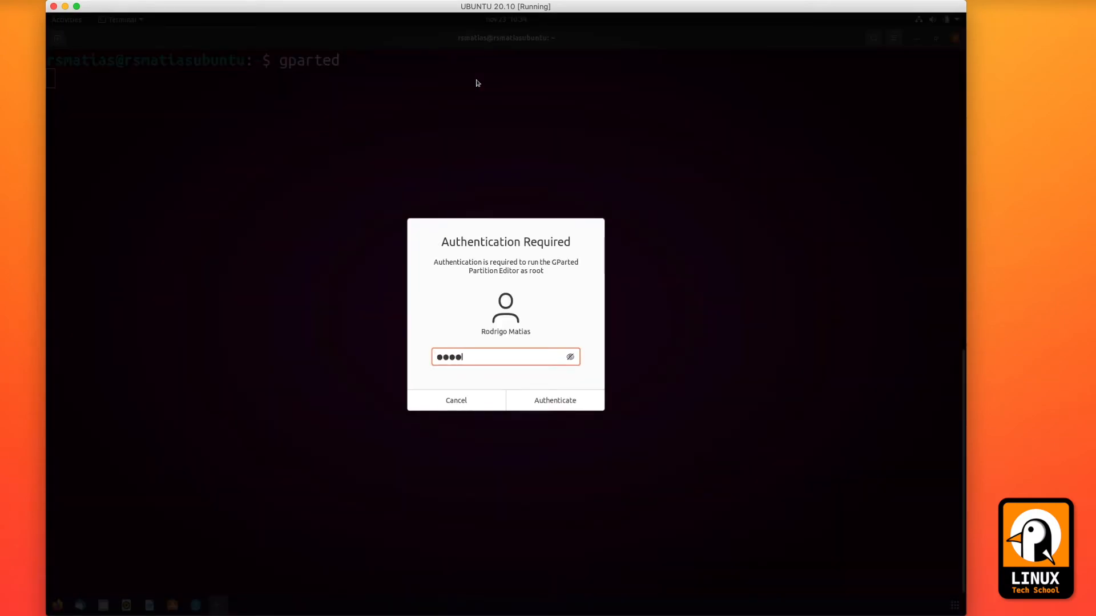
Authenticate GParted as root, maximize it and switch to the /dev/sdb disk
click(555, 401)
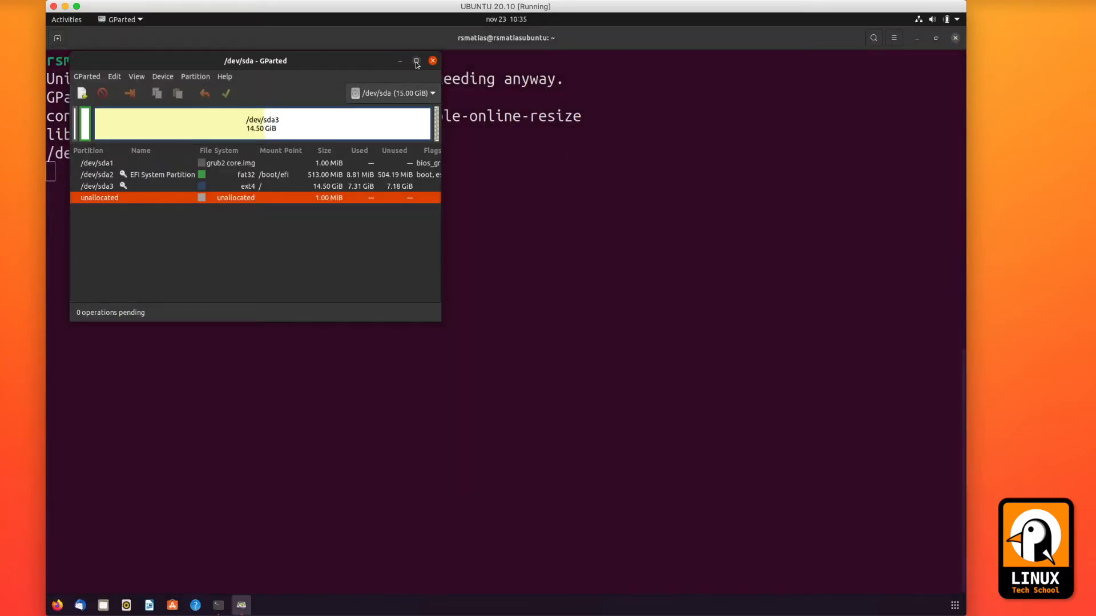
click(416, 61)
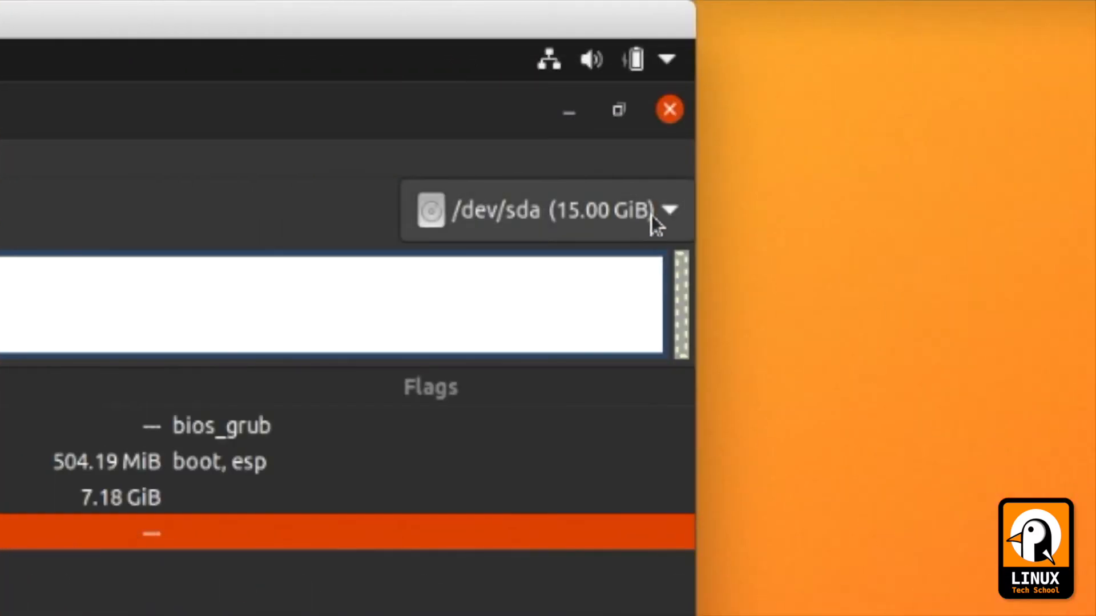
click(672, 214)
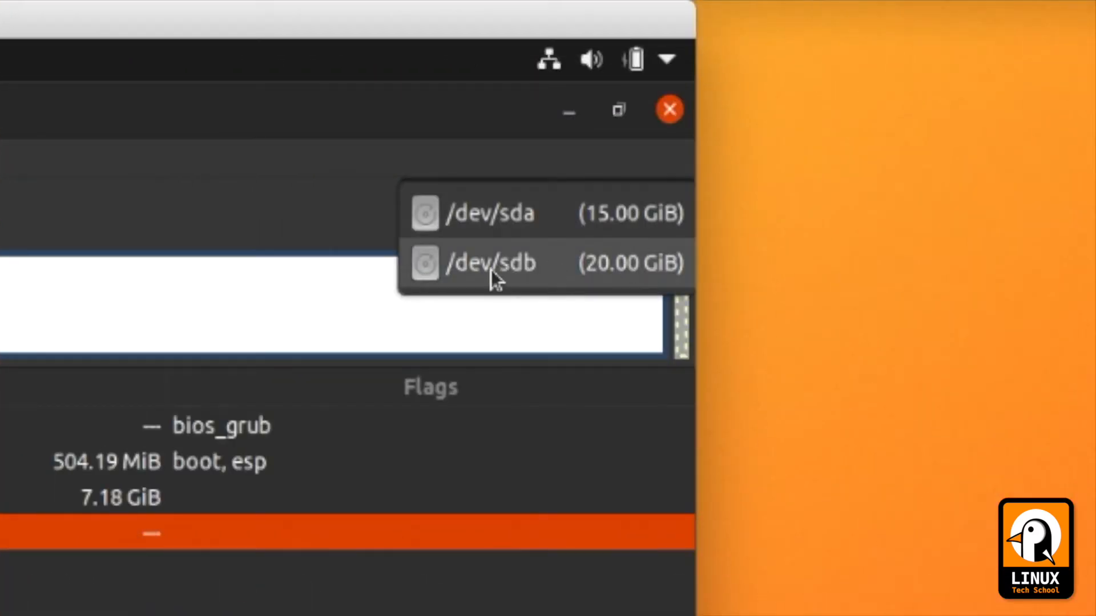
click(488, 262)
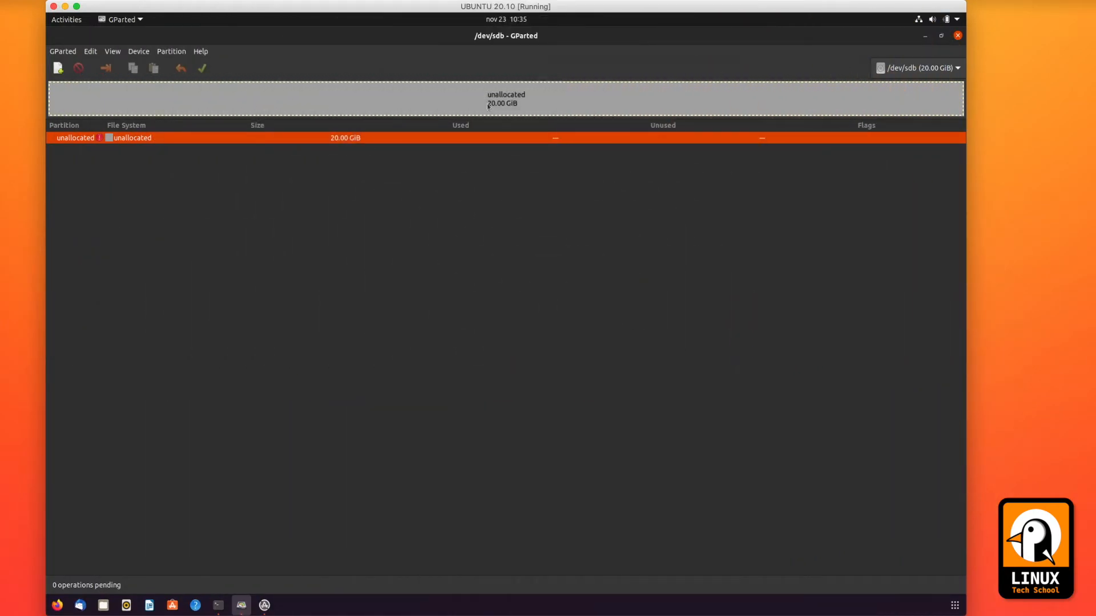
mouse_move(151, 53)
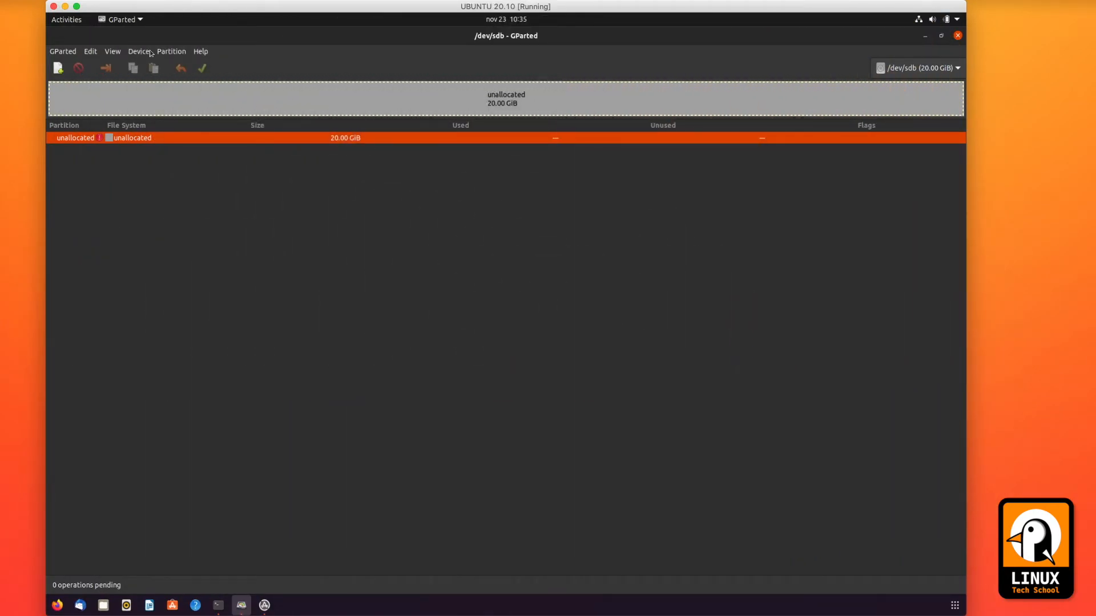
Create a new msdos partition table on /dev/sdb via Device > Create Partition Table
click(138, 51)
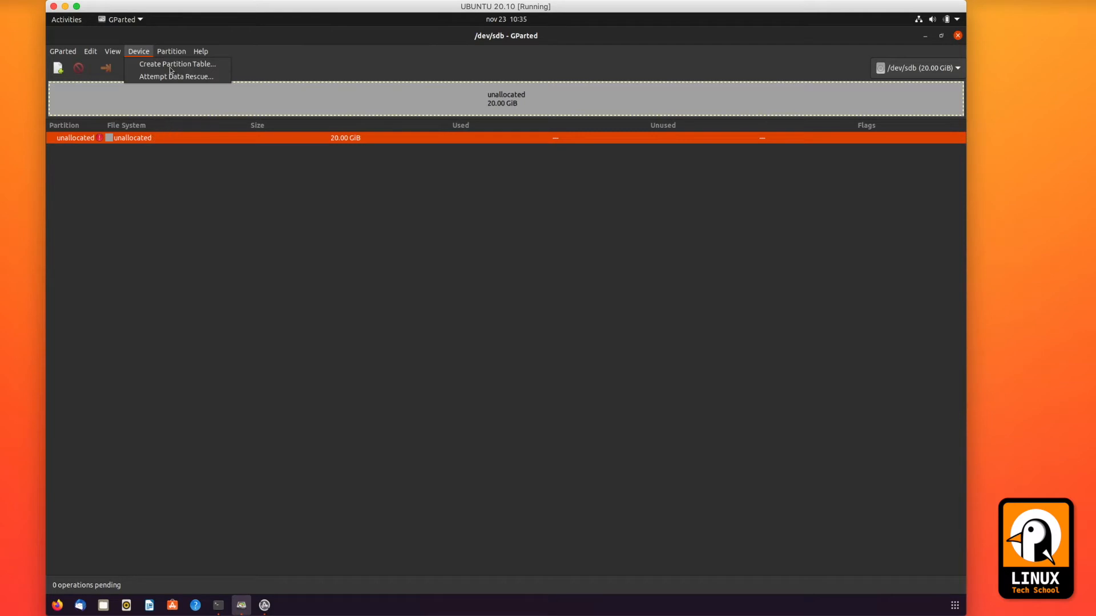
click(174, 63)
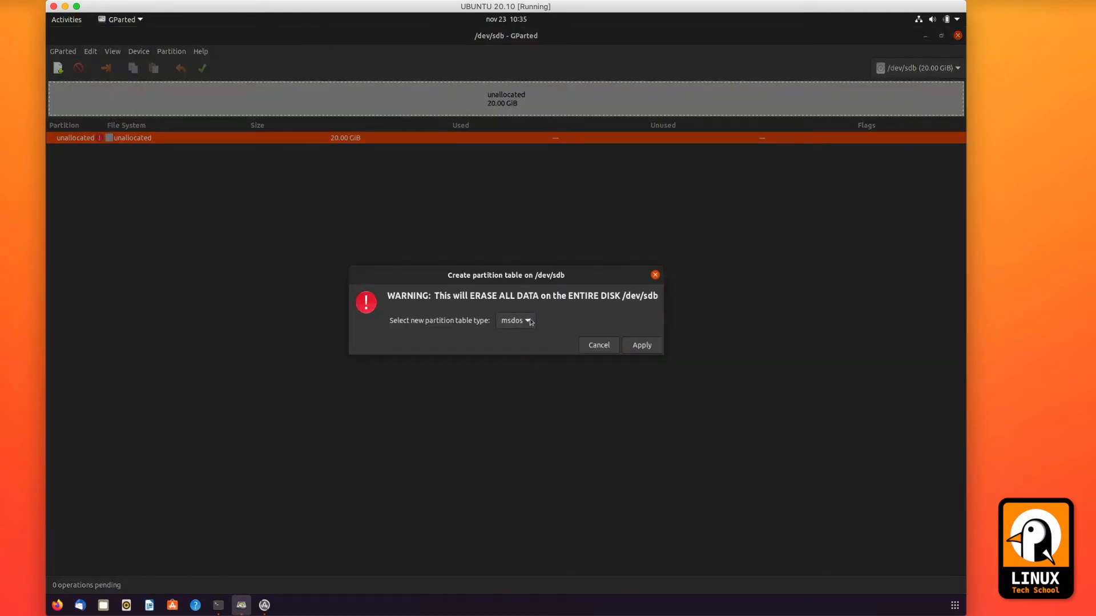
click(515, 320)
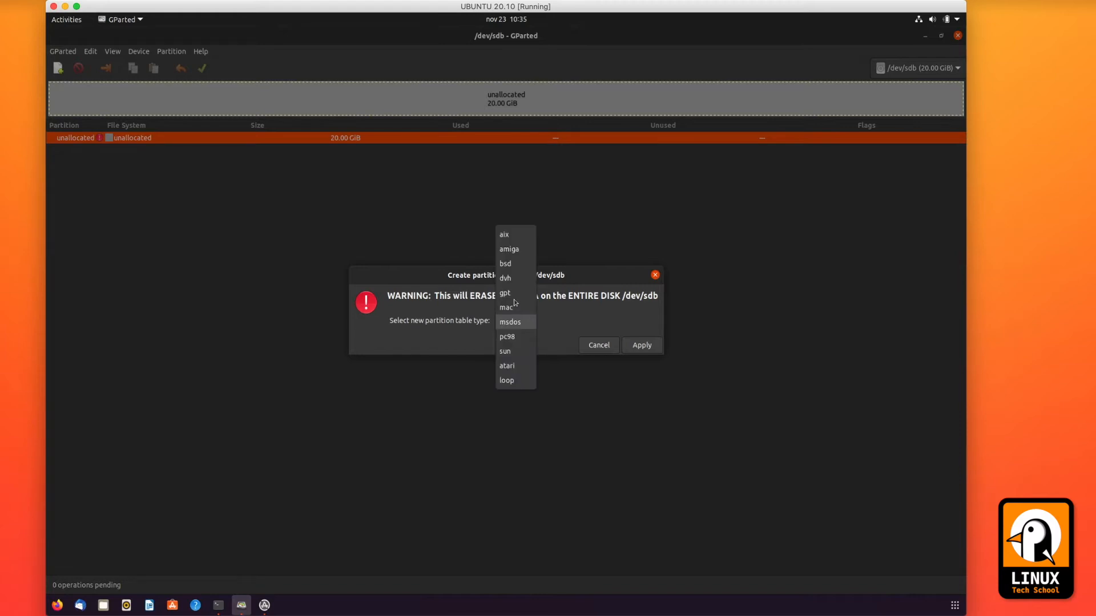
click(505, 293)
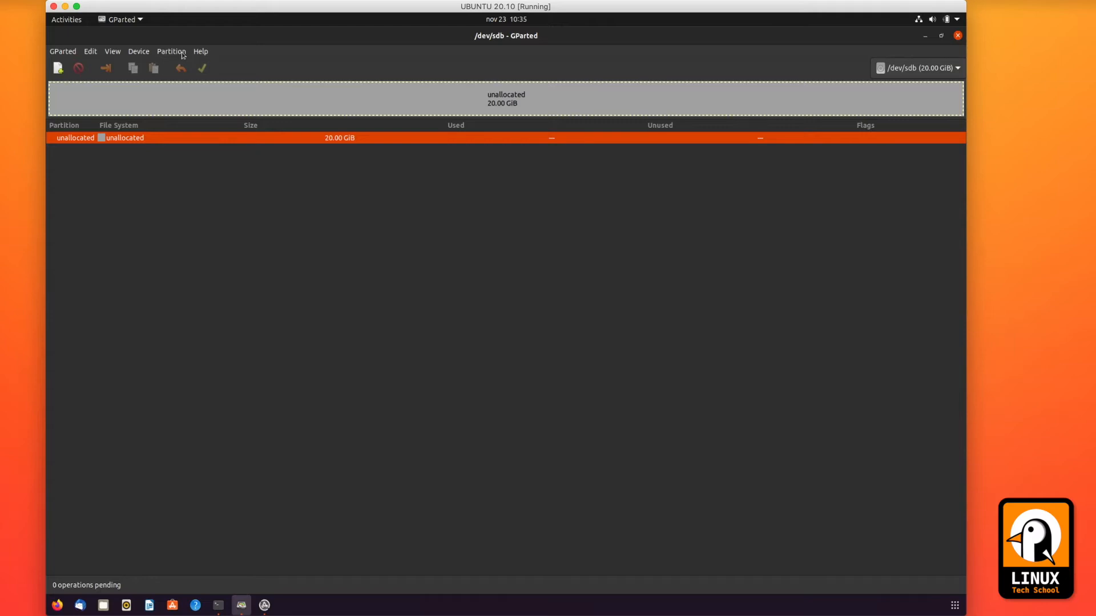
click(171, 51)
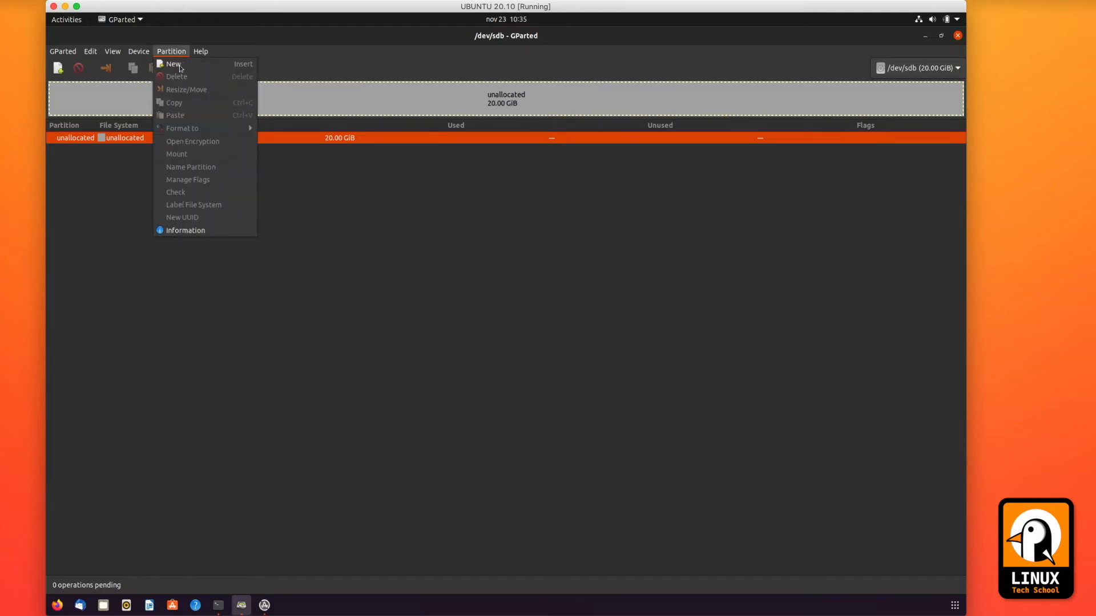
Add a 5000 MiB ext4 partition named and labelled partition1 to the pending operations
click(173, 64)
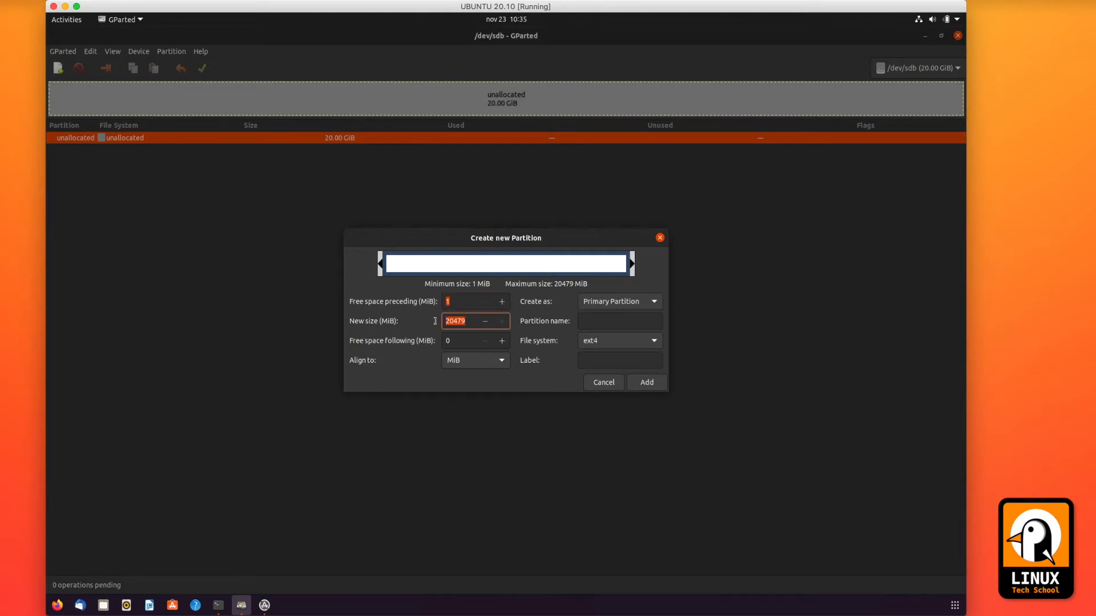
text(5000)
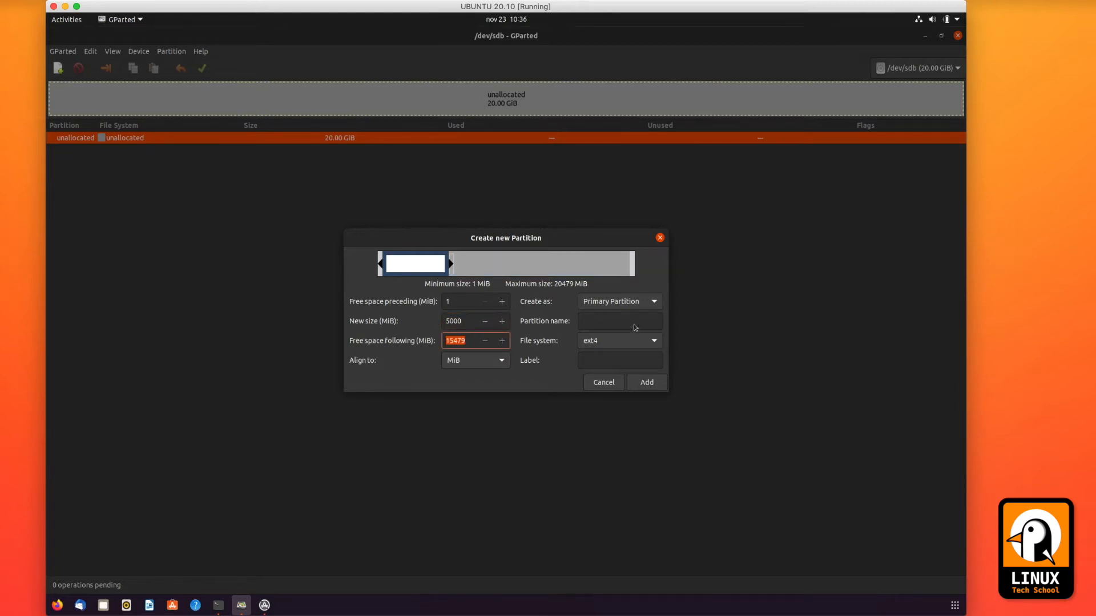
click(620, 321)
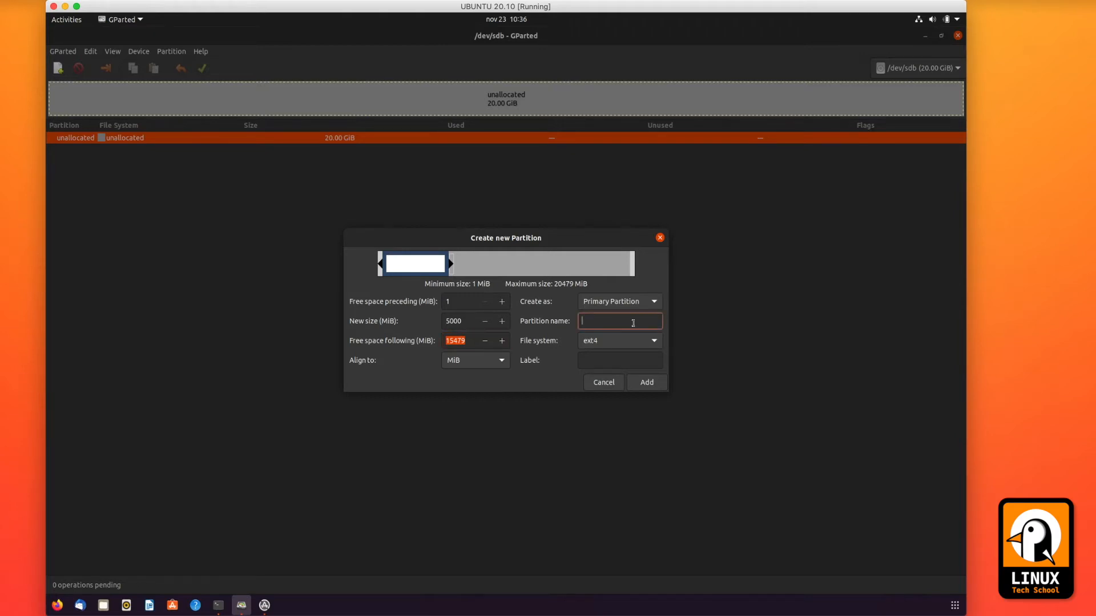
text(partition1)
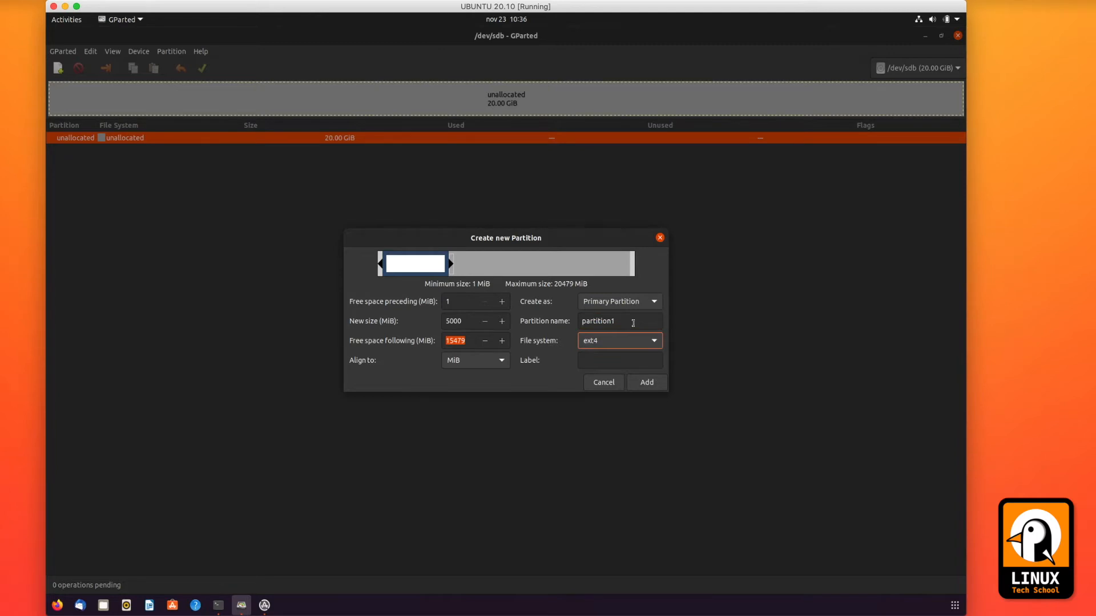
click(620, 321)
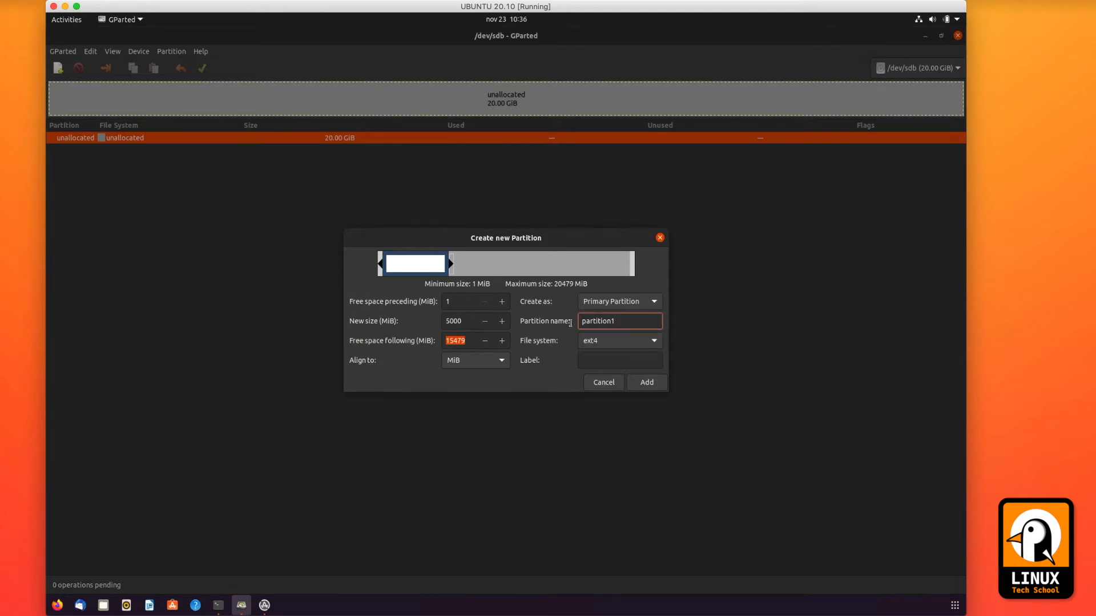
right_click(608, 320)
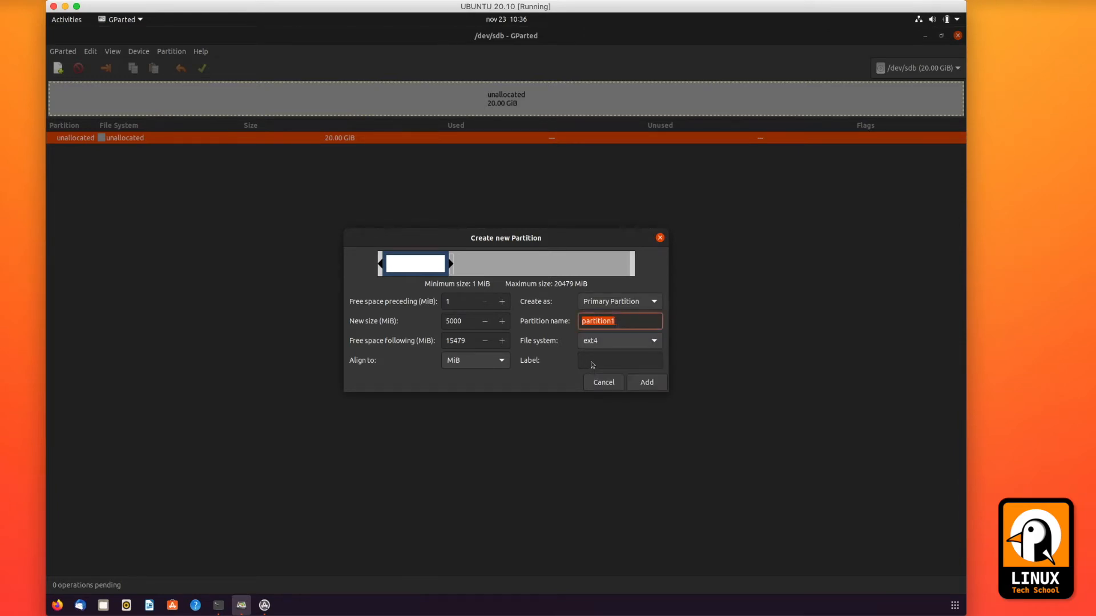
click(619, 360)
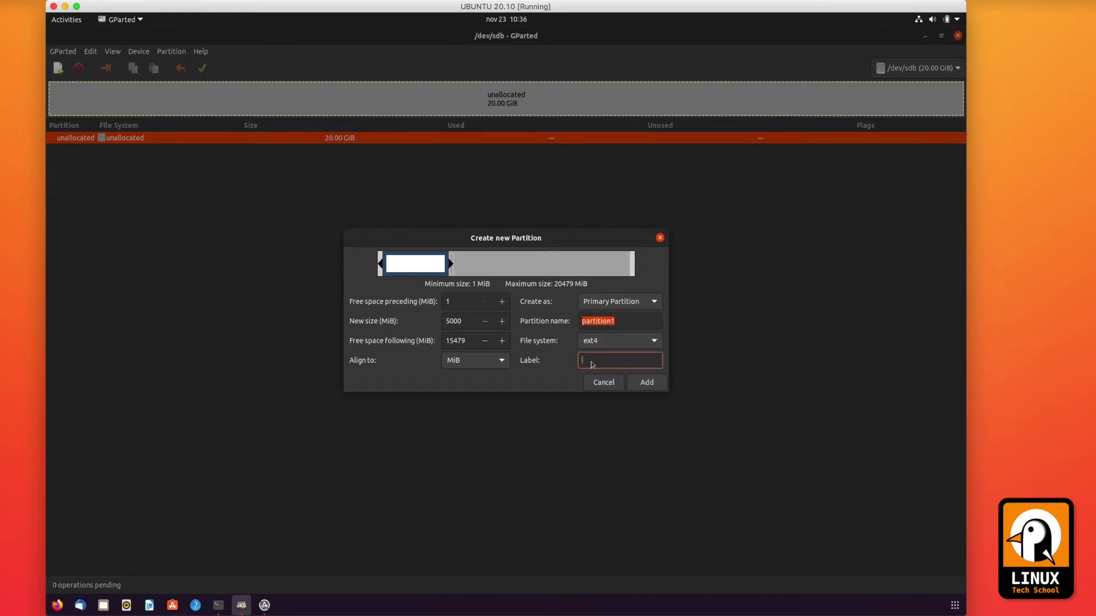
text(partition1)
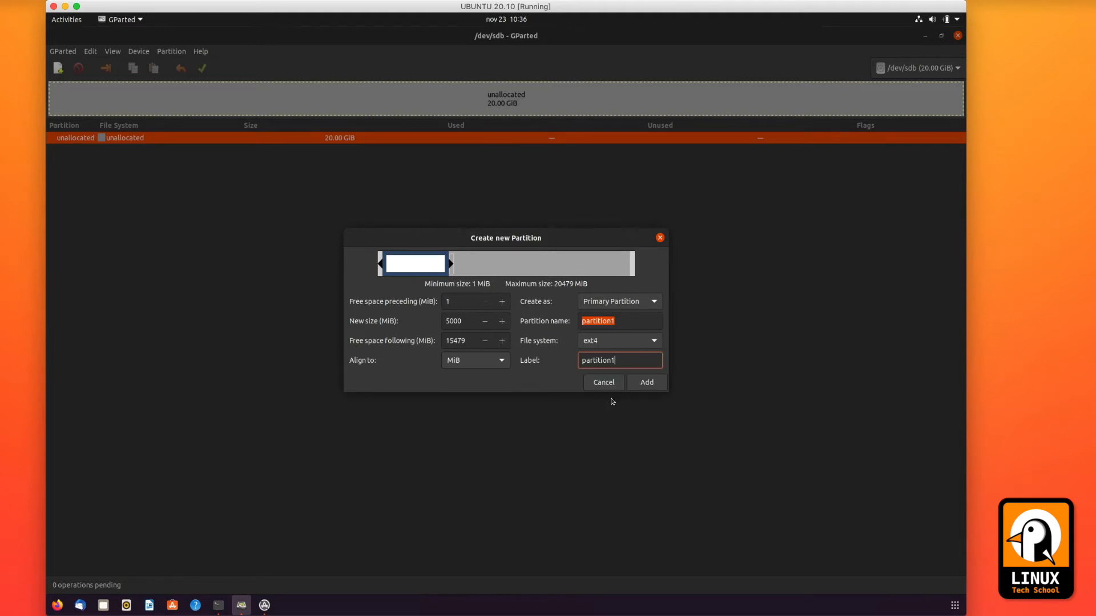
click(646, 383)
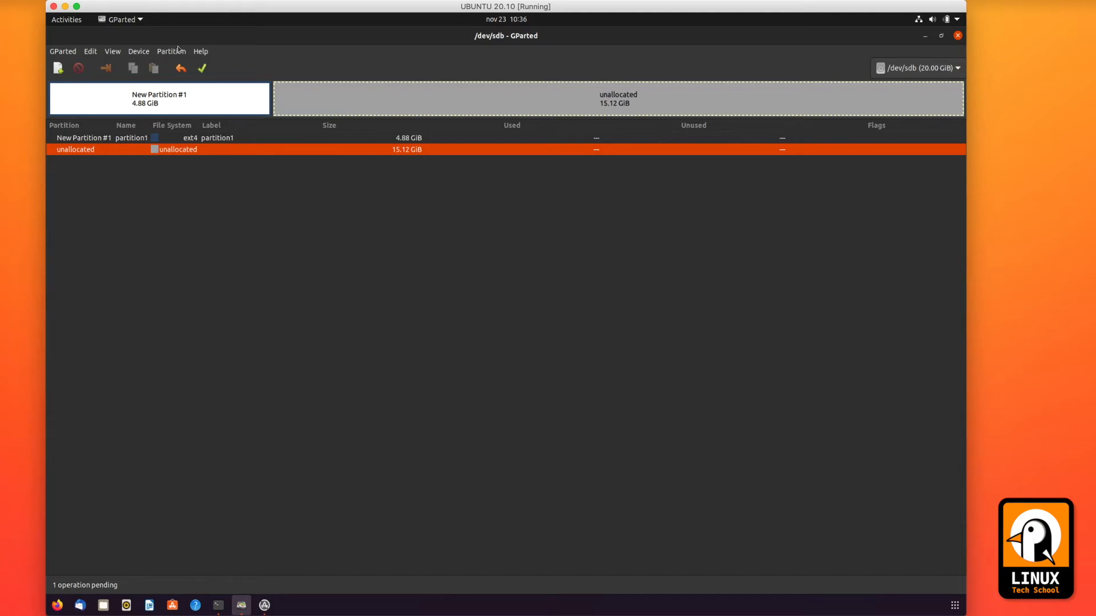
Add a 5000 MiB ntfs partition named and labelled partition2 to the pending operations
click(171, 51)
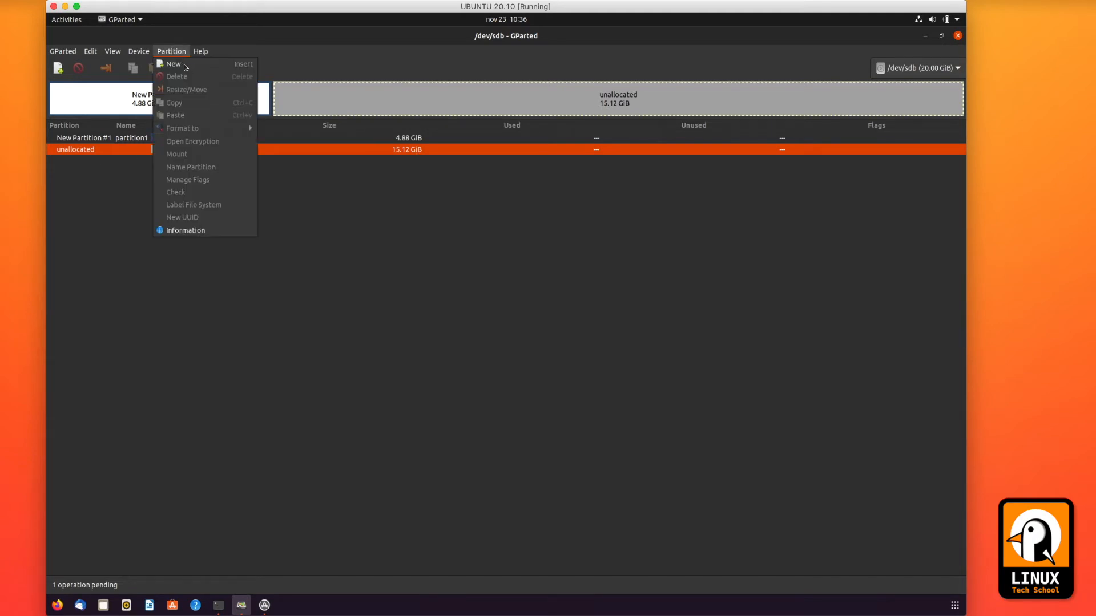
click(173, 64)
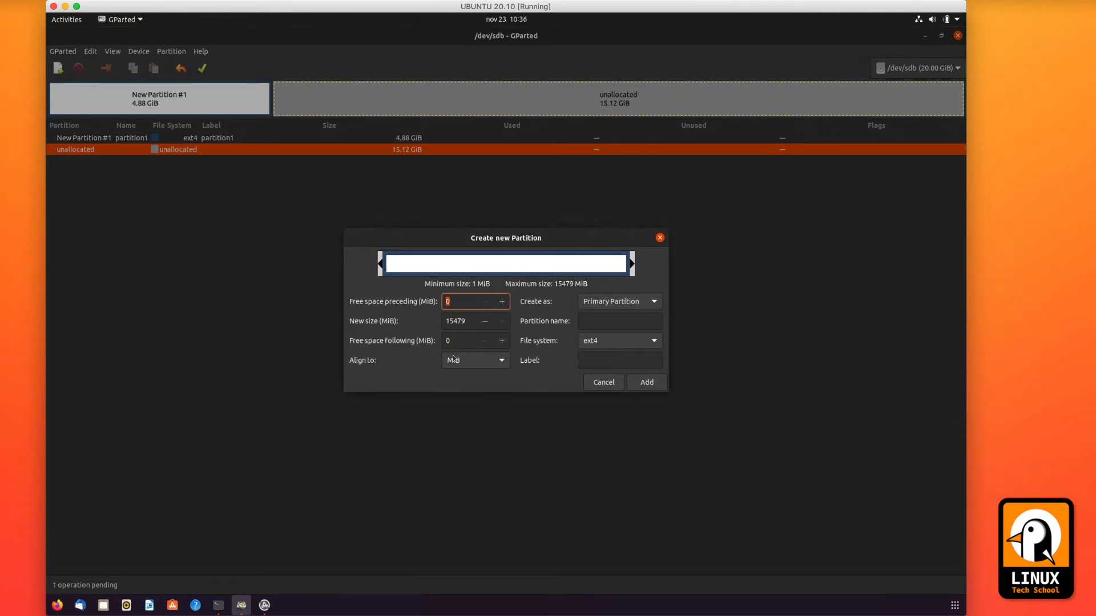
click(464, 321)
text(5000)
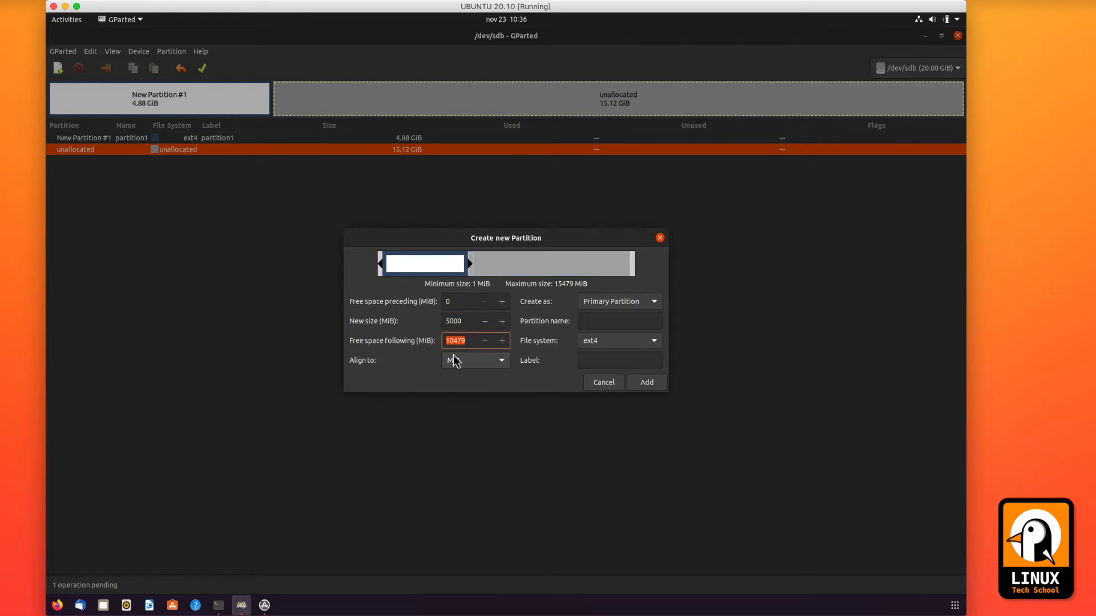
click(619, 320)
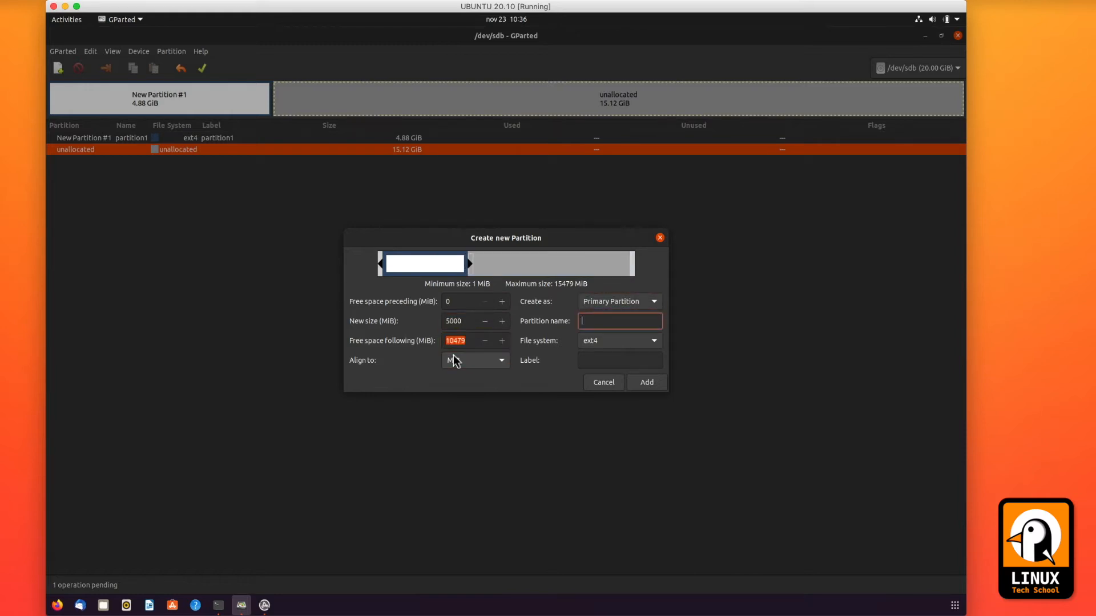
click(601, 322)
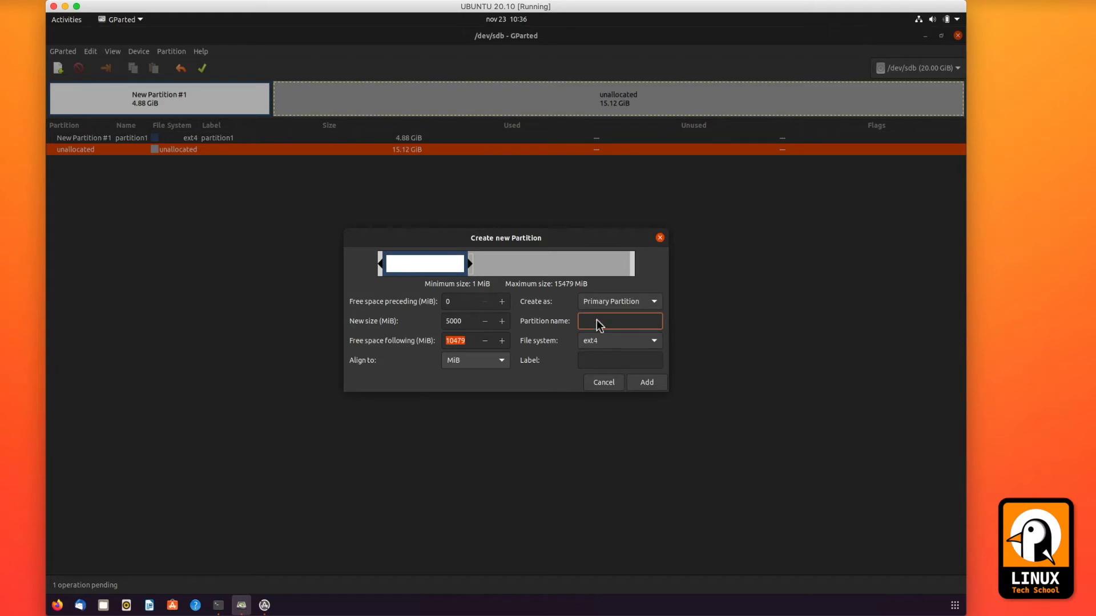
right_click(619, 320)
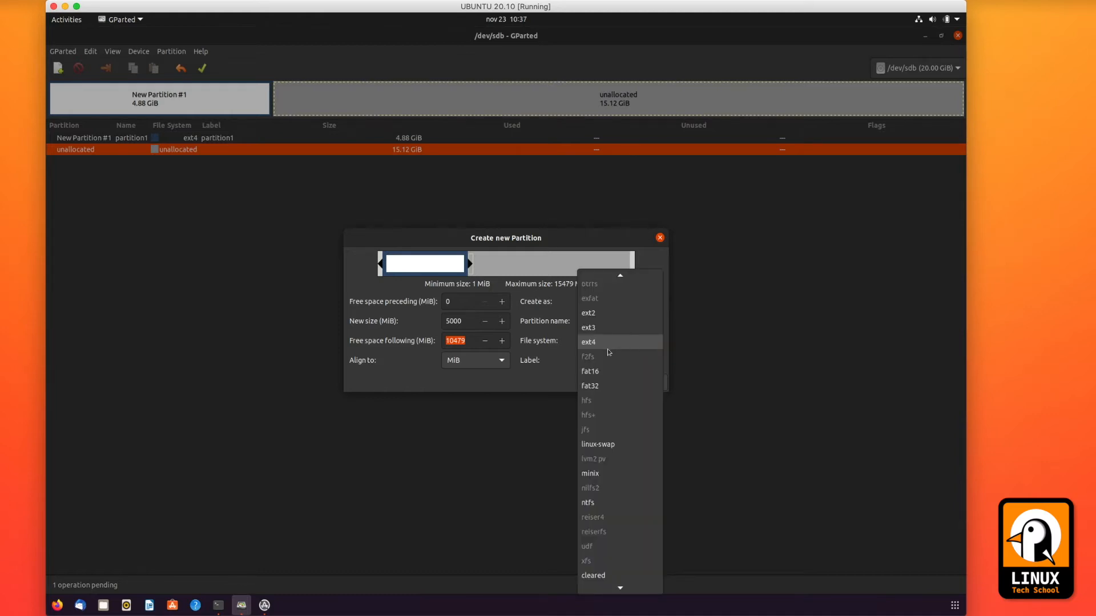
mouse_move(591, 517)
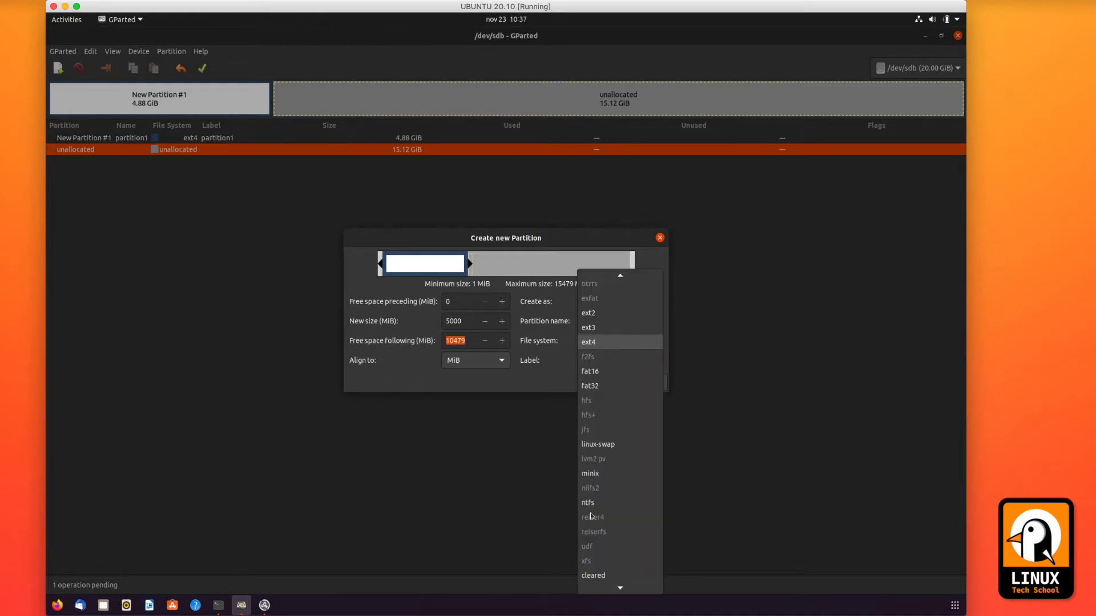
mouse_move(589, 507)
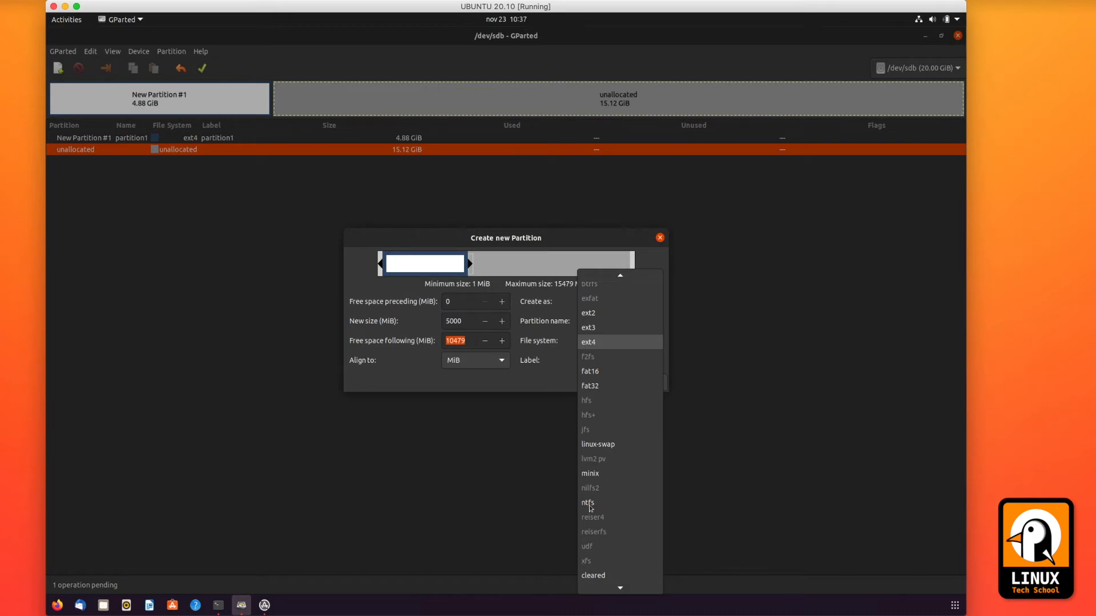
mouse_move(598, 508)
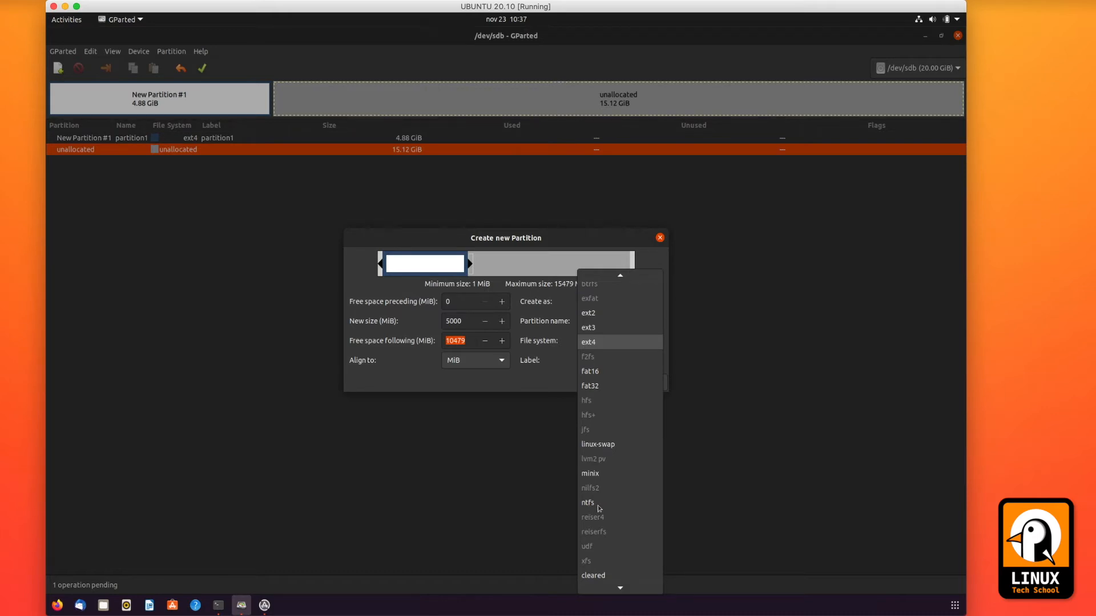
click(588, 502)
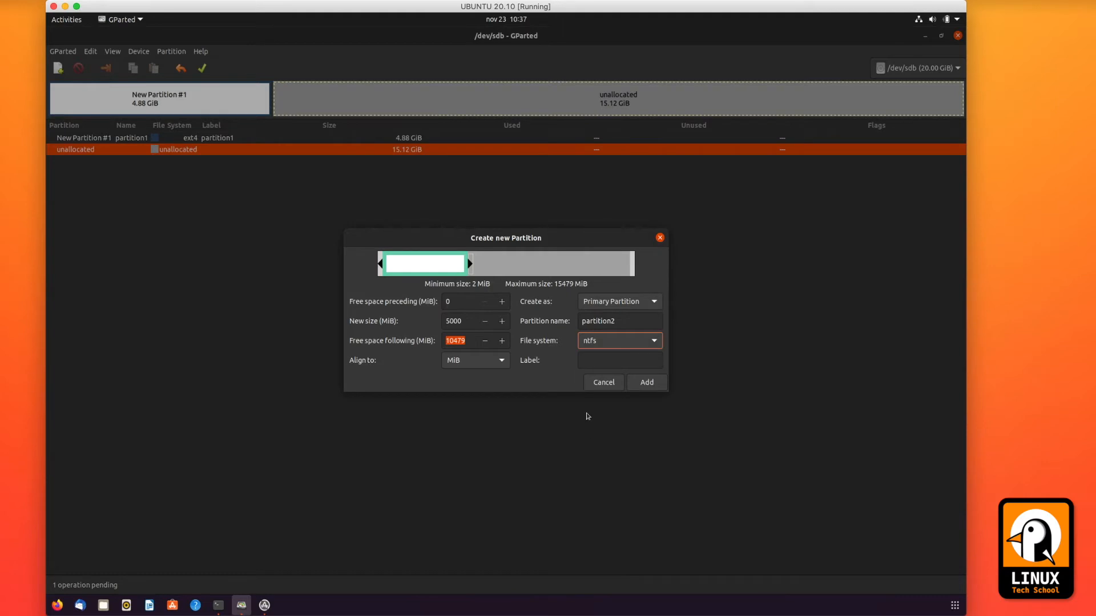
mouse_move(602, 367)
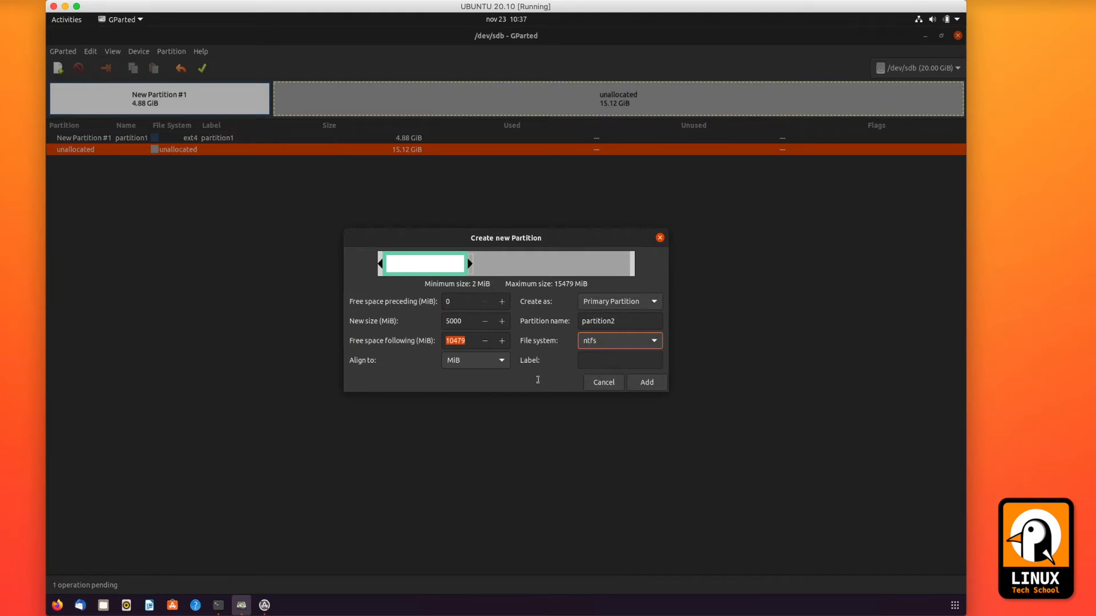
mouse_move(642, 357)
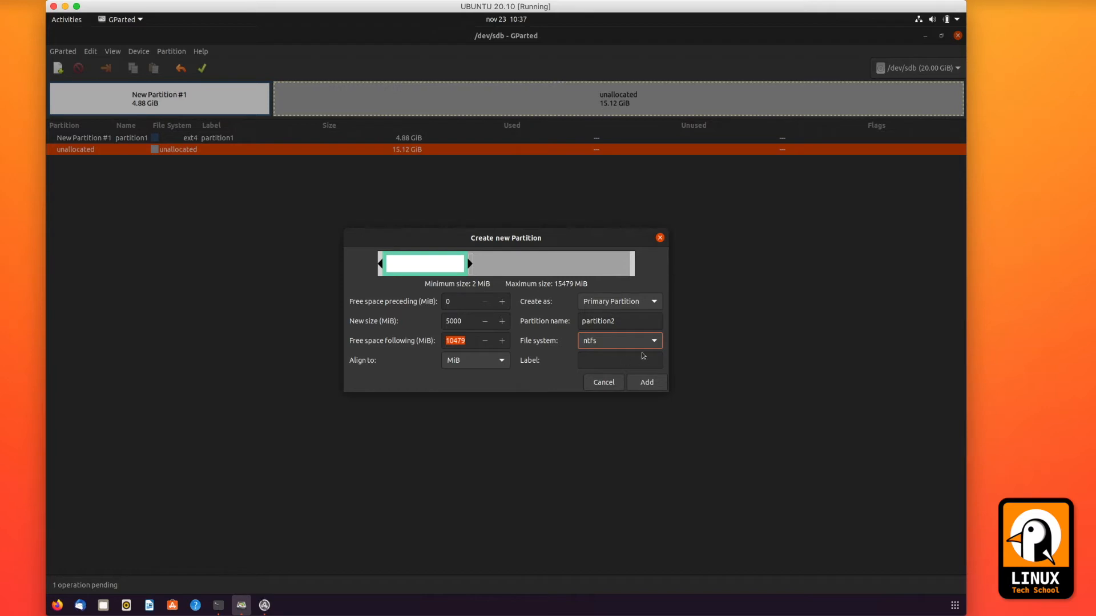
click(619, 359)
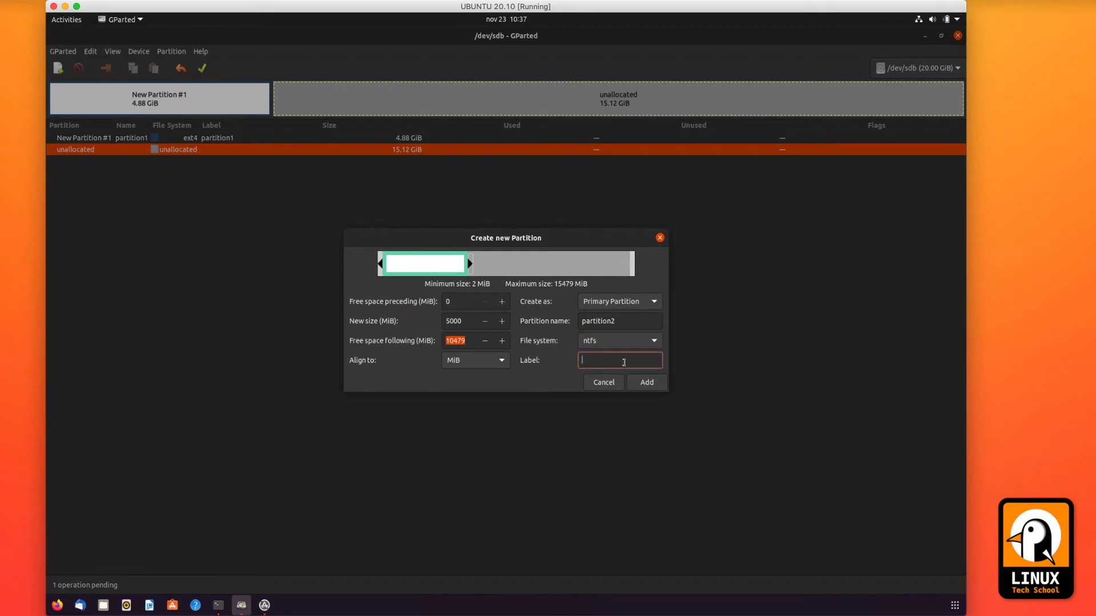
text(partition2)
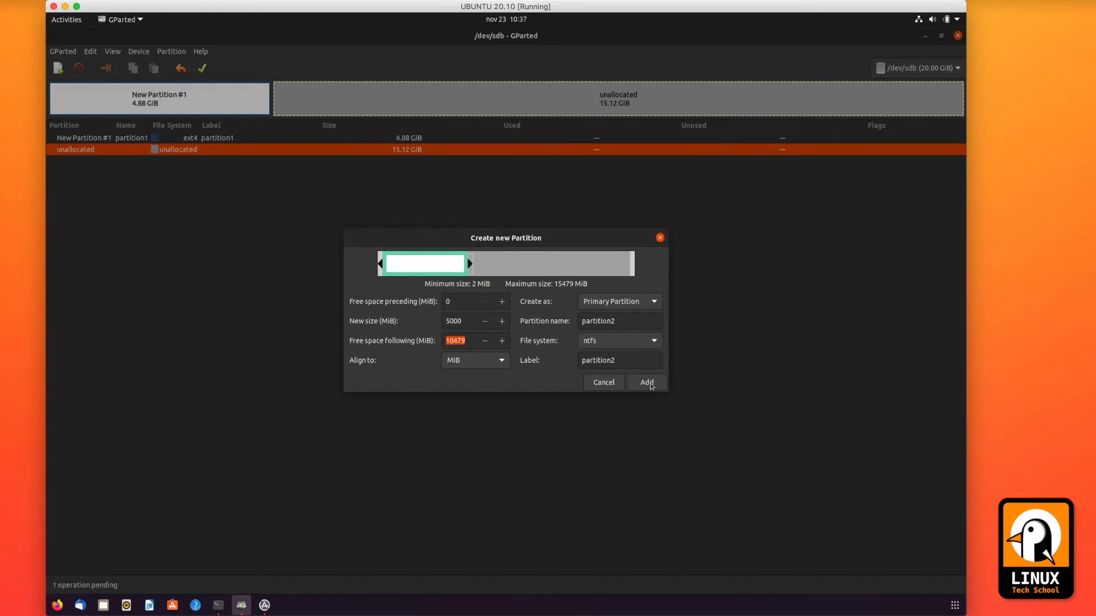
click(646, 382)
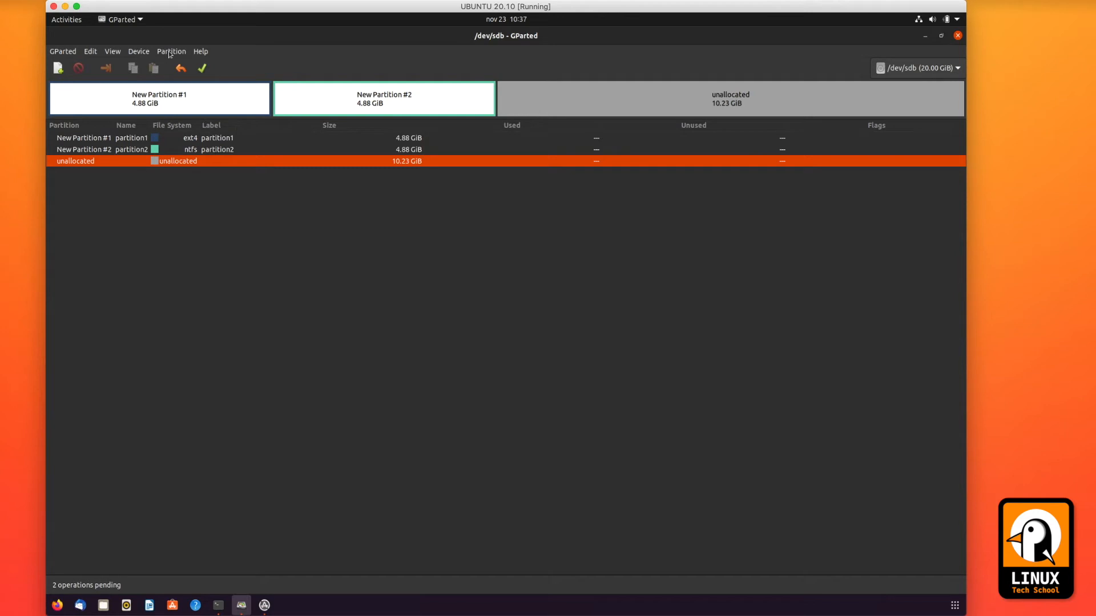
Add a 4.00 GiB fat32 partition named and labelled partition3 to the pending operations
click(171, 51)
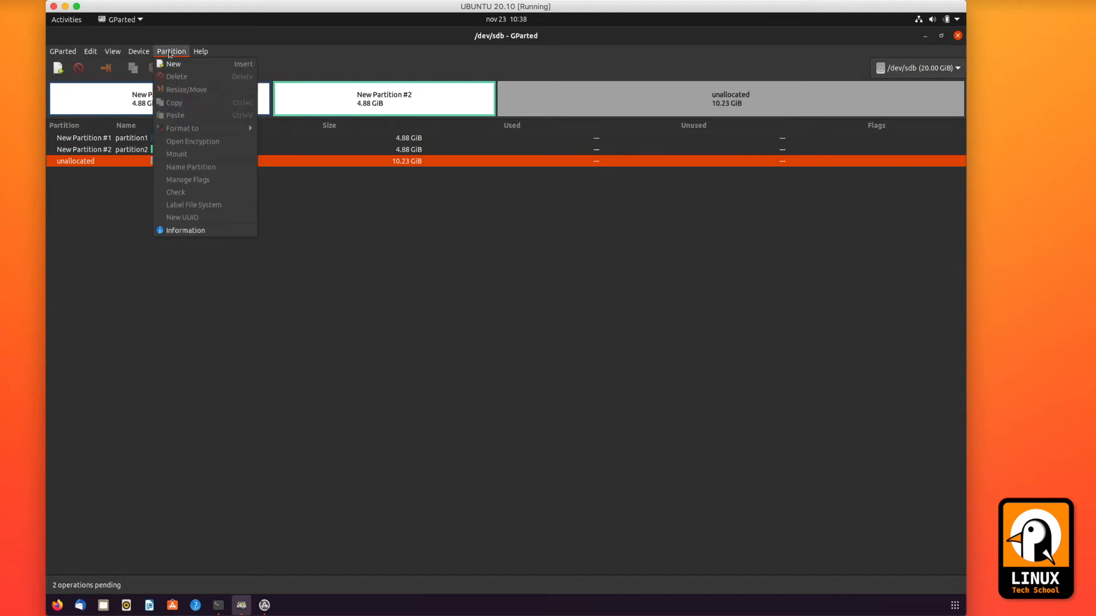
click(172, 64)
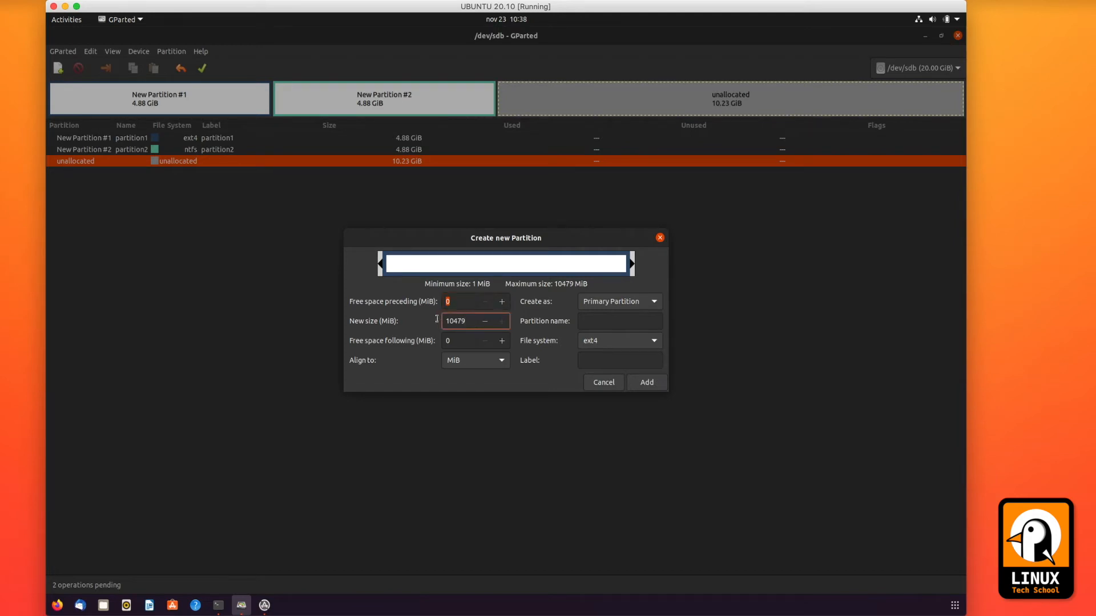
text(5000)
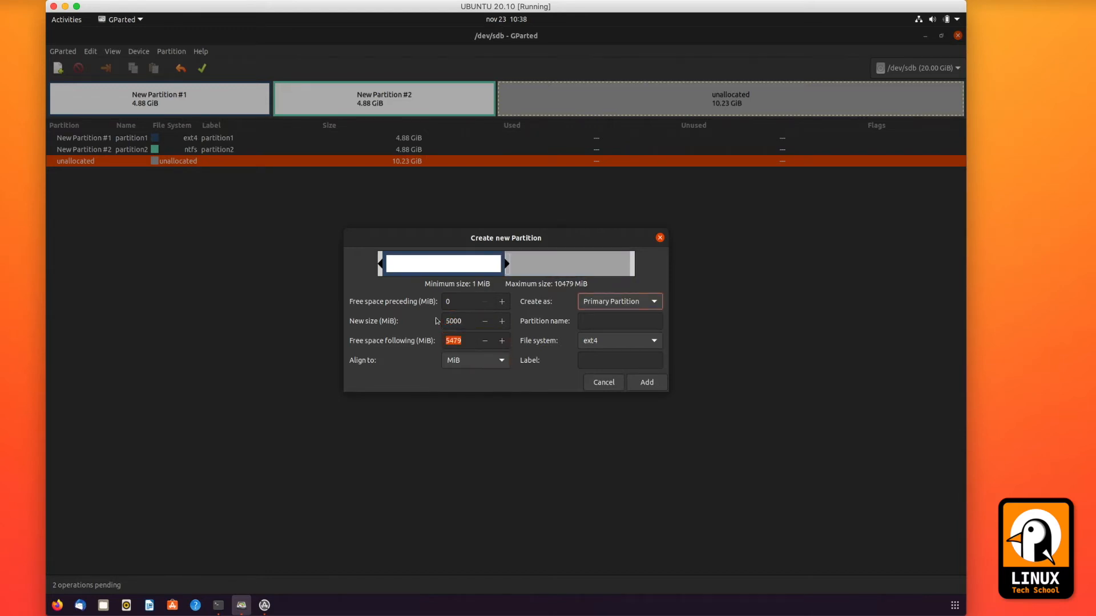
click(620, 321)
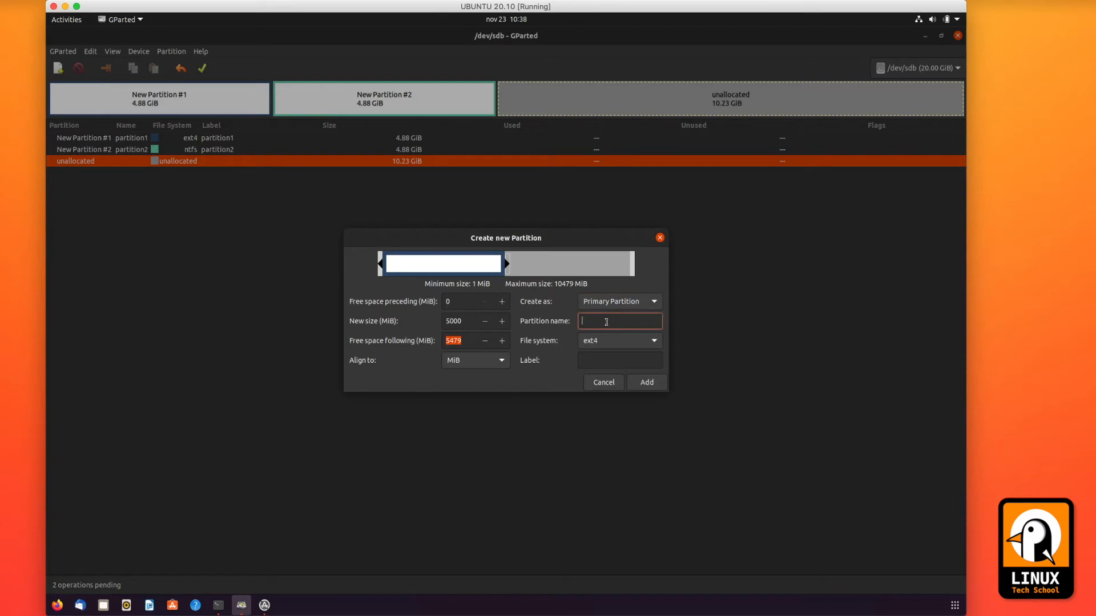
text(partition3)
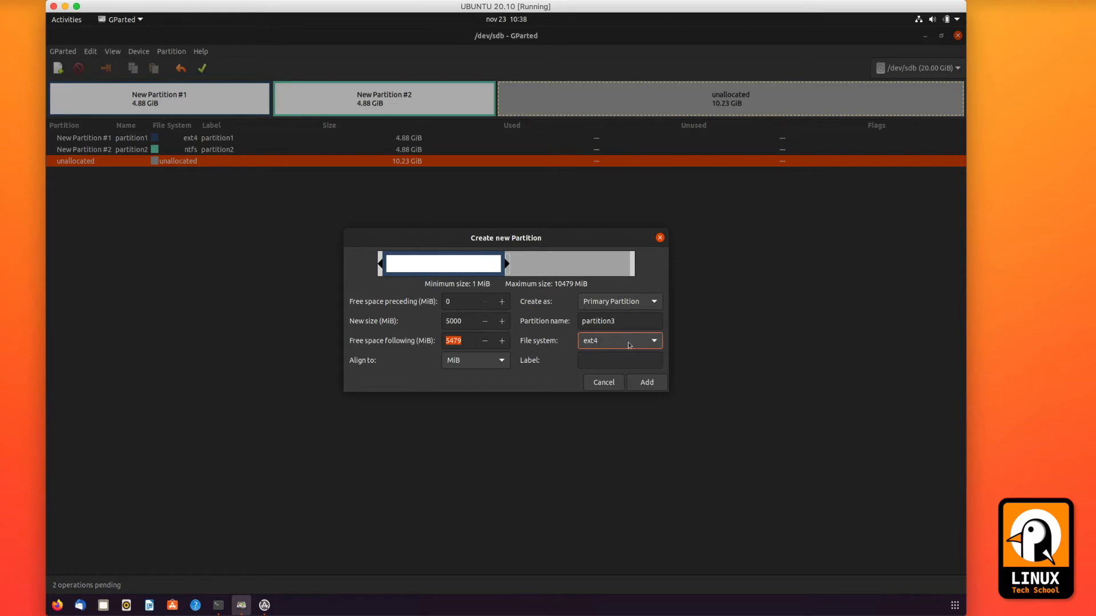
click(618, 340)
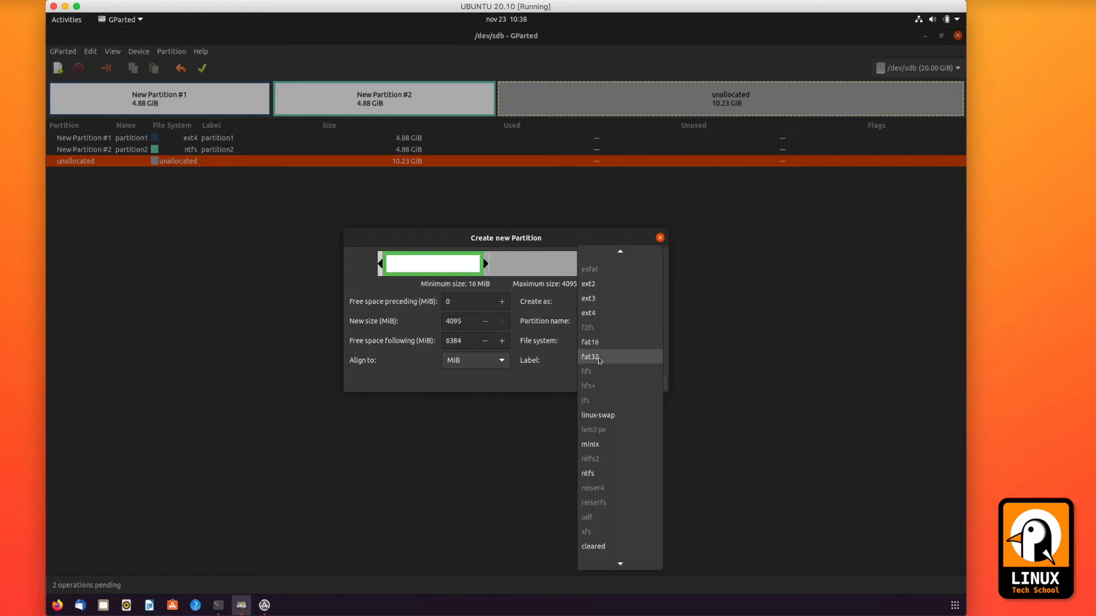
click(589, 356)
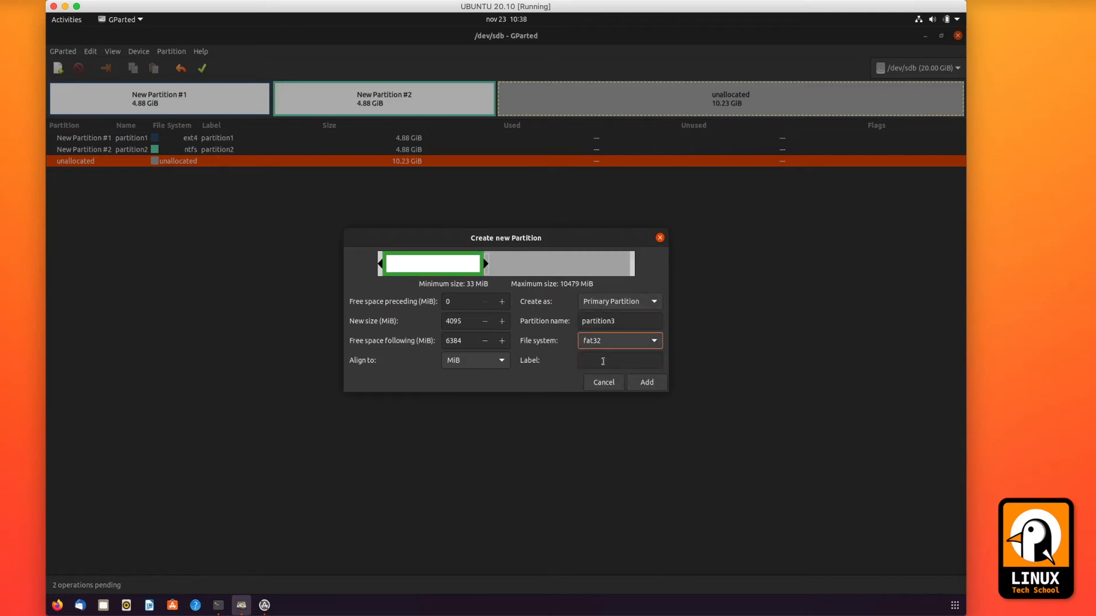
click(620, 360)
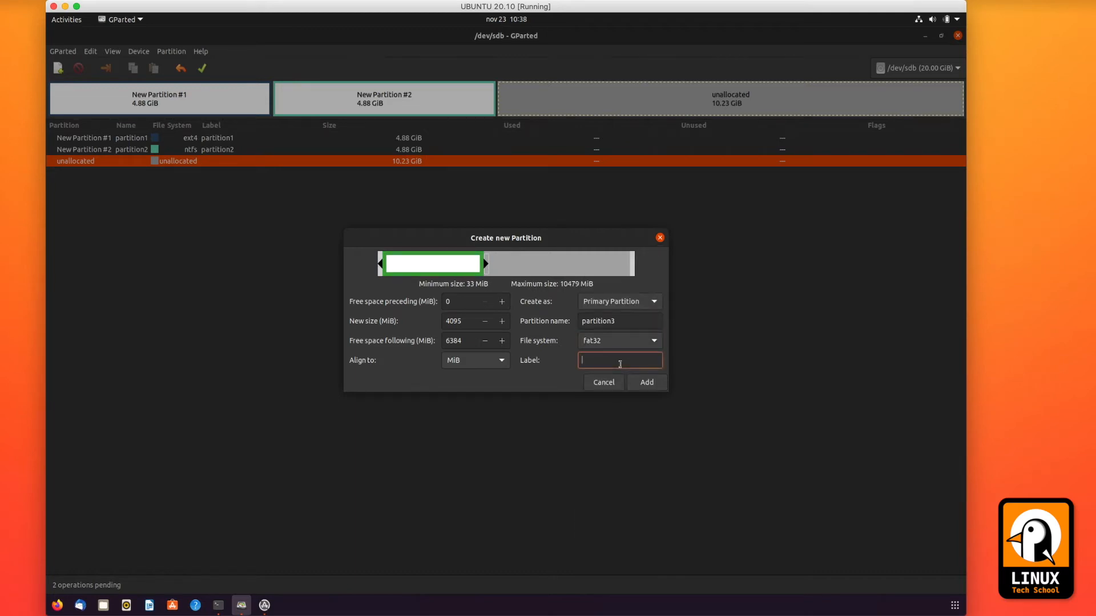
text(partition3)
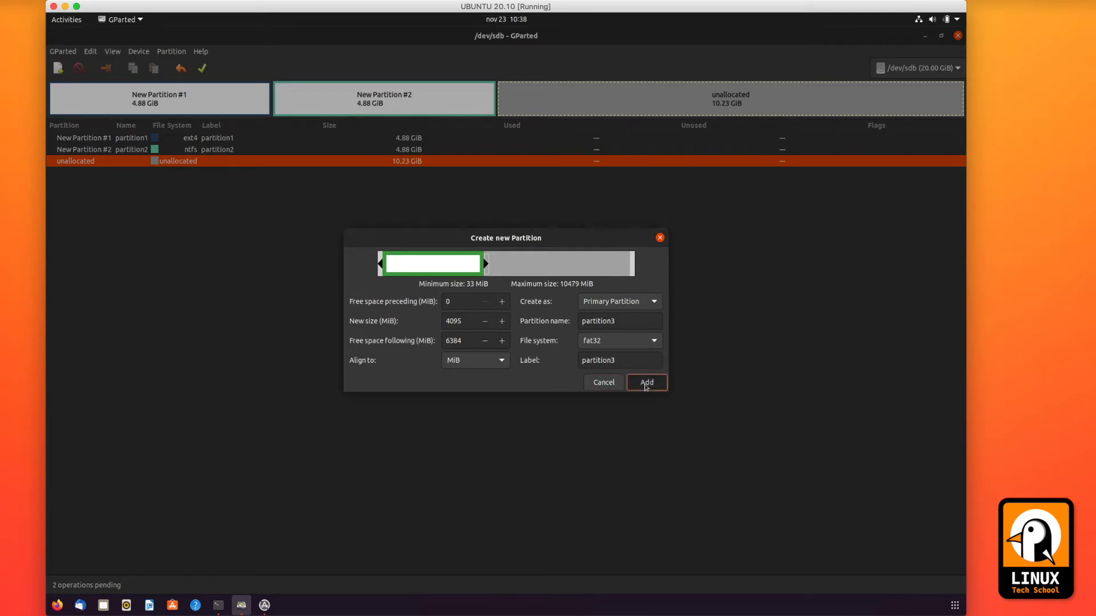
click(646, 382)
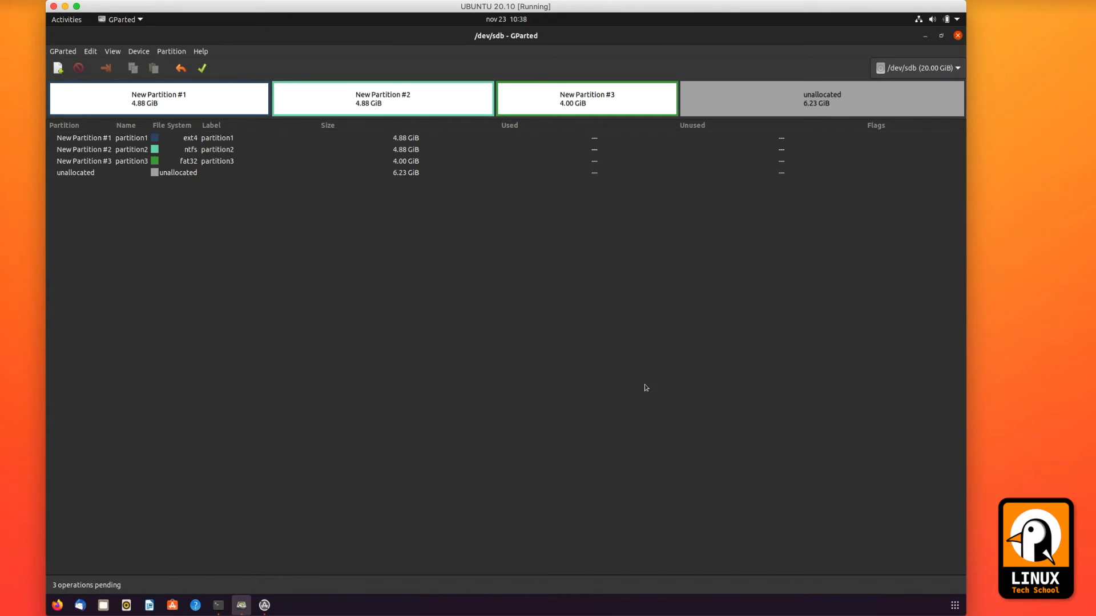
mouse_move(386, 199)
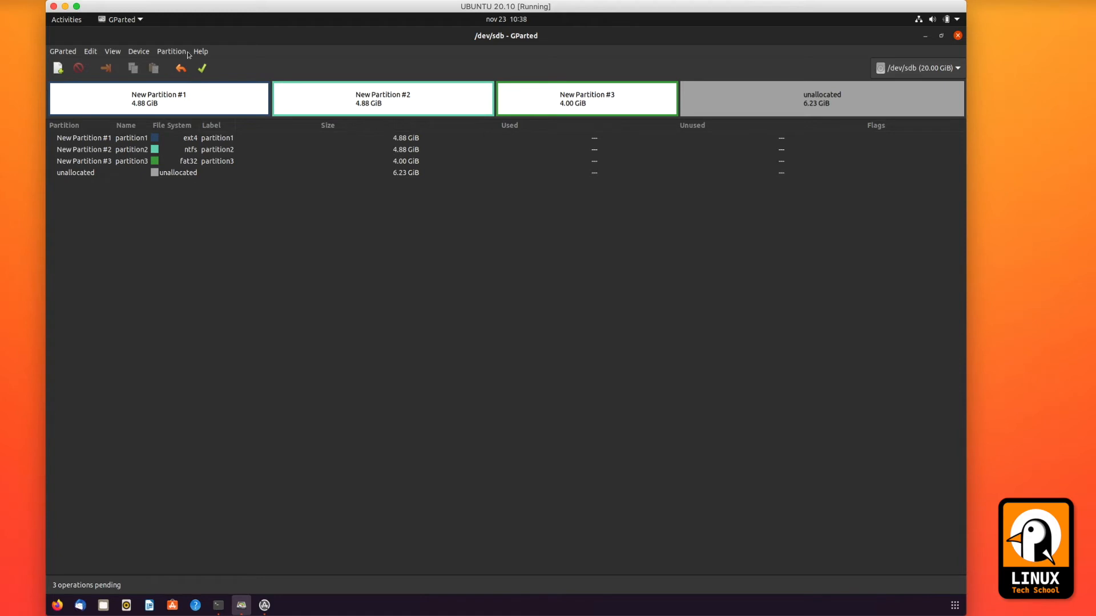
mouse_move(176, 52)
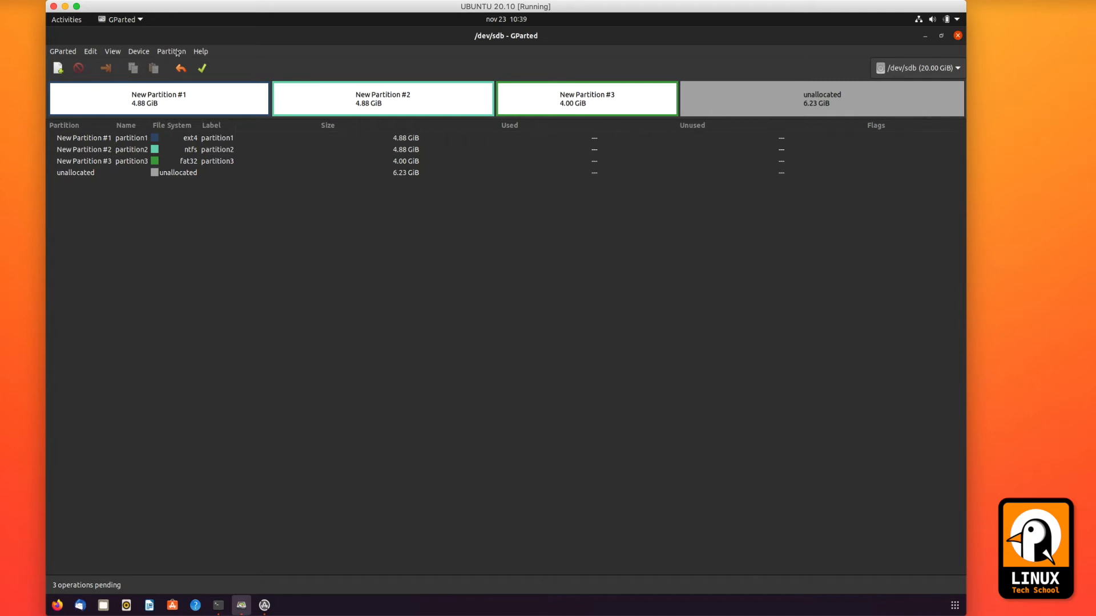
Bring up the Partition menu for the remaining 6.23 GiB unallocated space
click(170, 51)
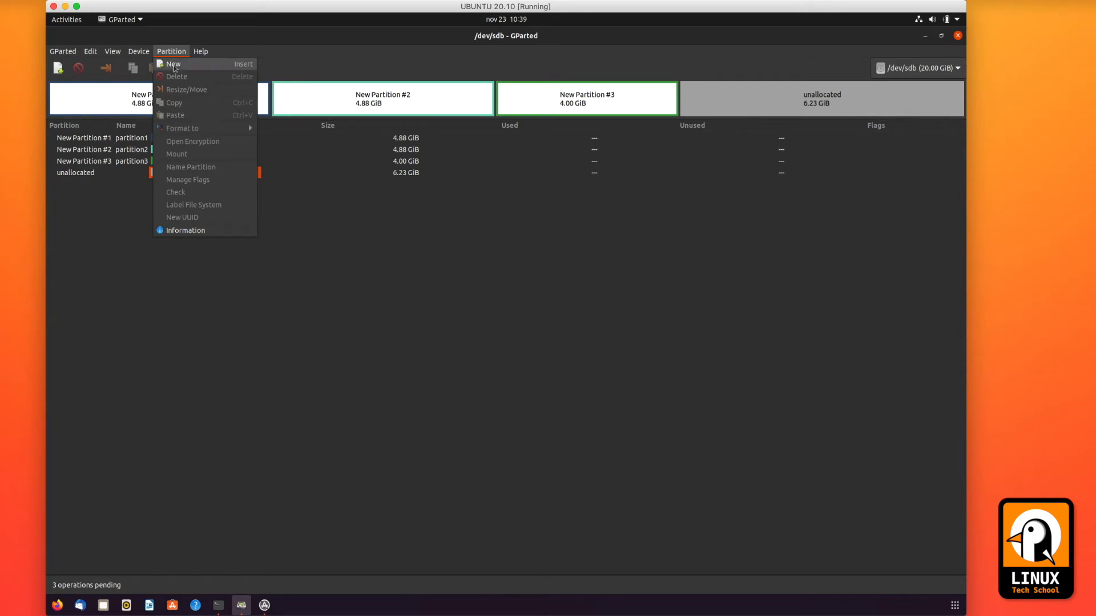
Queue a 6.23 GiB ext3 partition named and labelled partition4 in the unallocated space
click(174, 64)
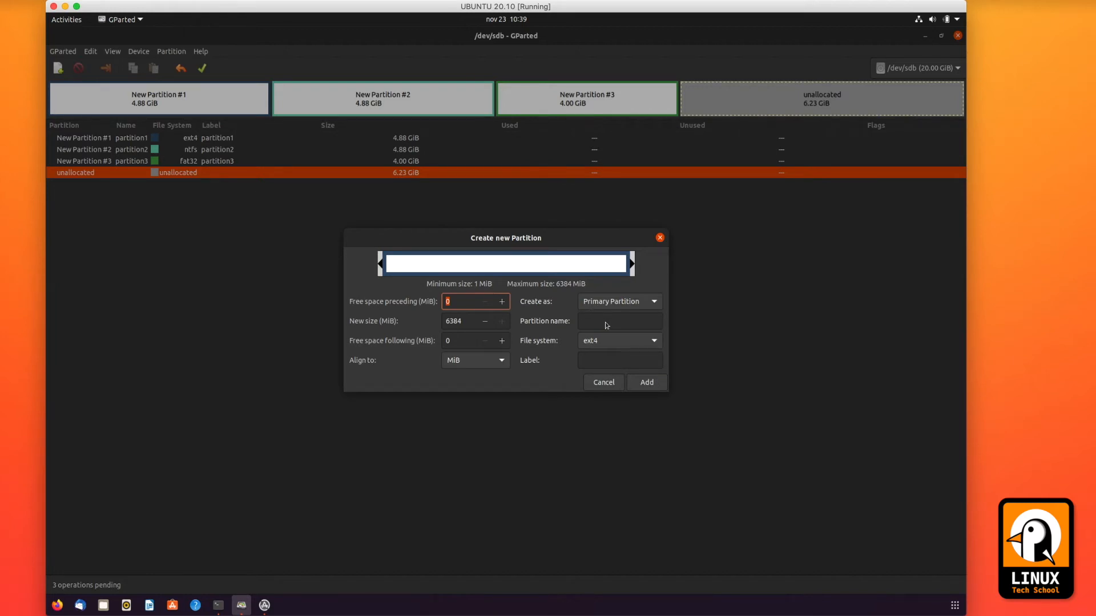
click(620, 320)
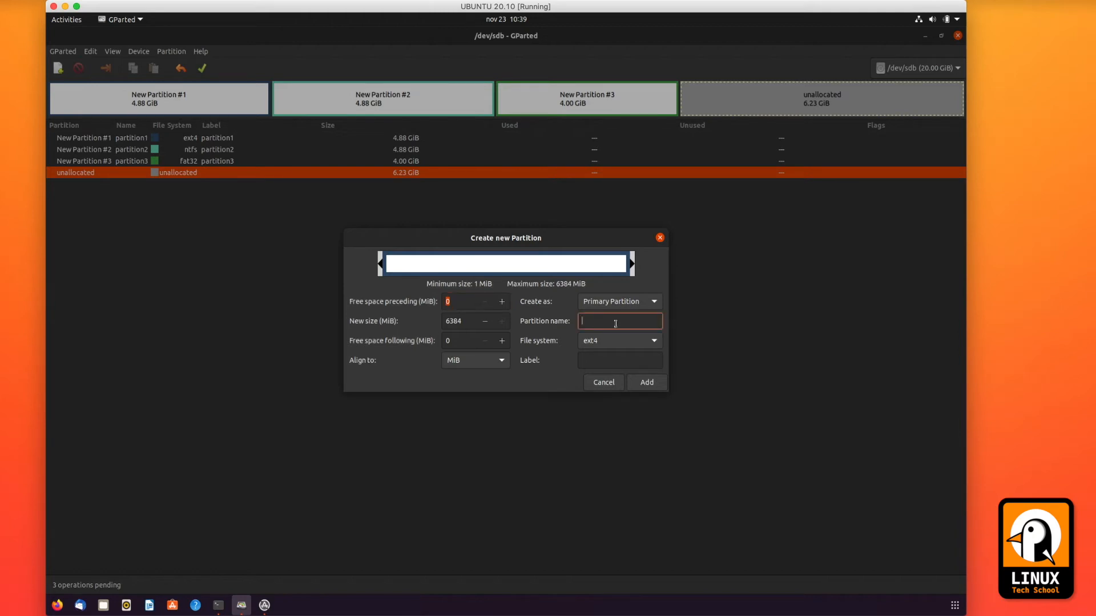
text(partition)
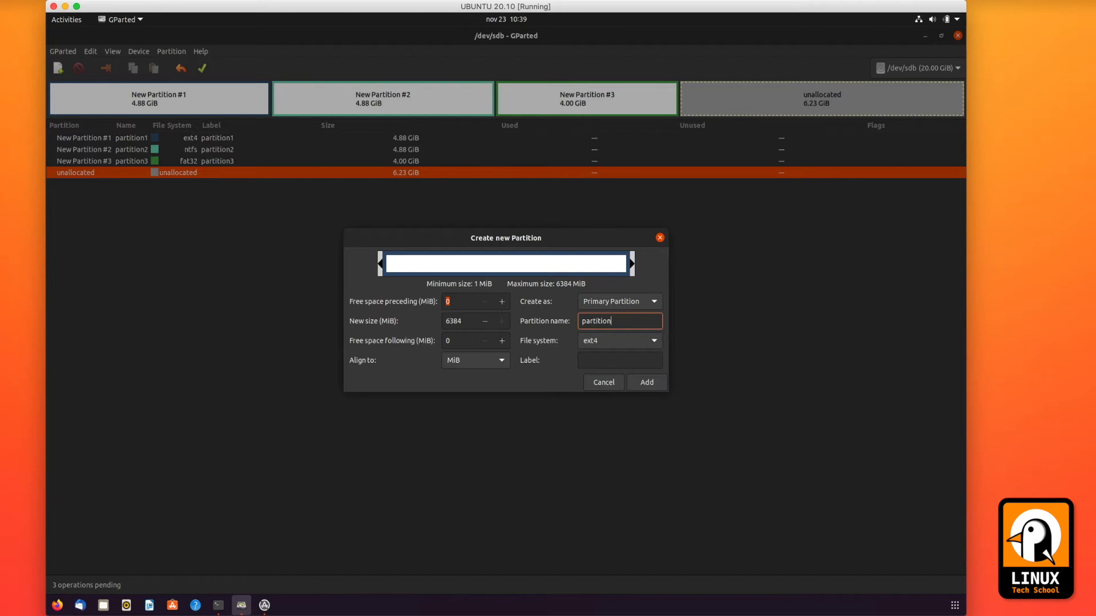
click(619, 340)
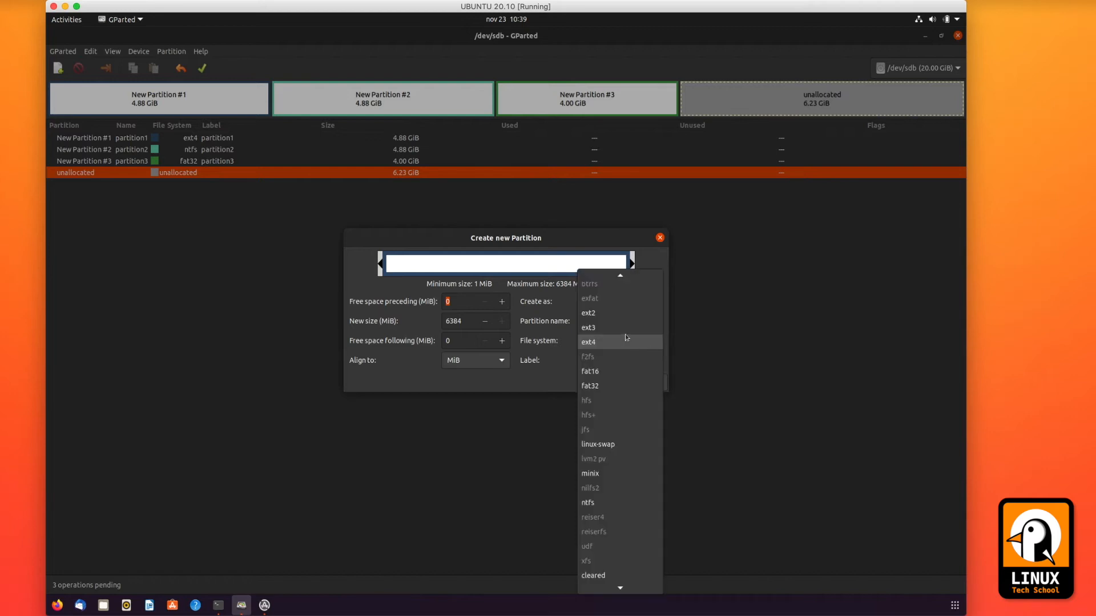
click(588, 328)
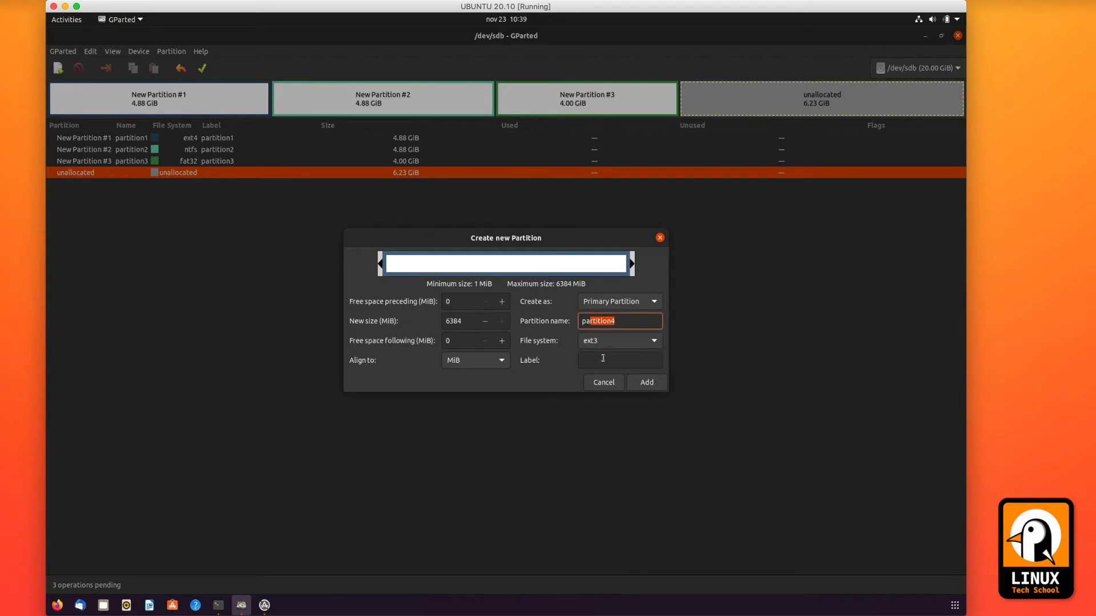
click(615, 359)
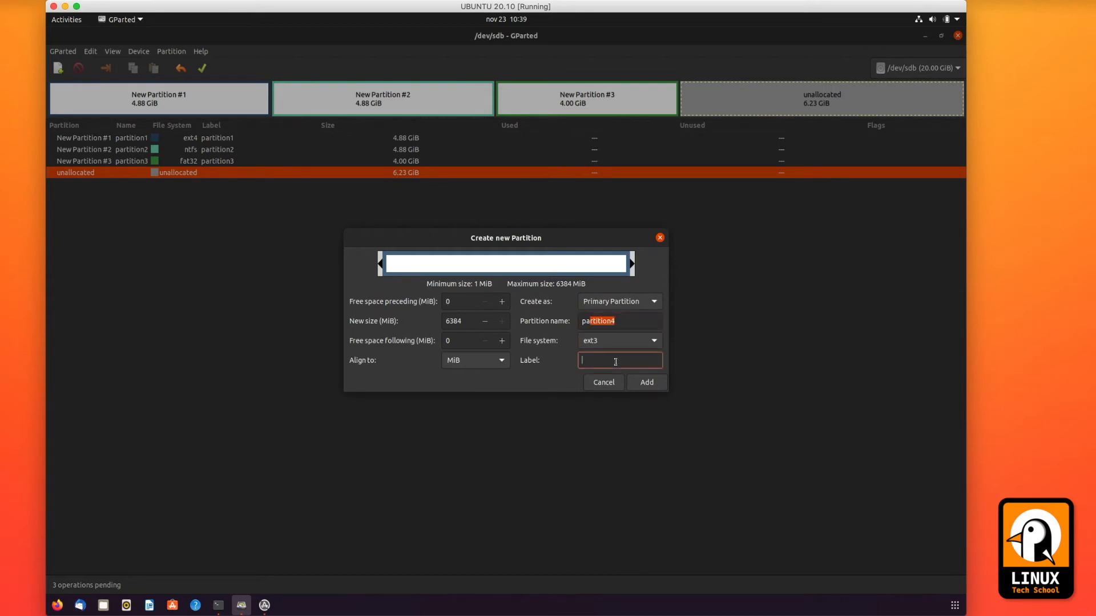
text(partition4)
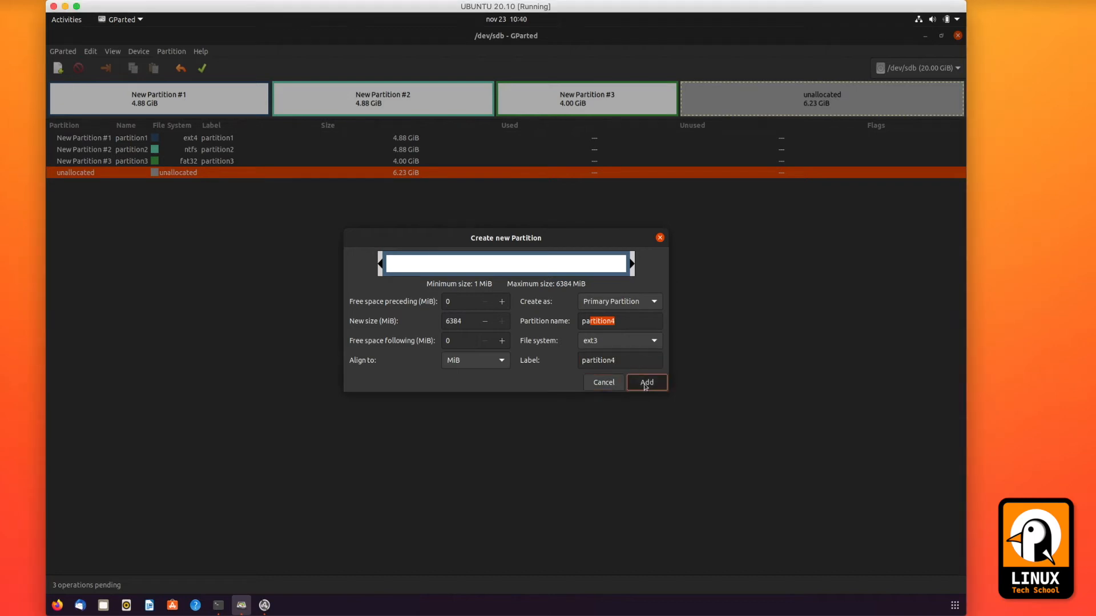
click(646, 382)
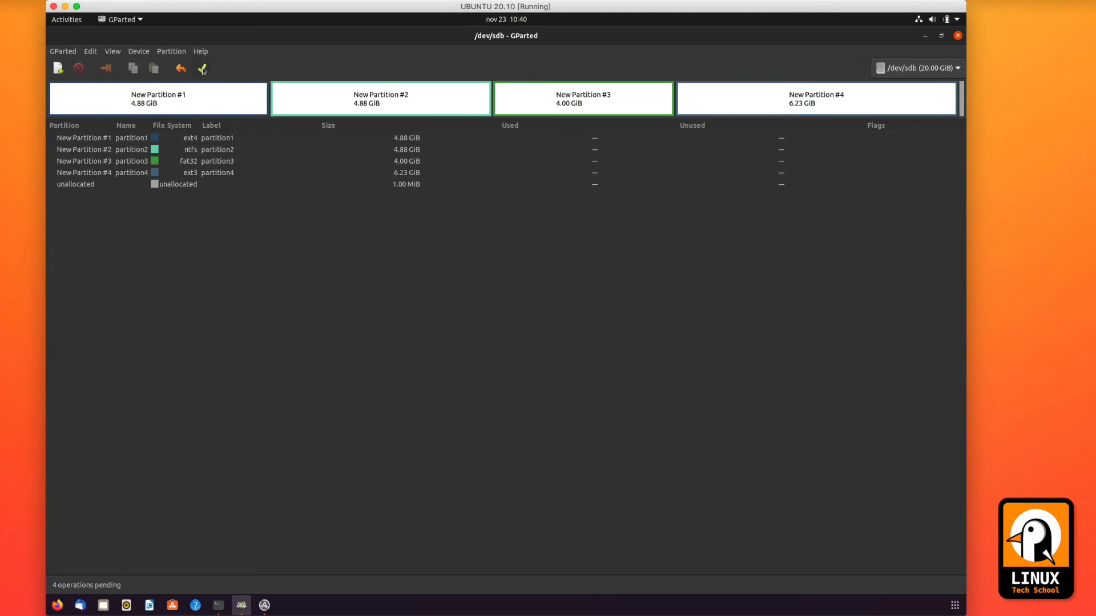
Apply all four pending operations, review the details for partition #4, and close the summary
click(202, 68)
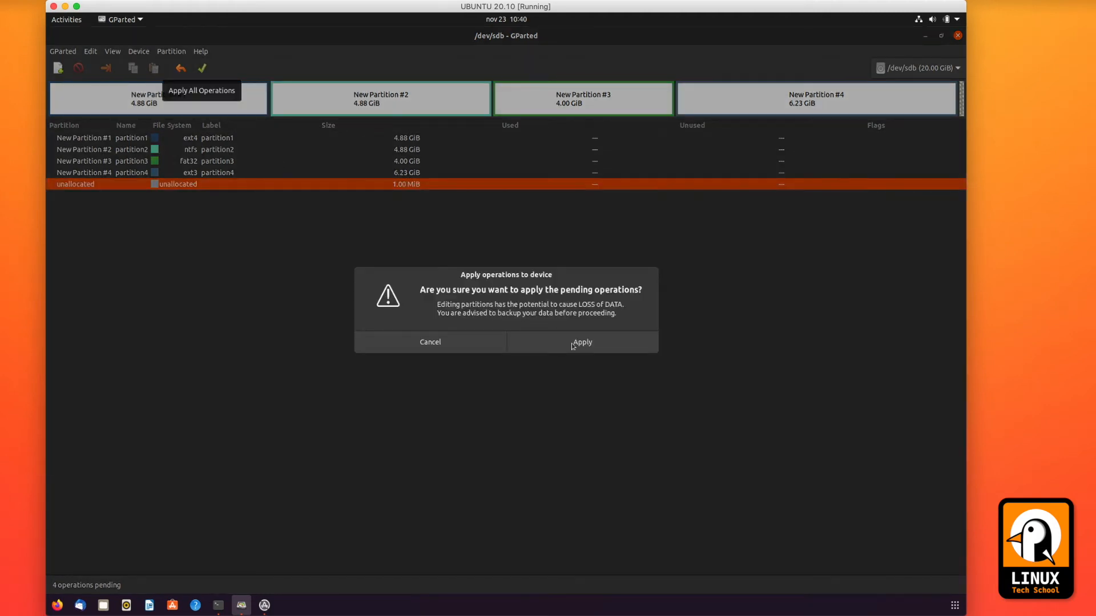
click(582, 343)
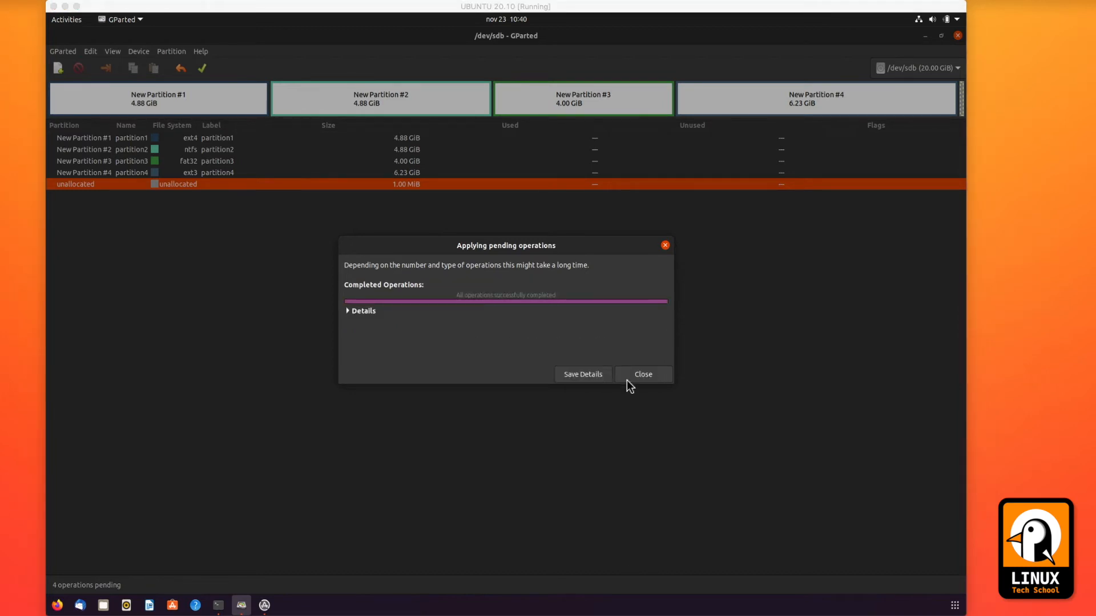
mouse_move(384, 333)
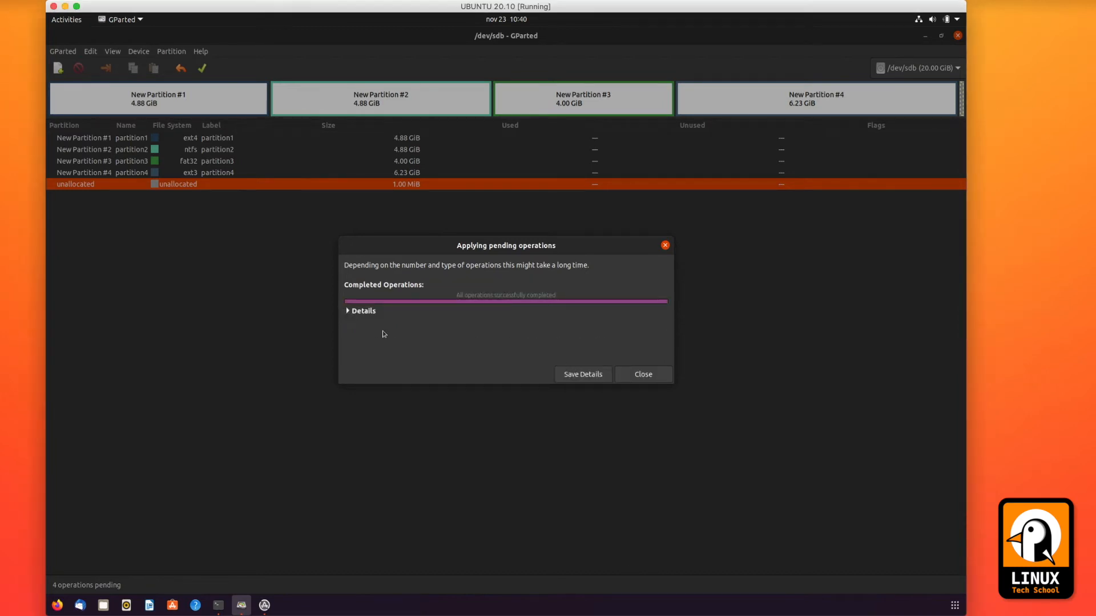
click(360, 310)
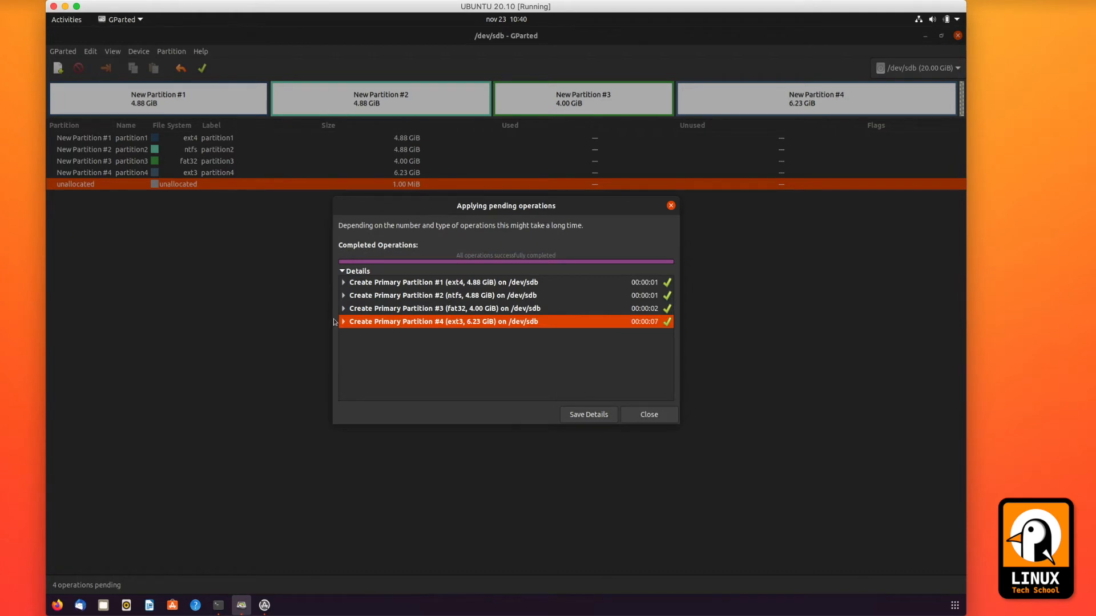
mouse_move(475, 290)
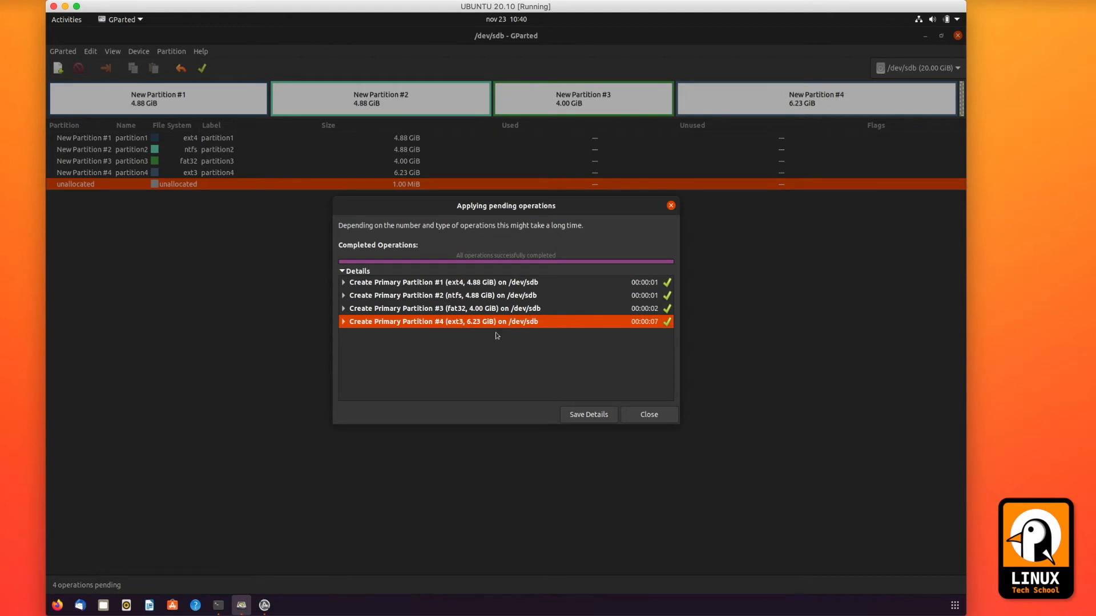
mouse_move(352, 334)
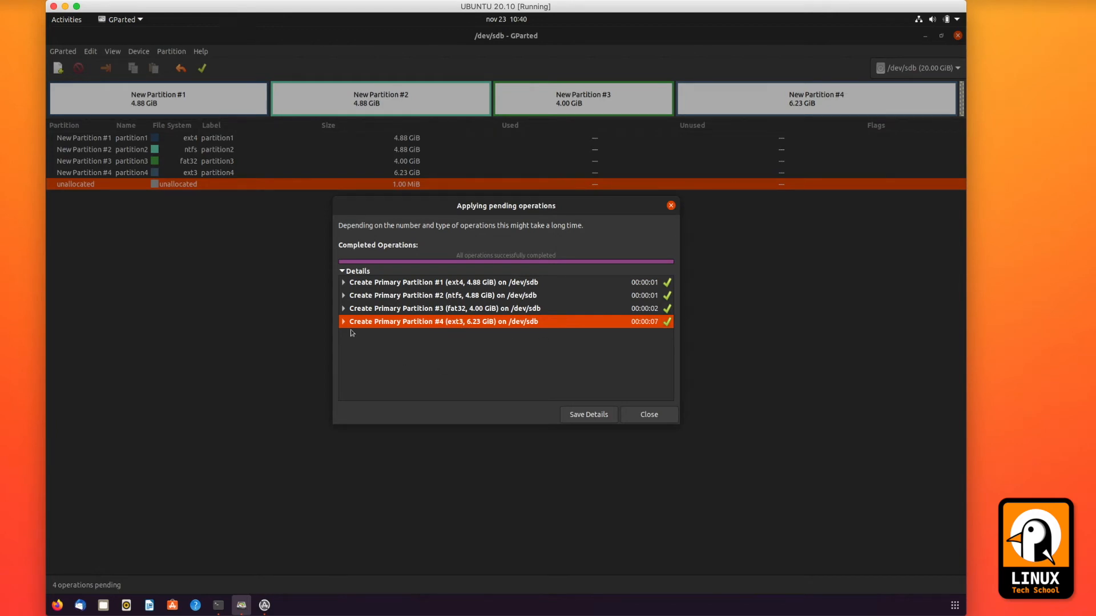
click(343, 322)
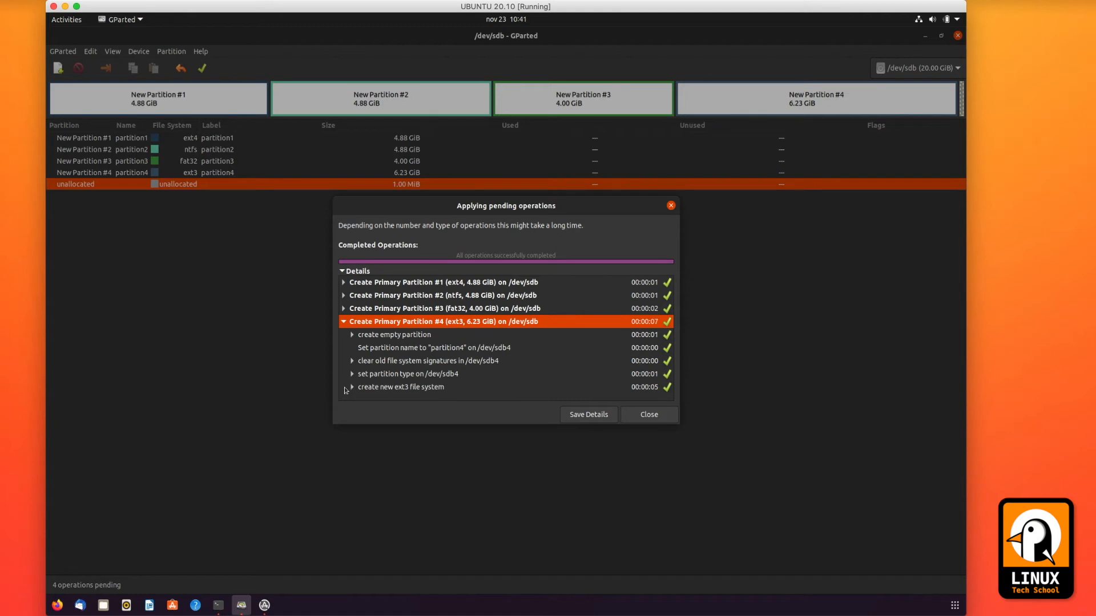
click(648, 414)
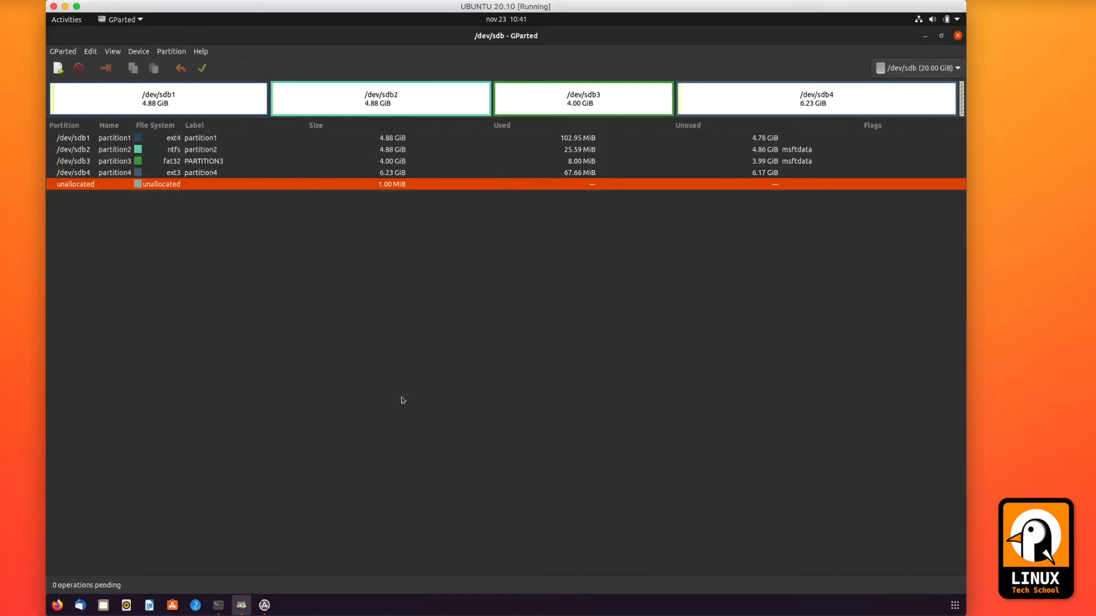
Run lsblk and blkid in Terminal to list sdb1–sdb4 with their labels and filesystem types
click(216, 605)
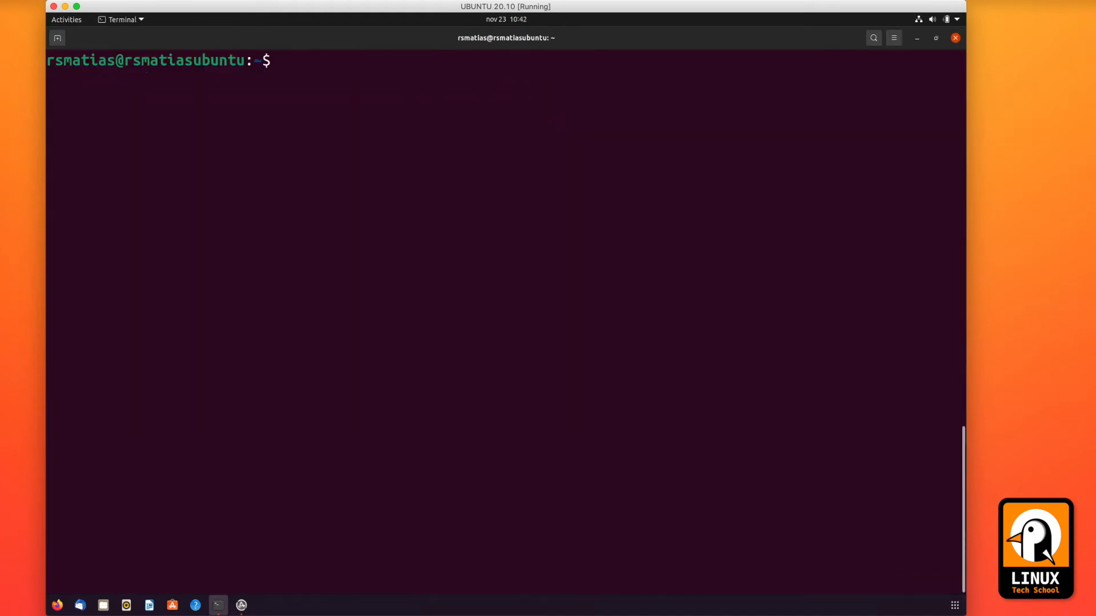
text(lsblk)
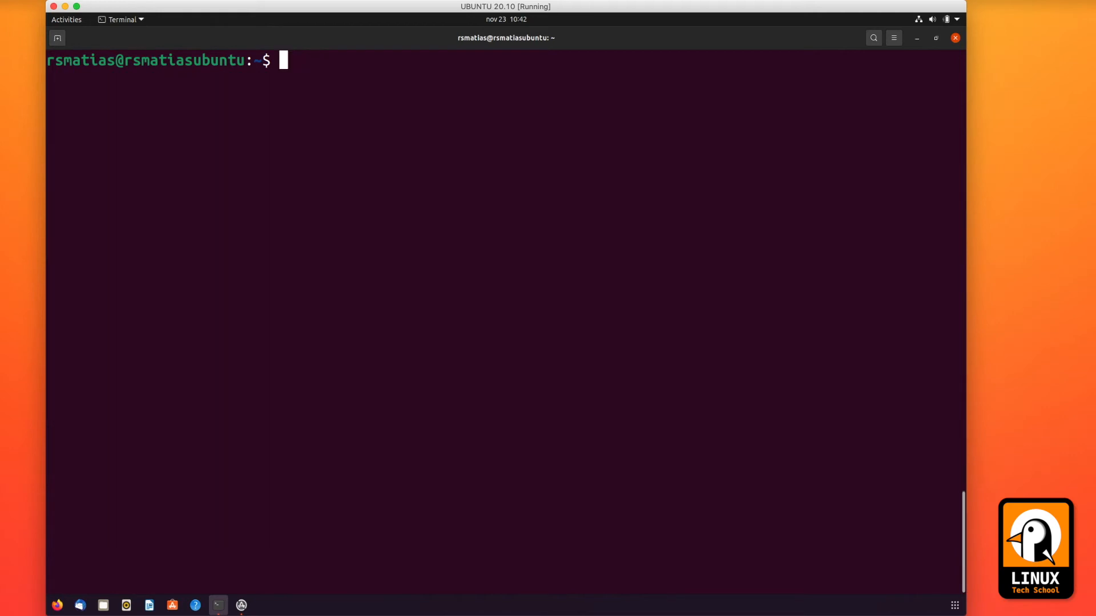
text(blkid)
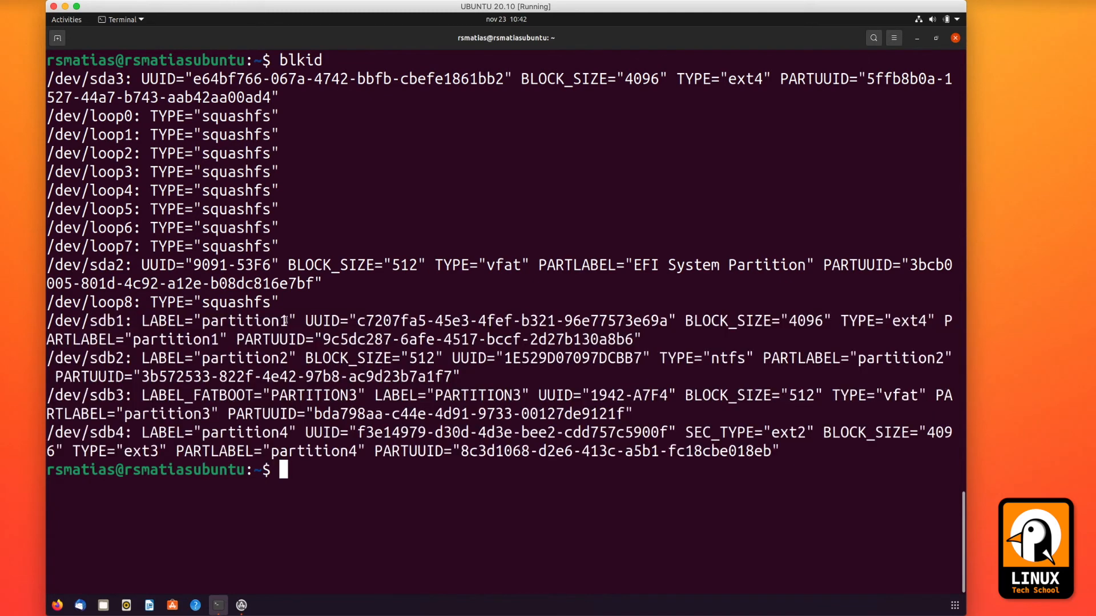
double_click(246, 319)
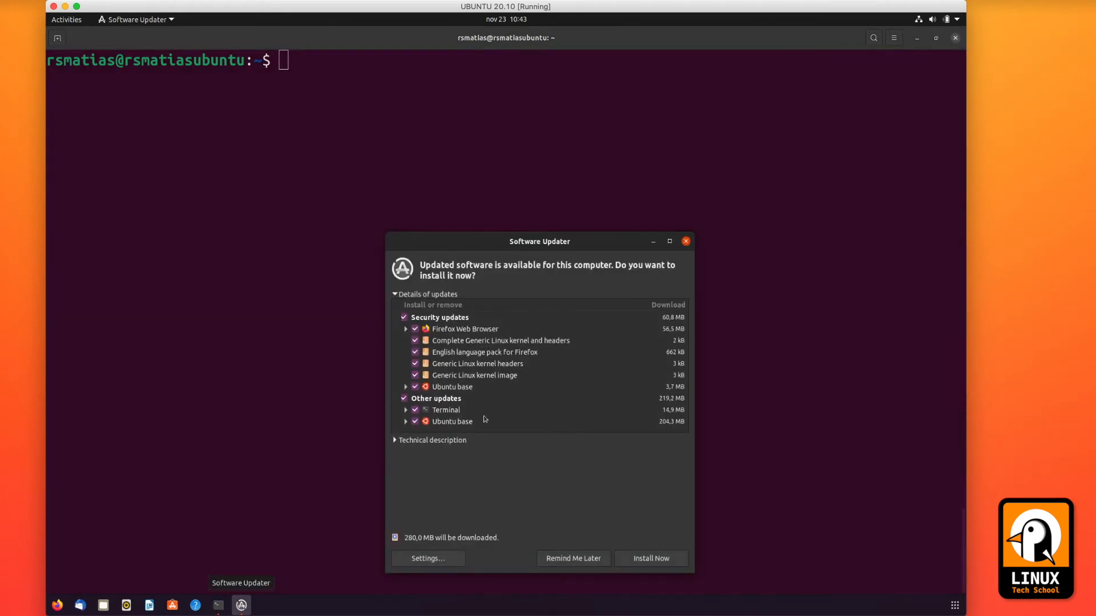
mouse_move(568, 563)
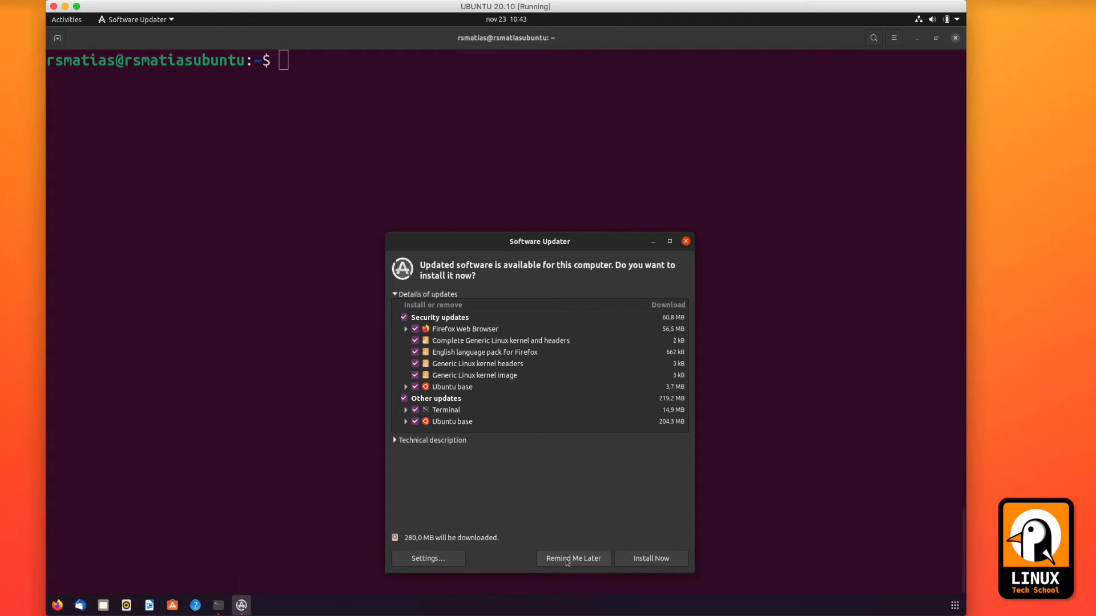
Choose Remind Me Later in Software Updater and launch Files at the Home folder
click(573, 559)
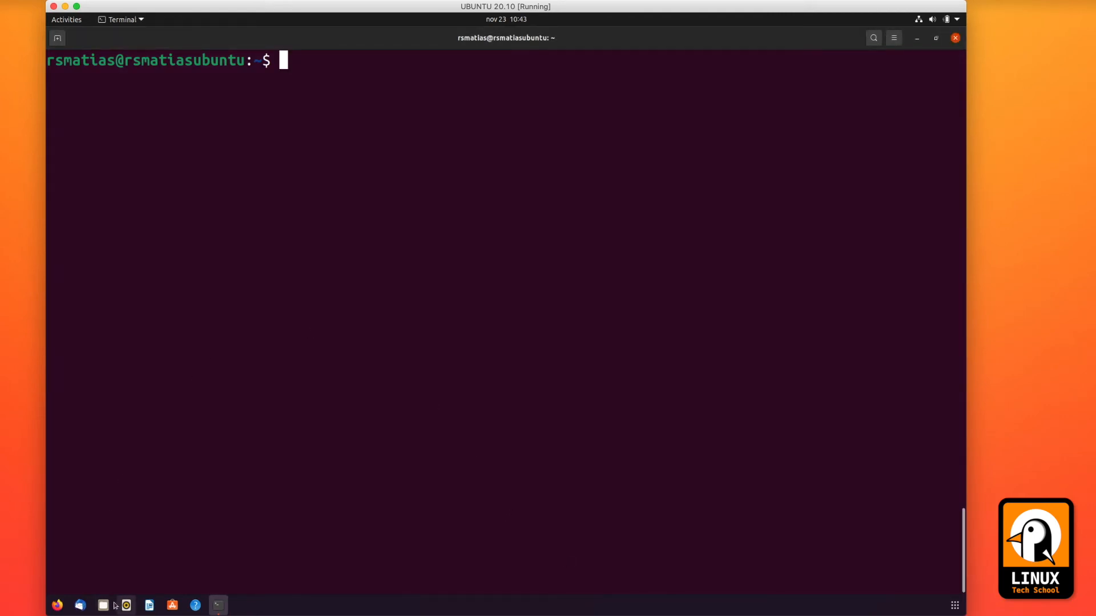
click(103, 605)
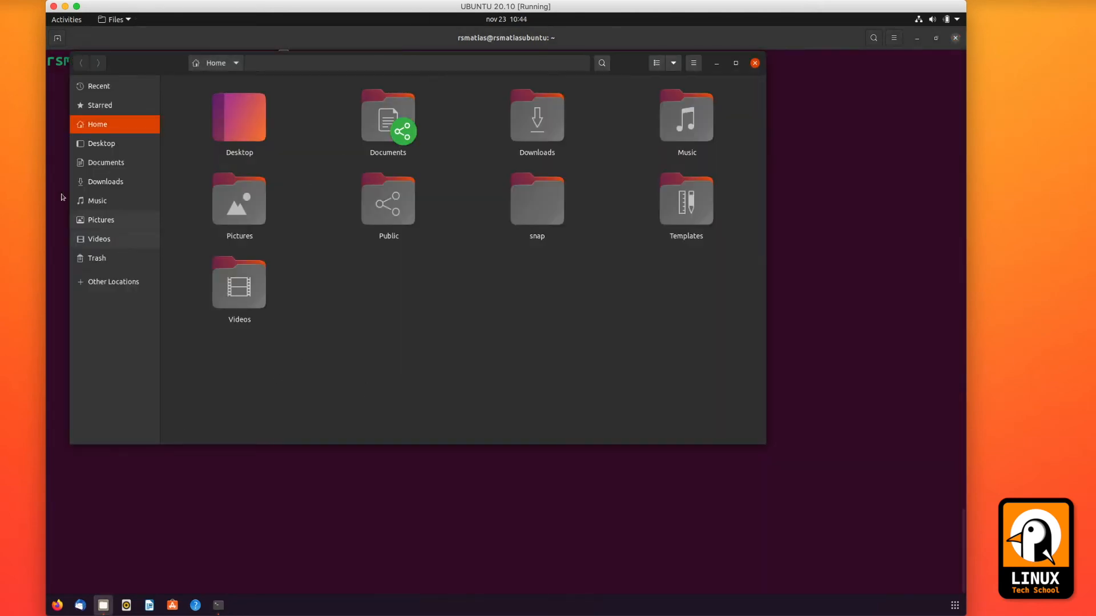
From Other Locations, attempt a folder on partition1, then create WELCOME on partition2
click(113, 282)
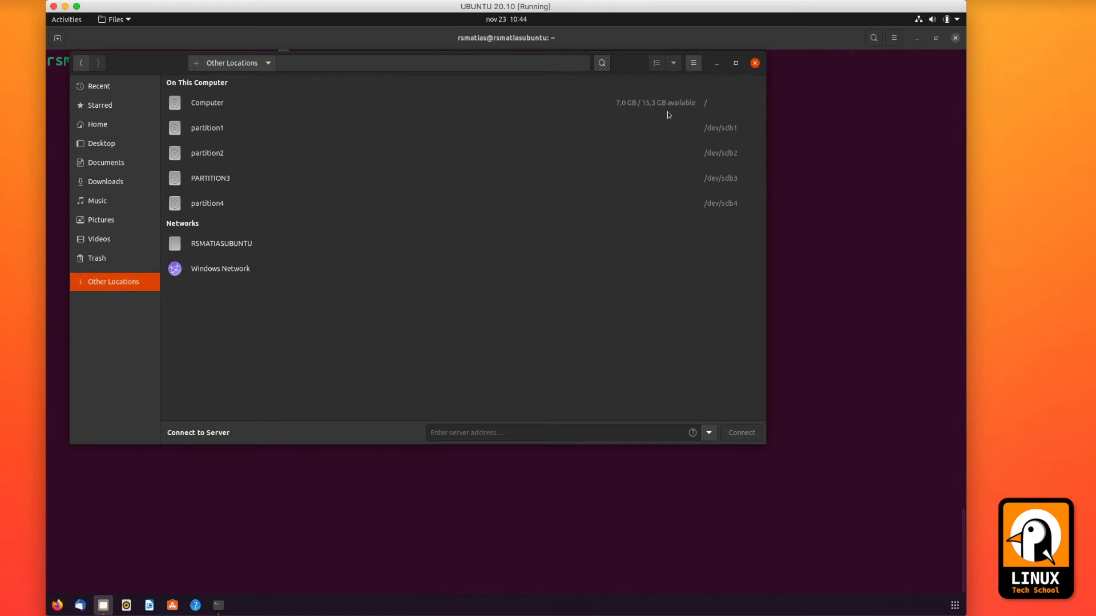
mouse_move(554, 169)
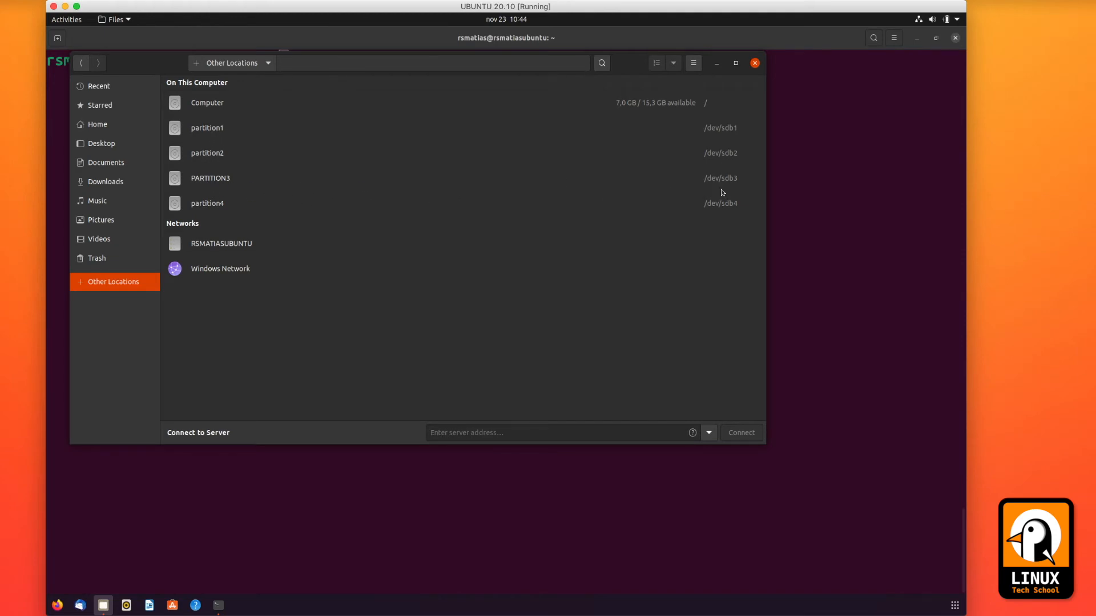
mouse_move(416, 190)
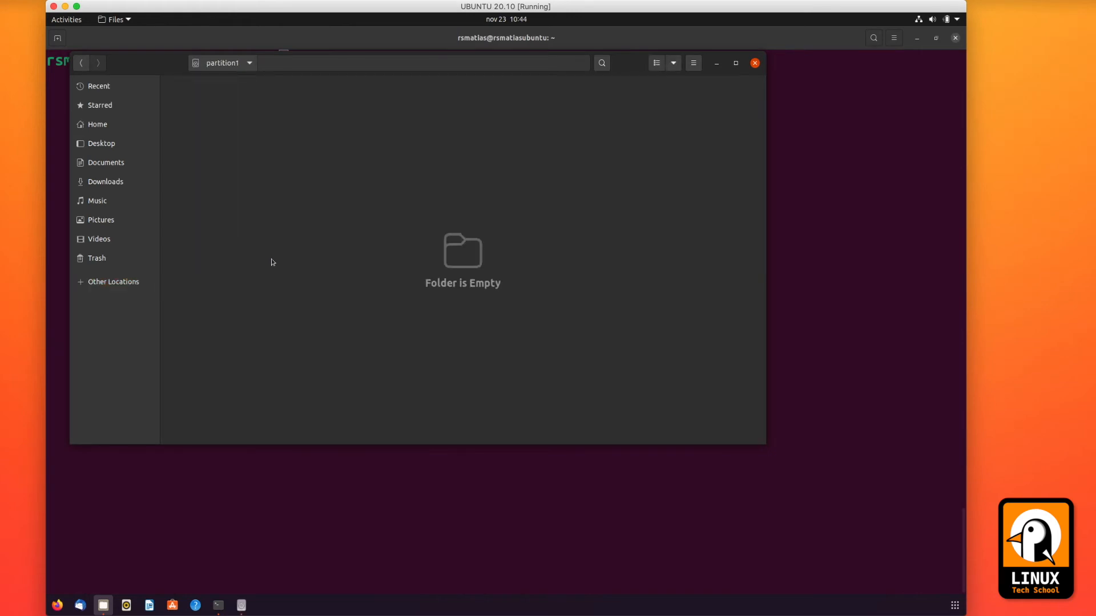
right_click(272, 263)
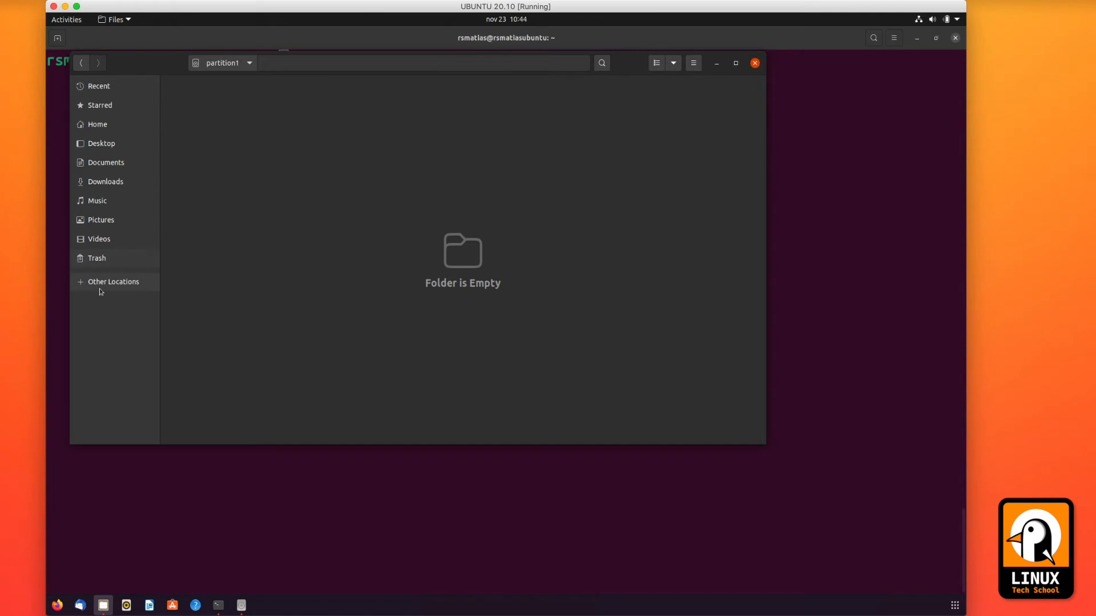
click(113, 281)
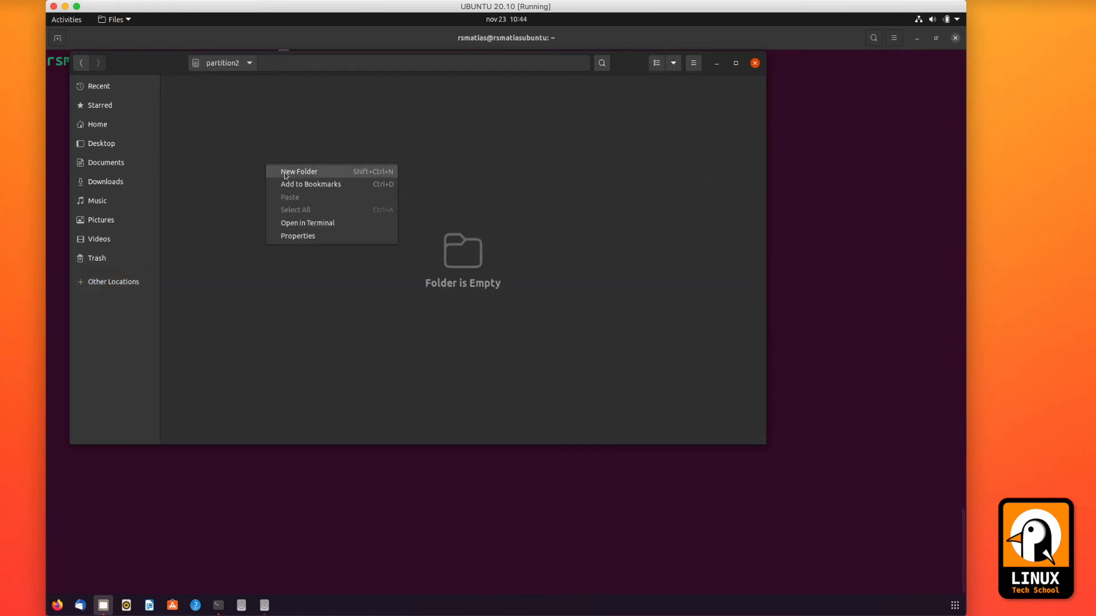
click(299, 171)
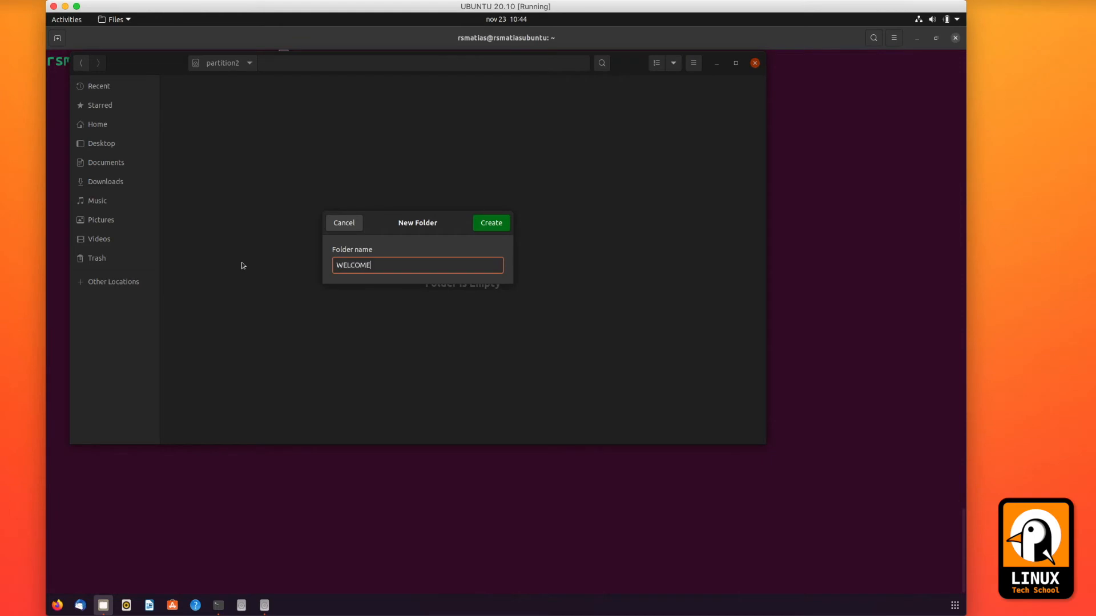
click(491, 222)
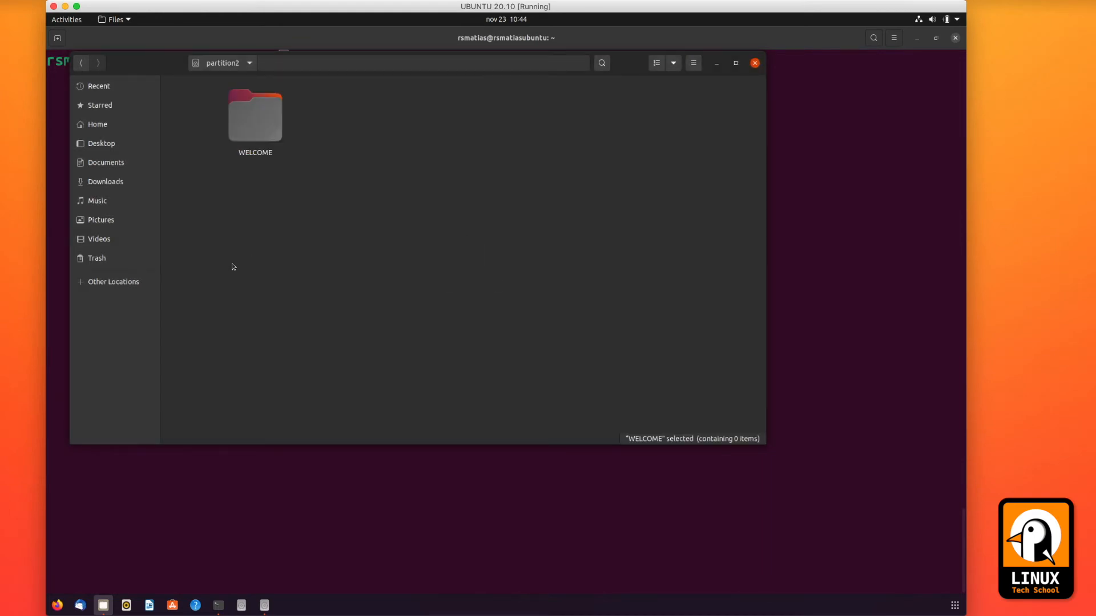
Create a WELCOME folder on PARTITION3 and return to the partition list
click(114, 282)
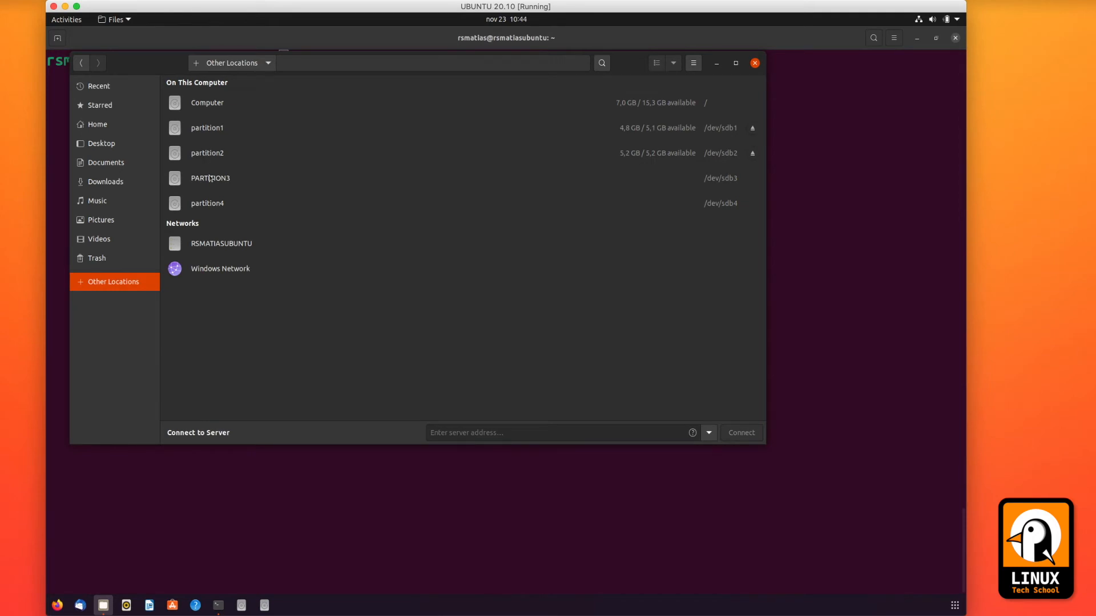
double_click(210, 178)
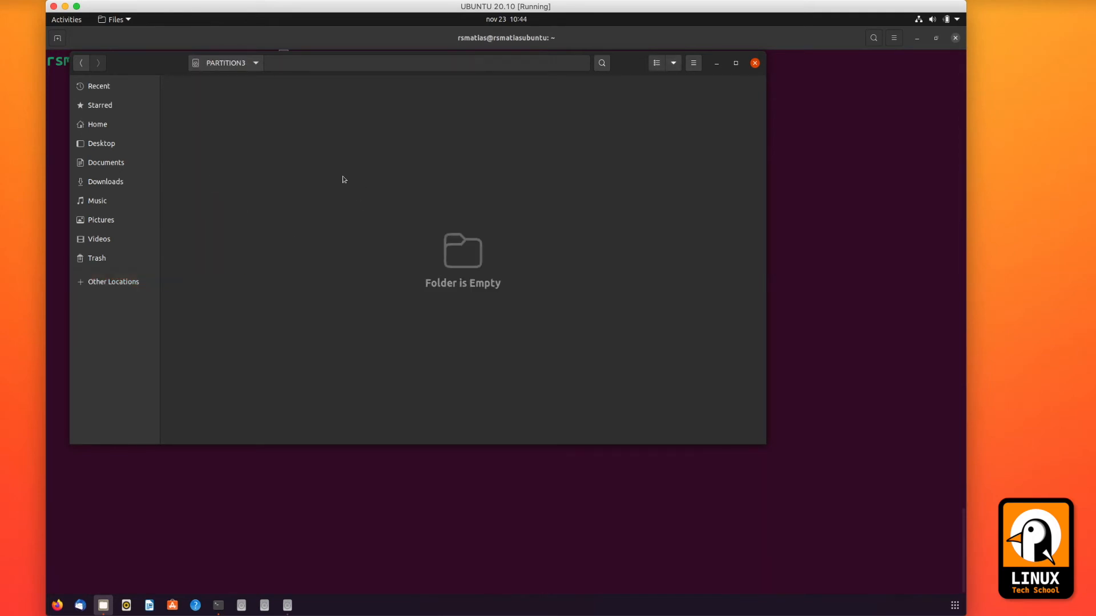
text(WELCOM)
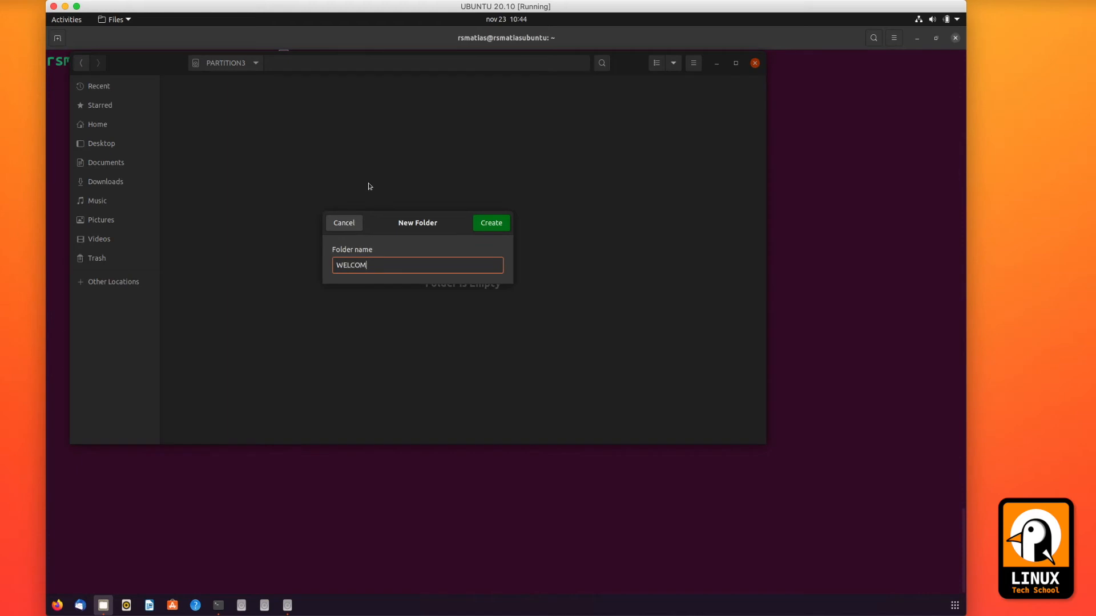
click(490, 222)
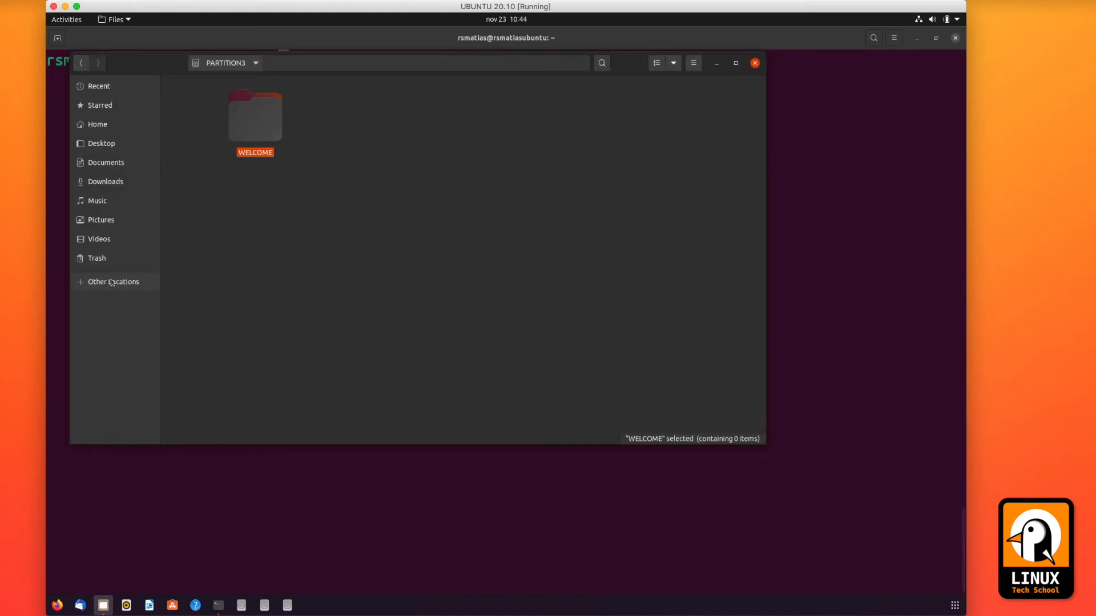
click(113, 282)
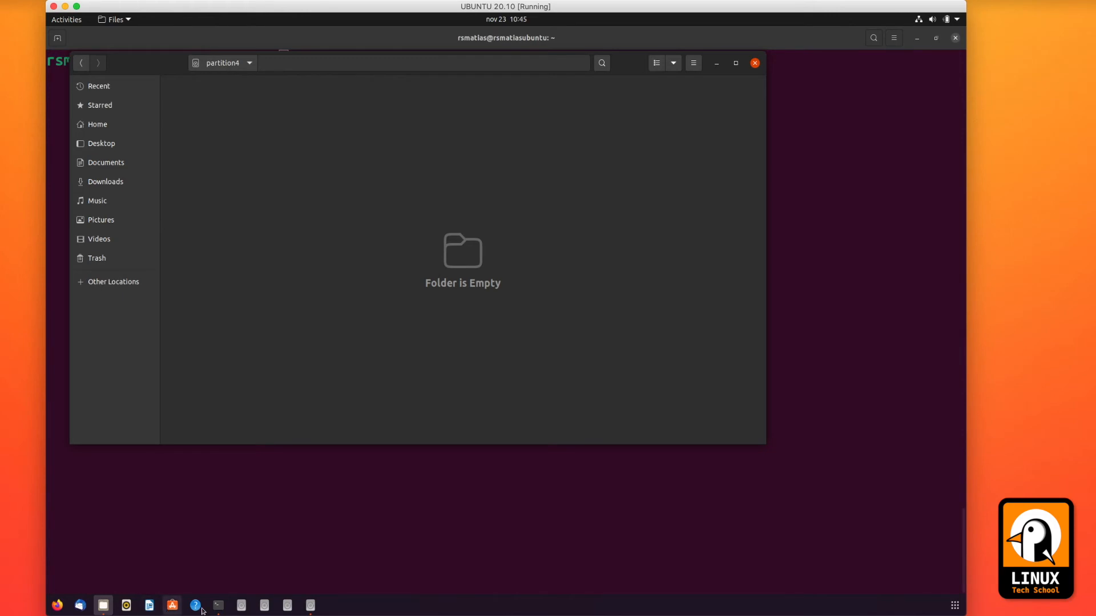
mouse_move(218, 604)
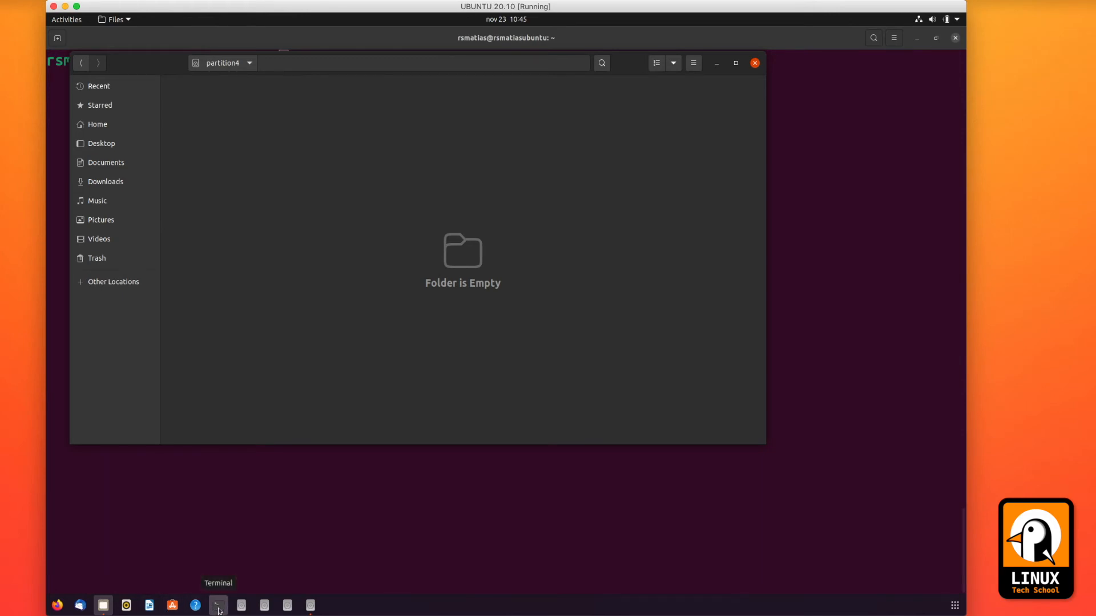
click(218, 604)
text(ls -l)
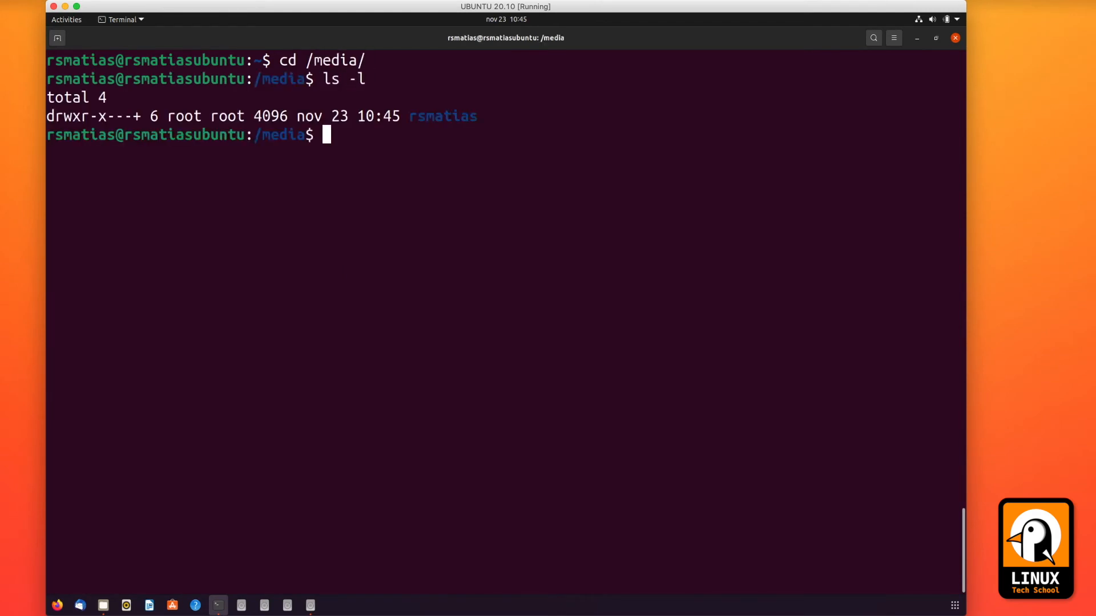
text(cd rsmatias/)
text(ls -l)
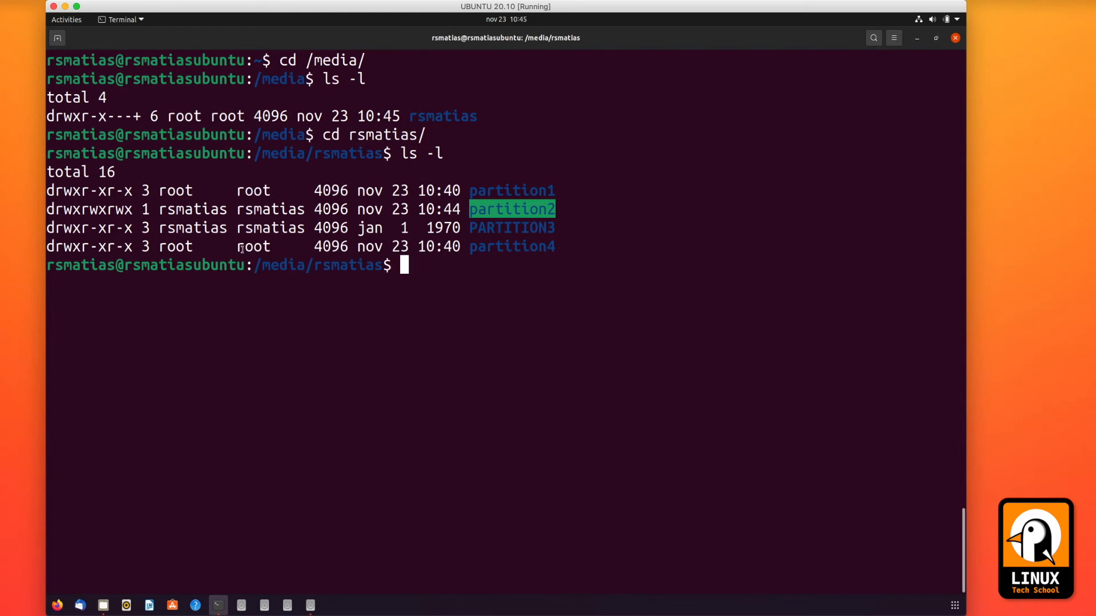
double_click(253, 246)
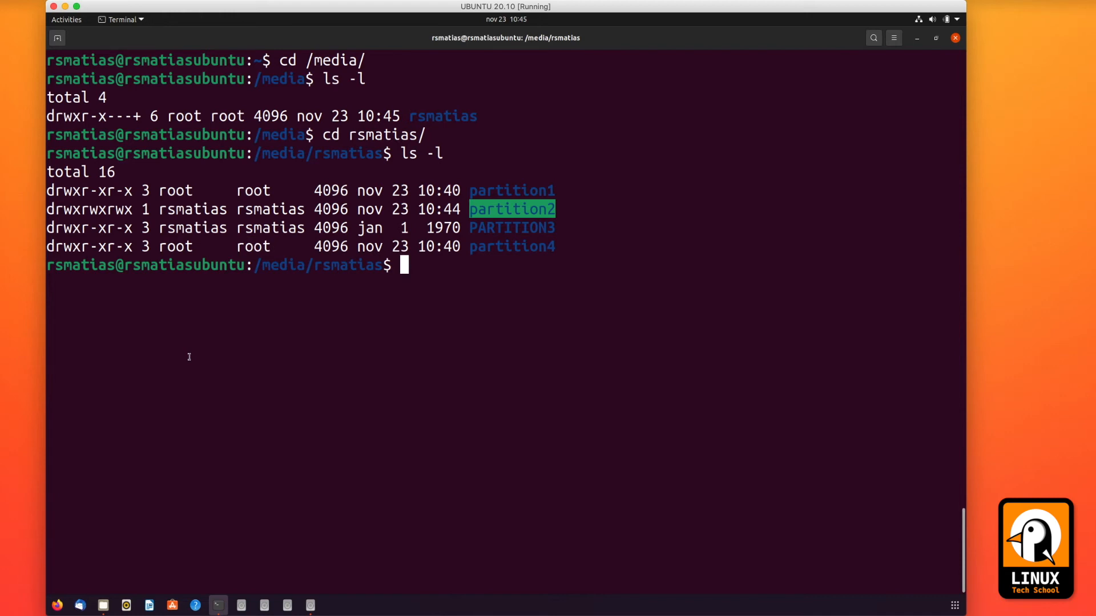
Run sudo chown rsmatias:rsmatias on the partitions and confirm ownership with ls -l
text(sudo co)
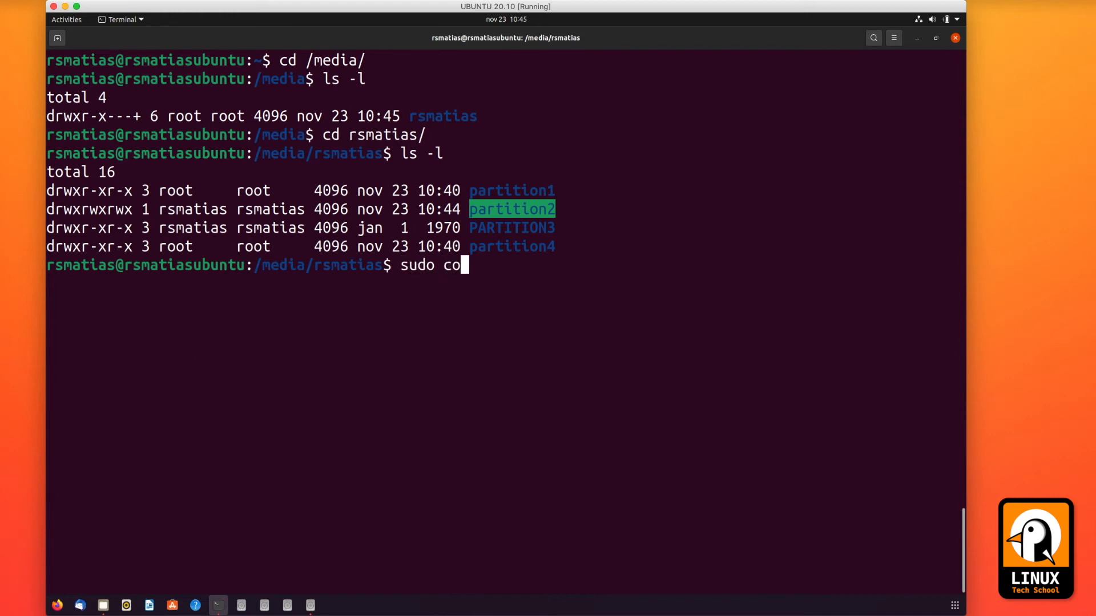
text(hown)
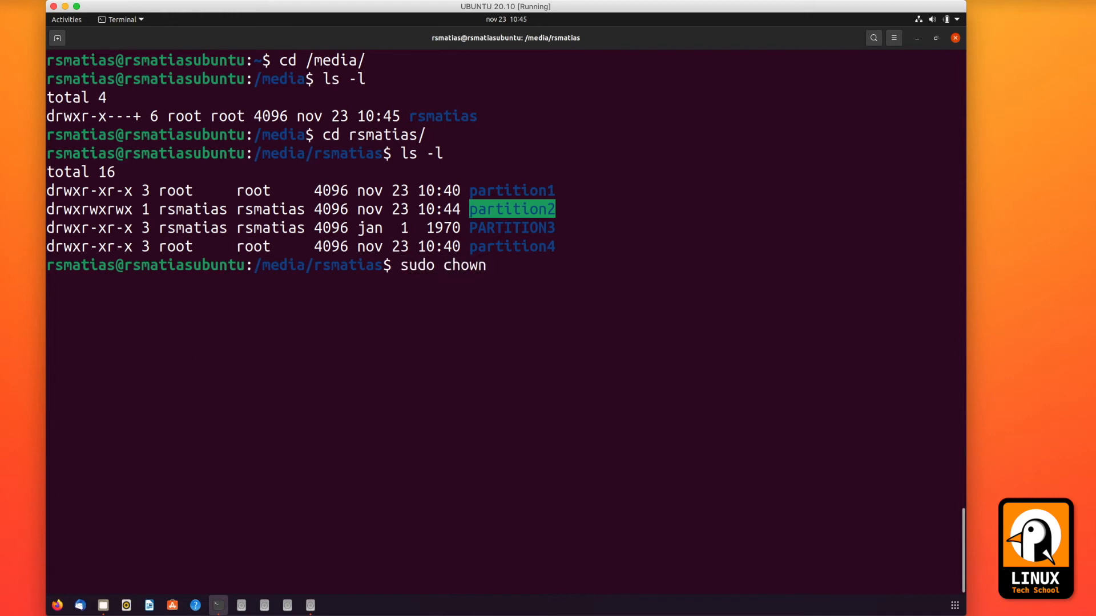
text(rsmatias)
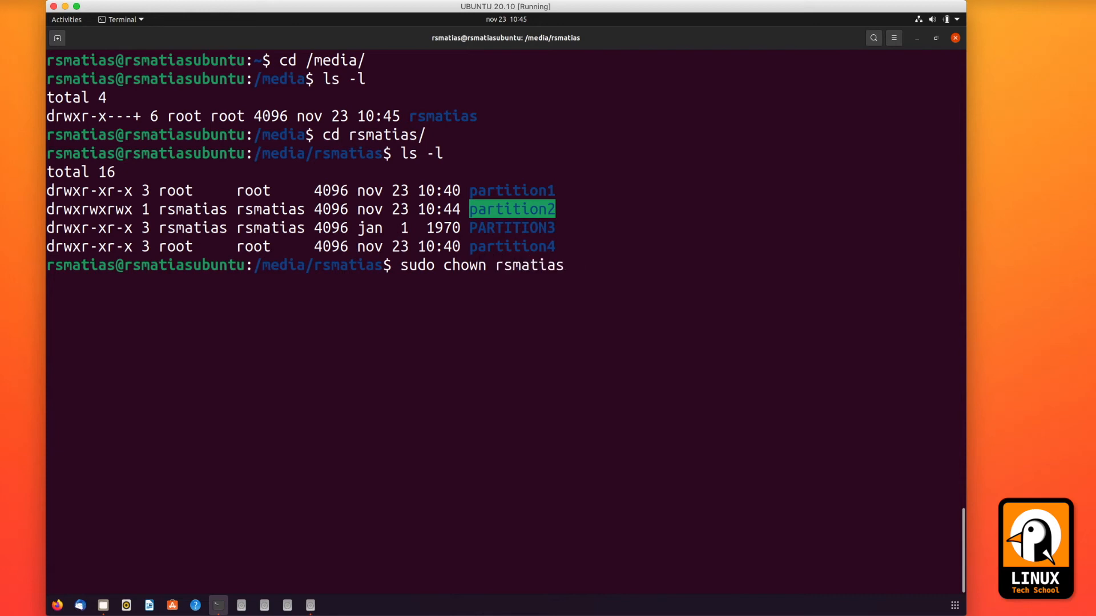
text(:rsmatias)
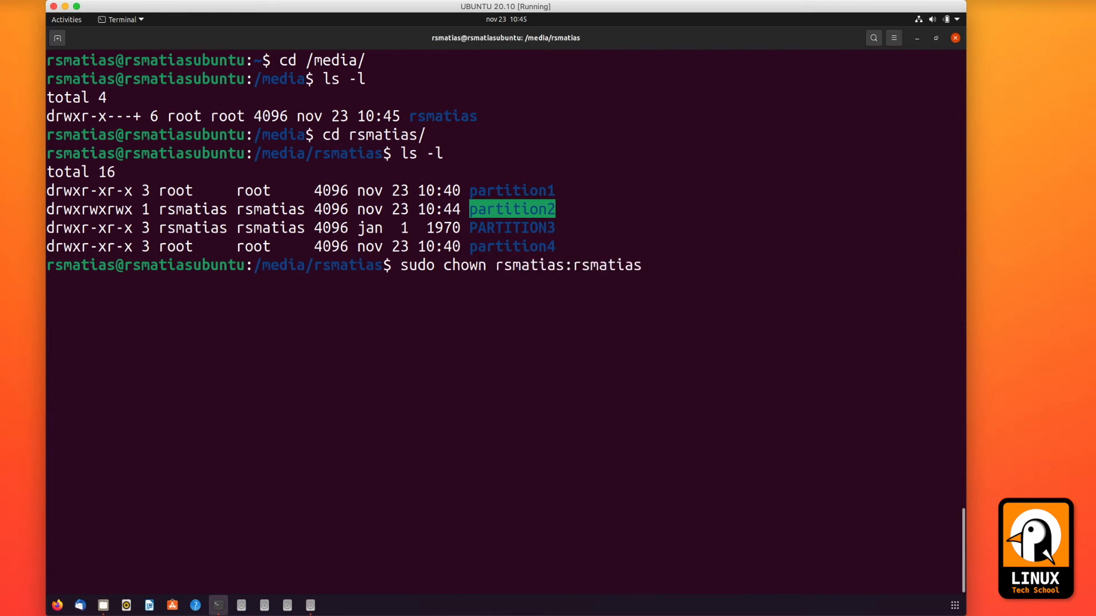
text(partition2/)
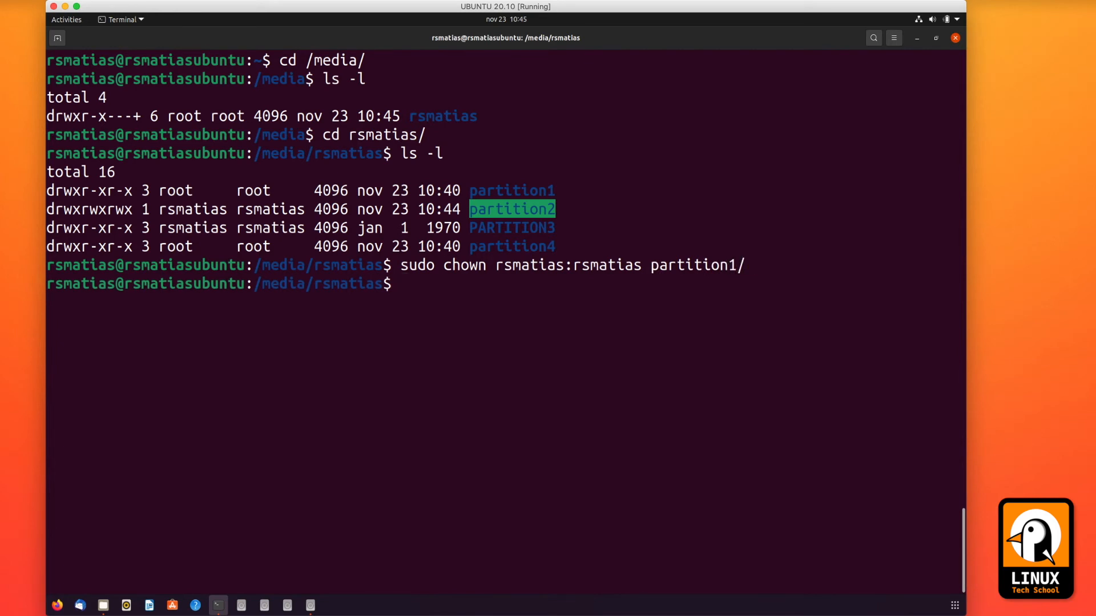
text(sudo chown rsmatias:rsmatias partition/)
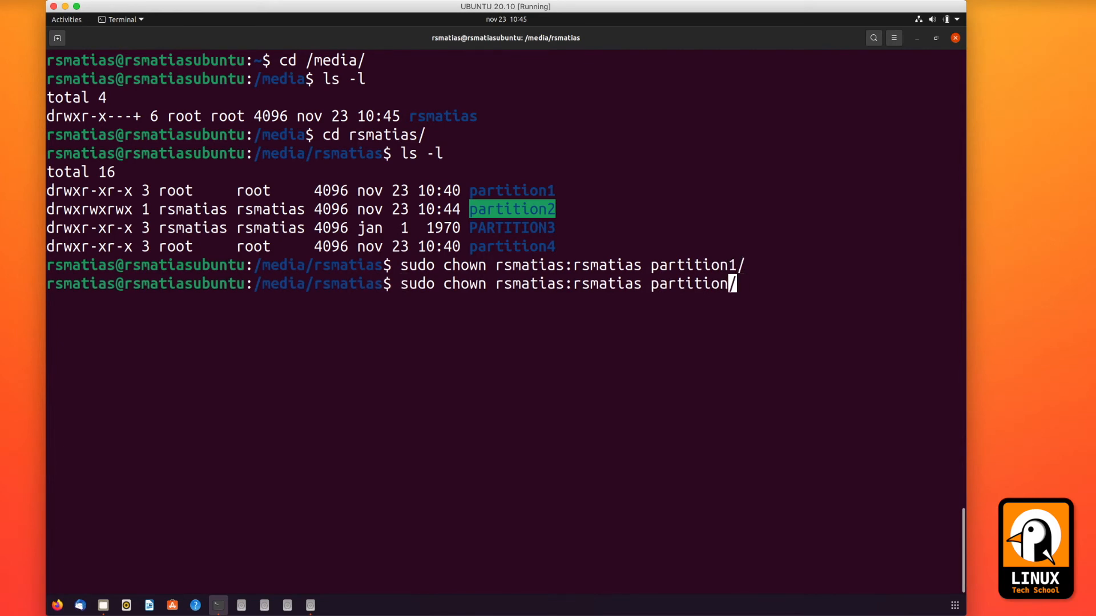
text(4)
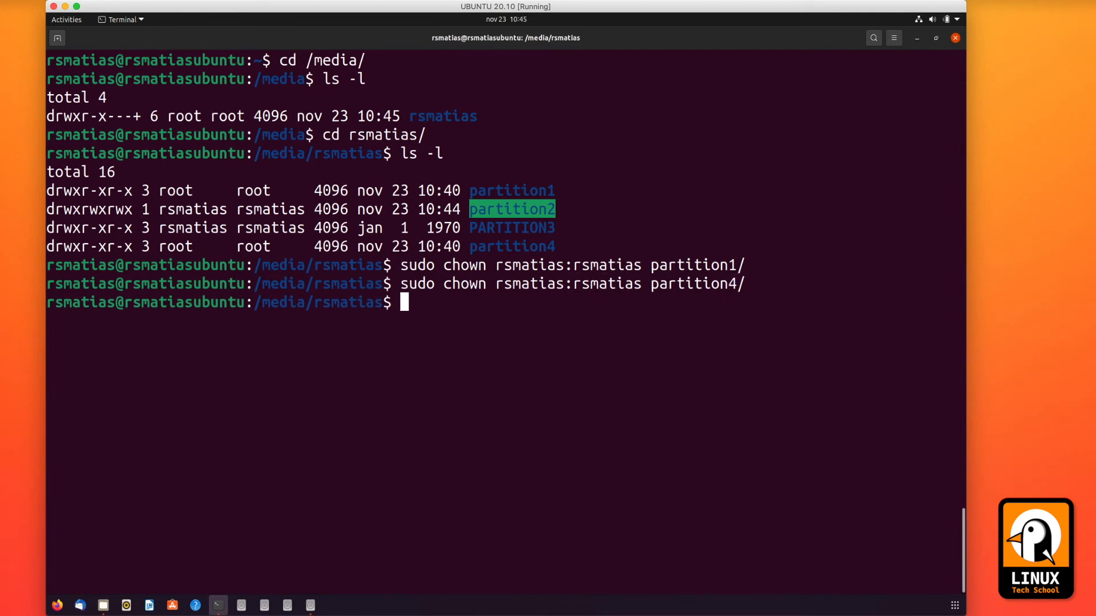
text(ls -l)
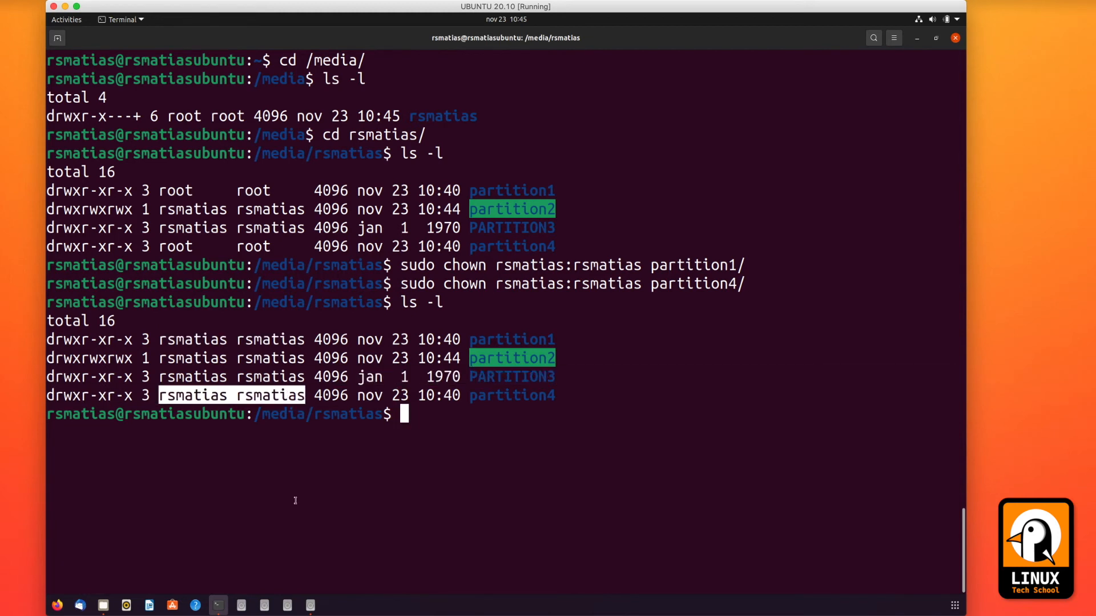
mouse_move(219, 605)
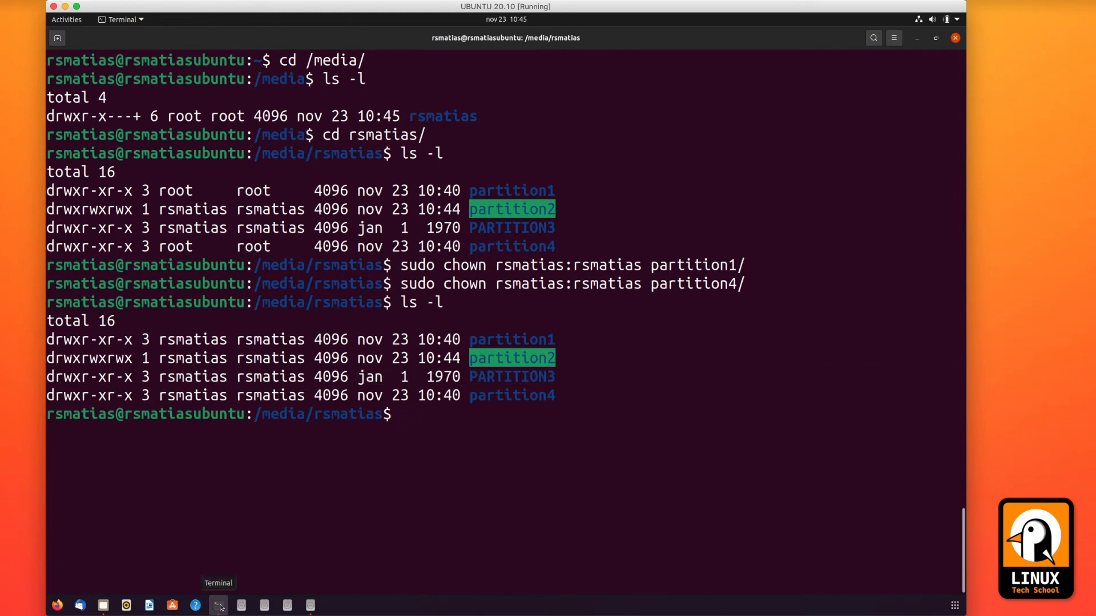
In Files, create a WELCOME folder on partition1 via Other Locations
right_click(218, 605)
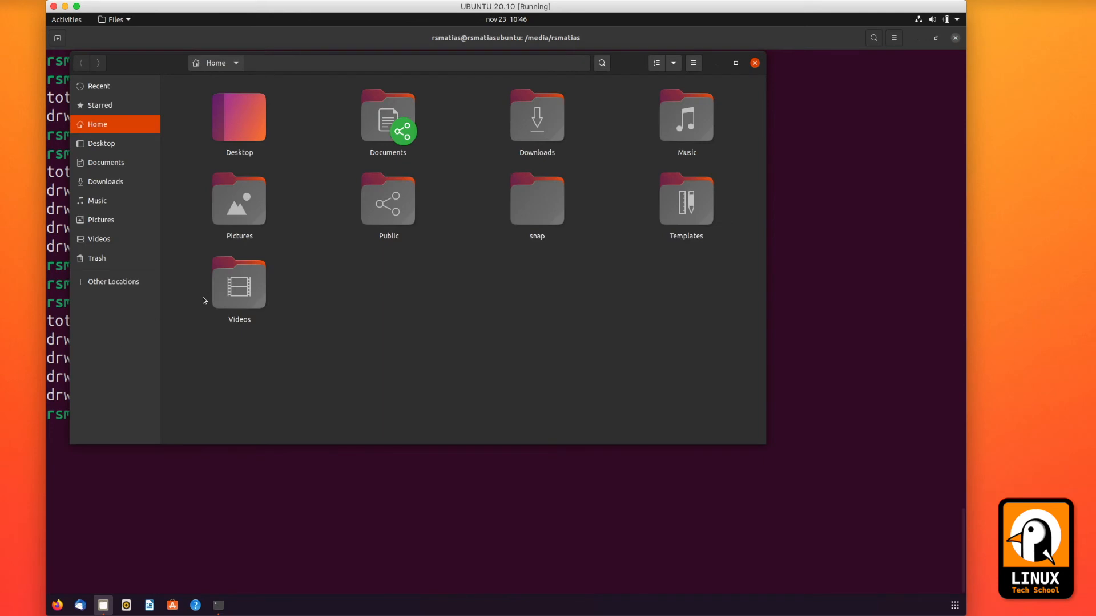
click(113, 282)
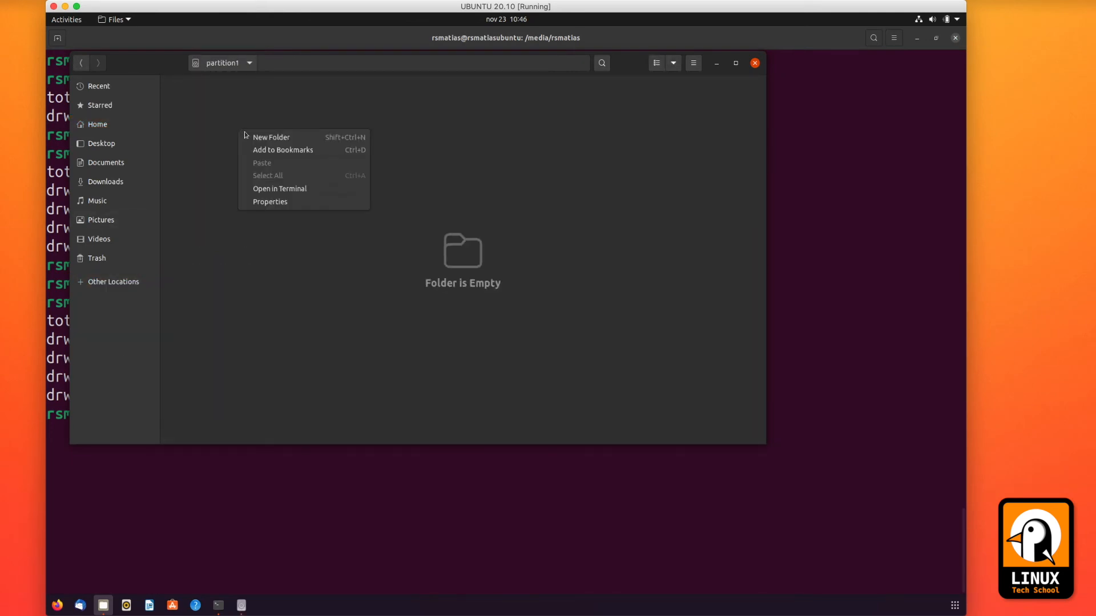
click(270, 137)
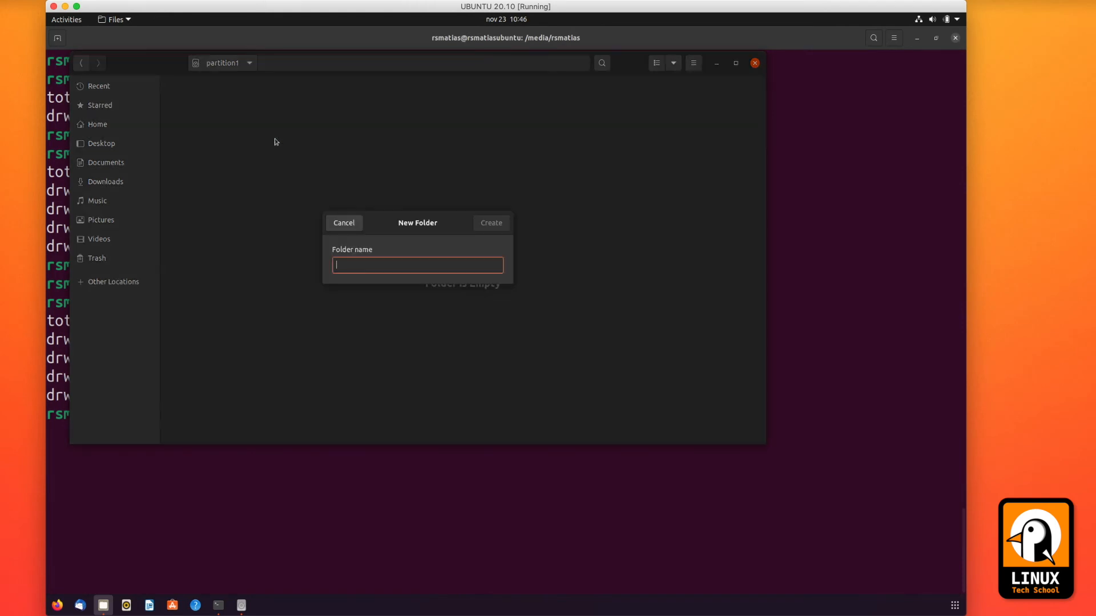
text(WELCOME)
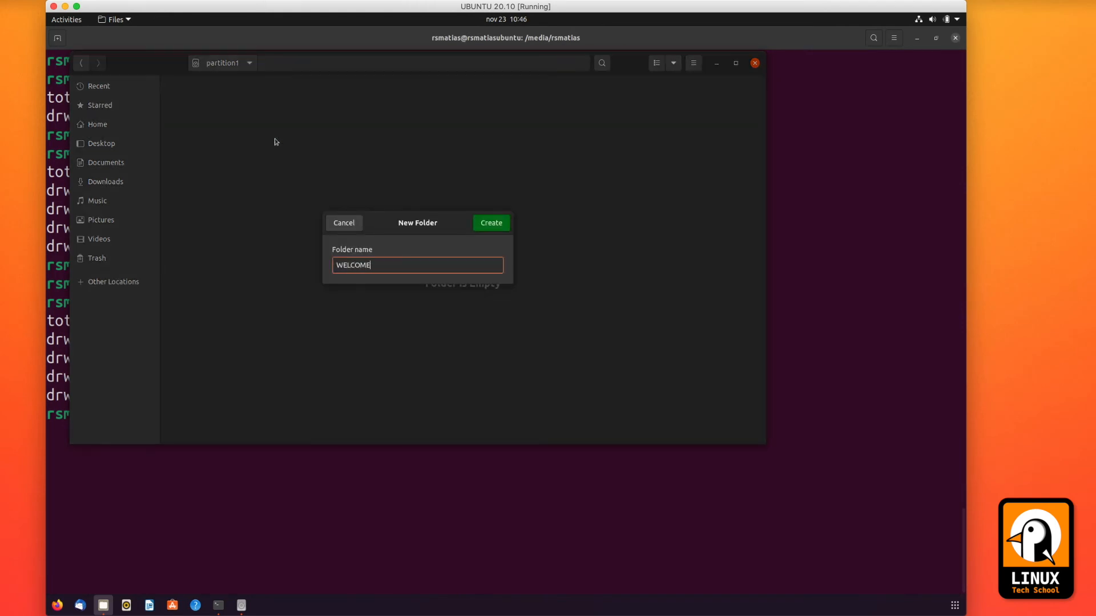
click(112, 280)
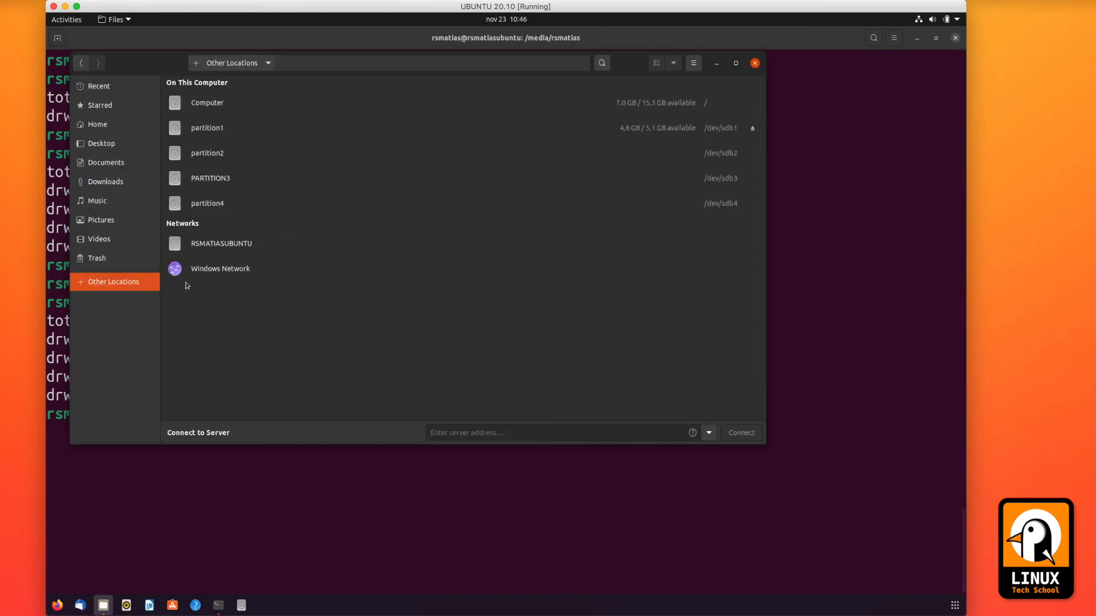
Check the WELCOME folders on partition4 and PARTITION3, then return to the terminal
double_click(207, 204)
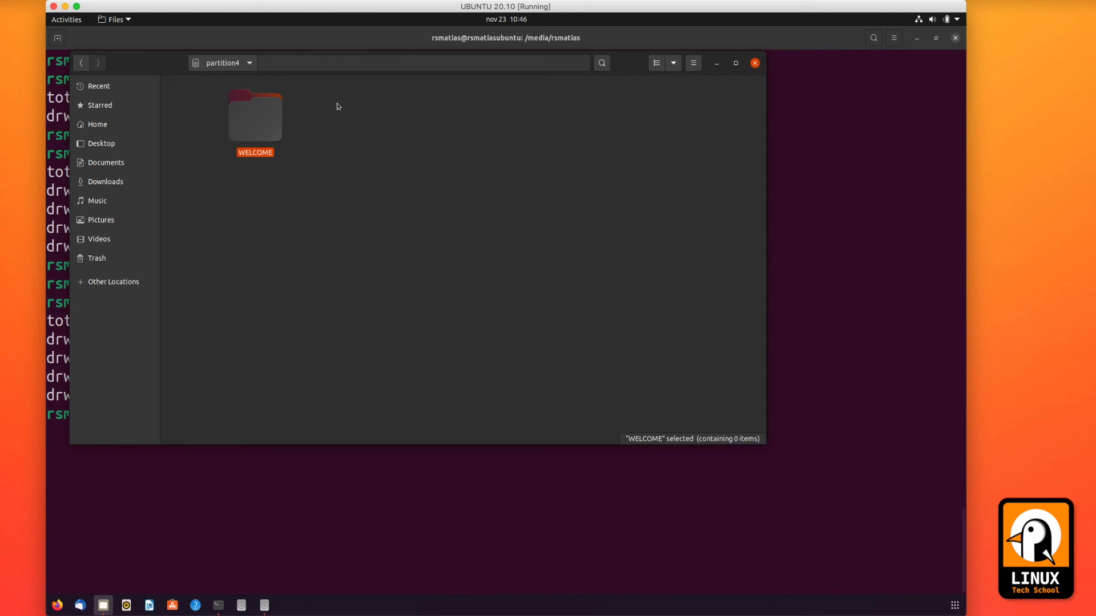
click(240, 206)
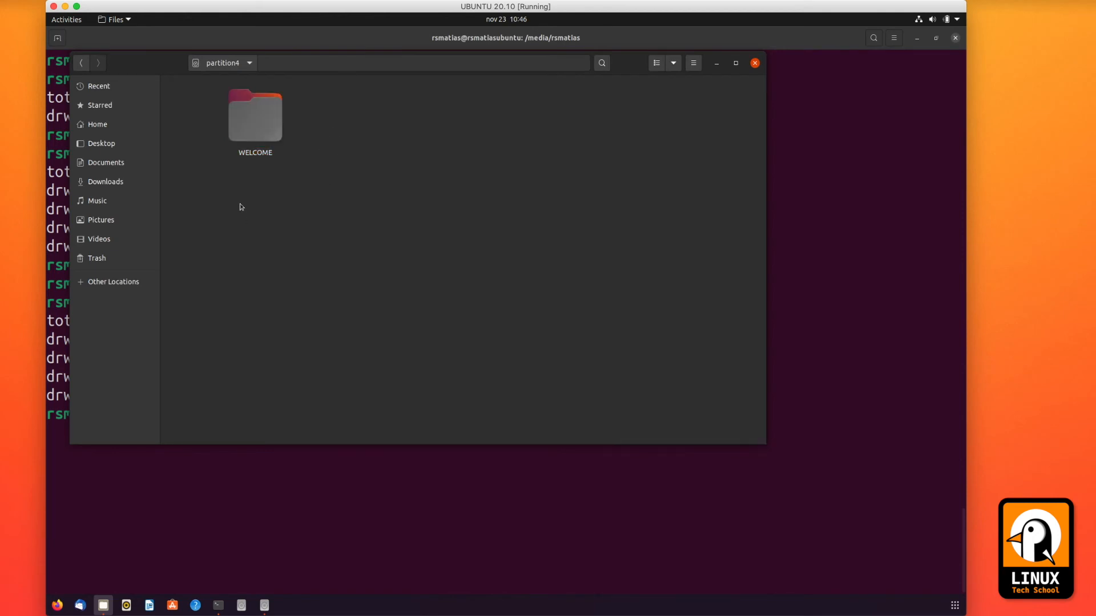
mouse_move(789, 285)
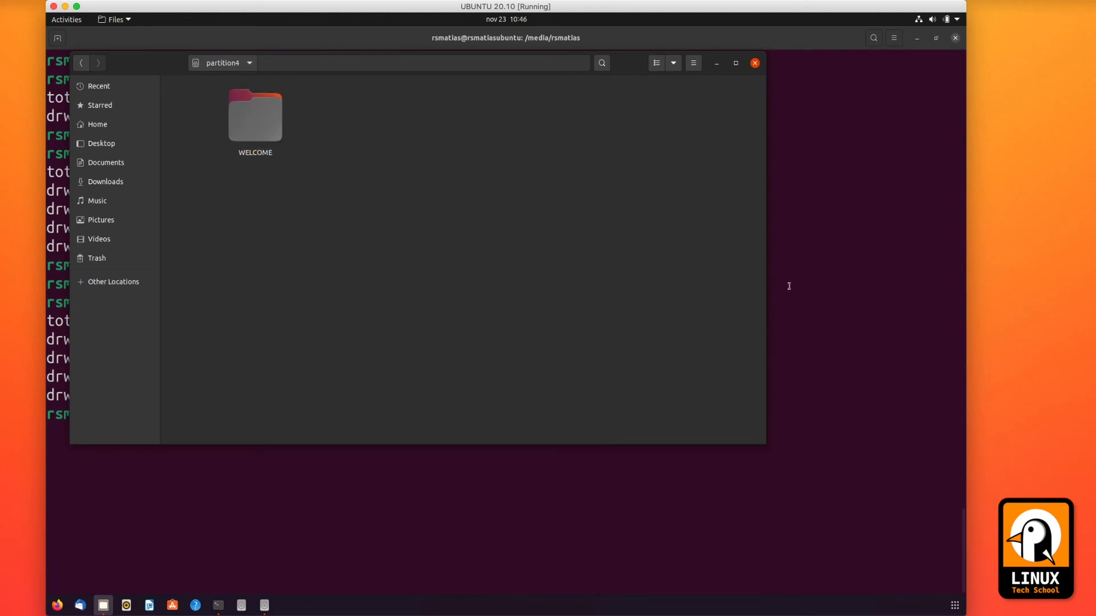
click(113, 282)
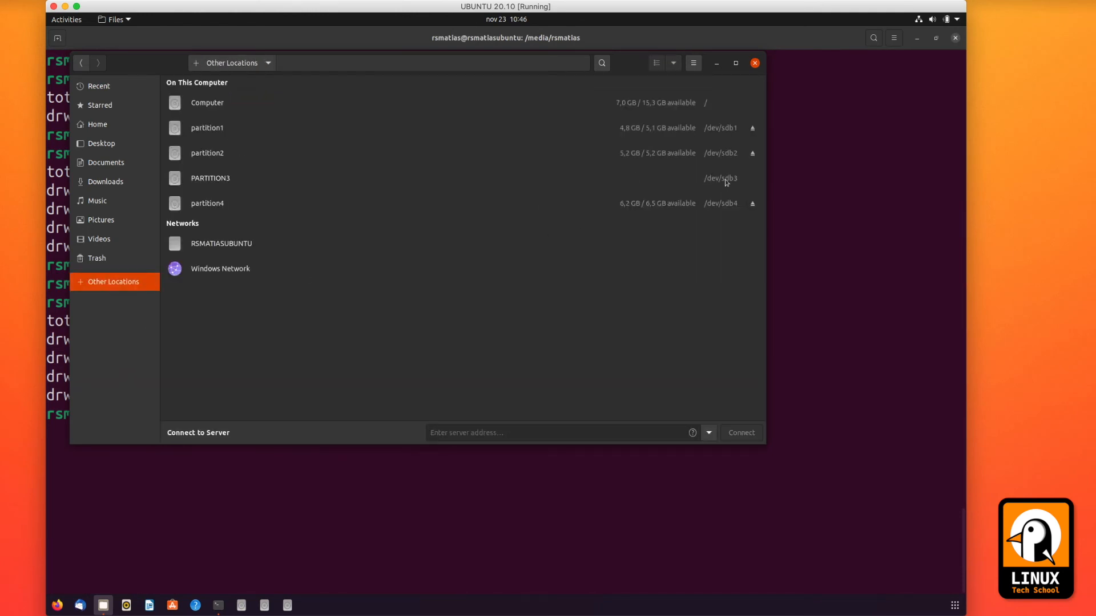
double_click(210, 178)
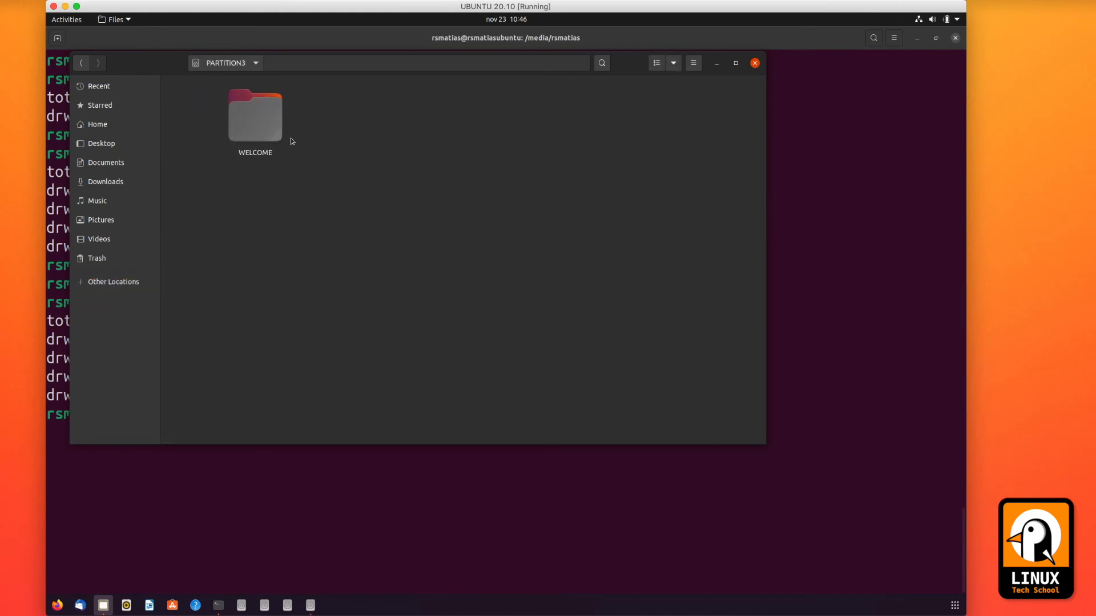
mouse_move(830, 183)
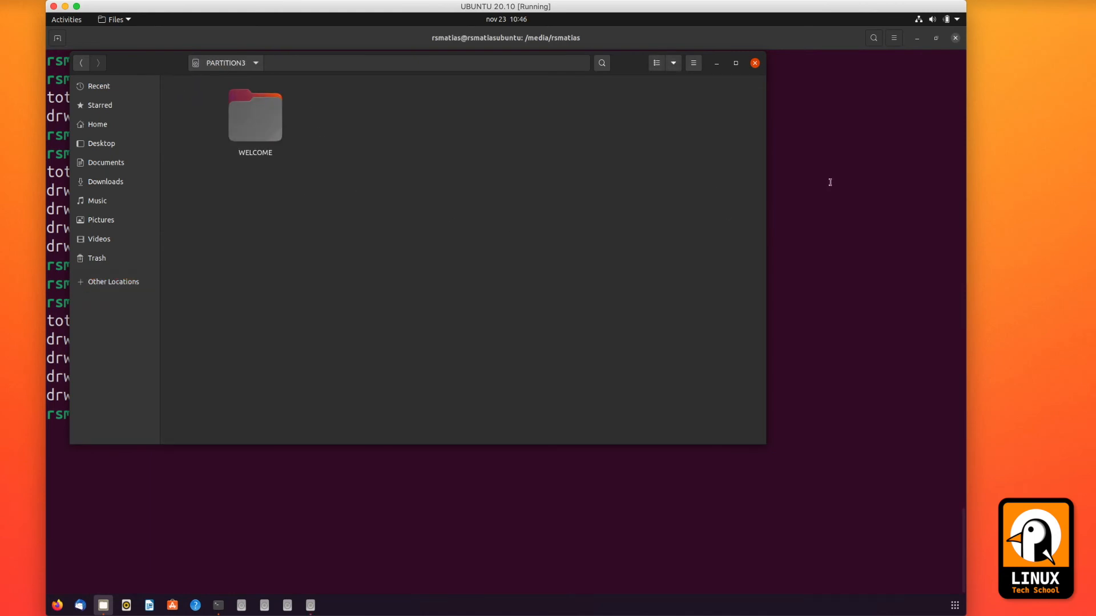
click(217, 605)
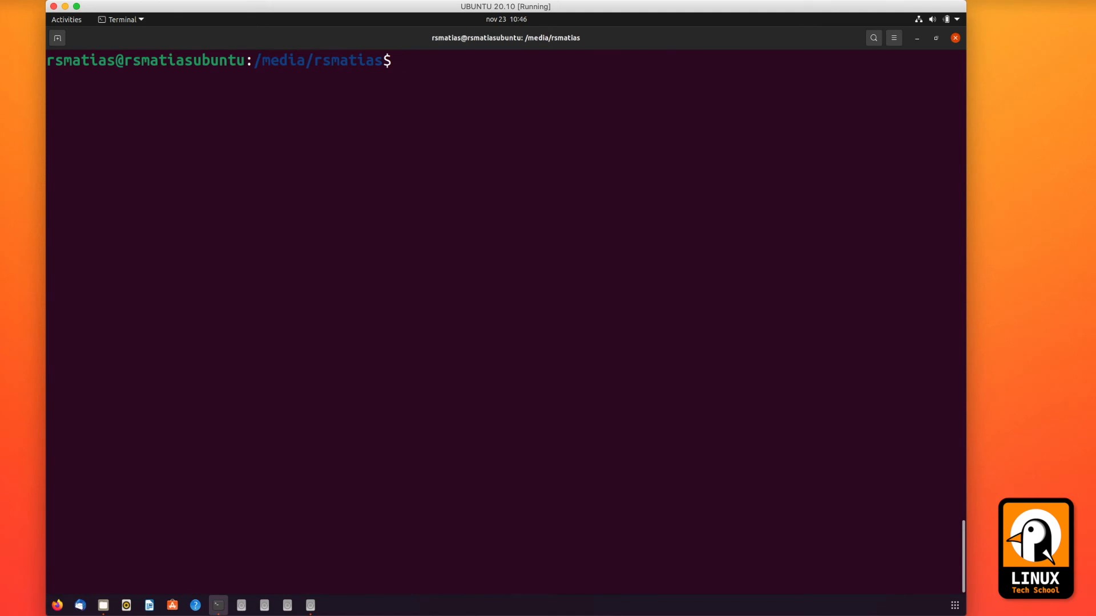
Run lsblk, then start sudo fdisk on /dev/sdb
text(lsblk)
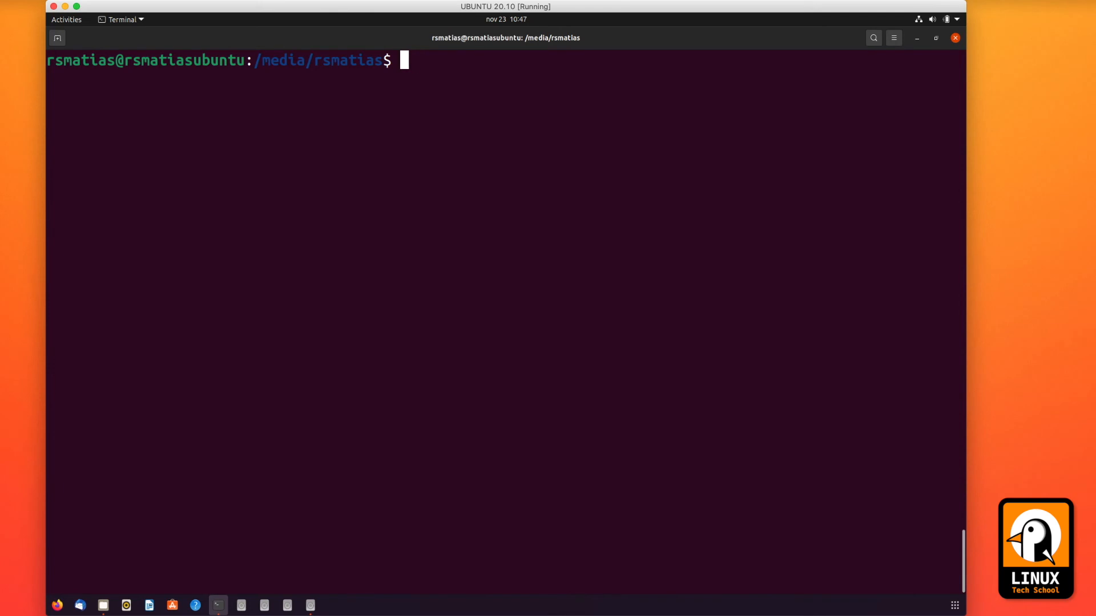
text(sudo fd)
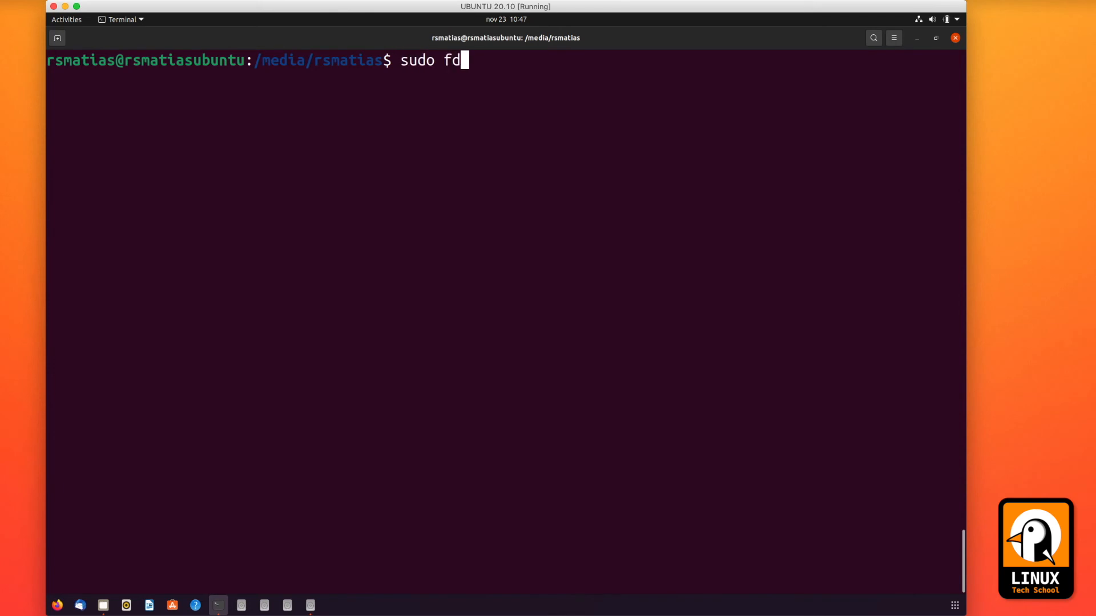
text(isk /)
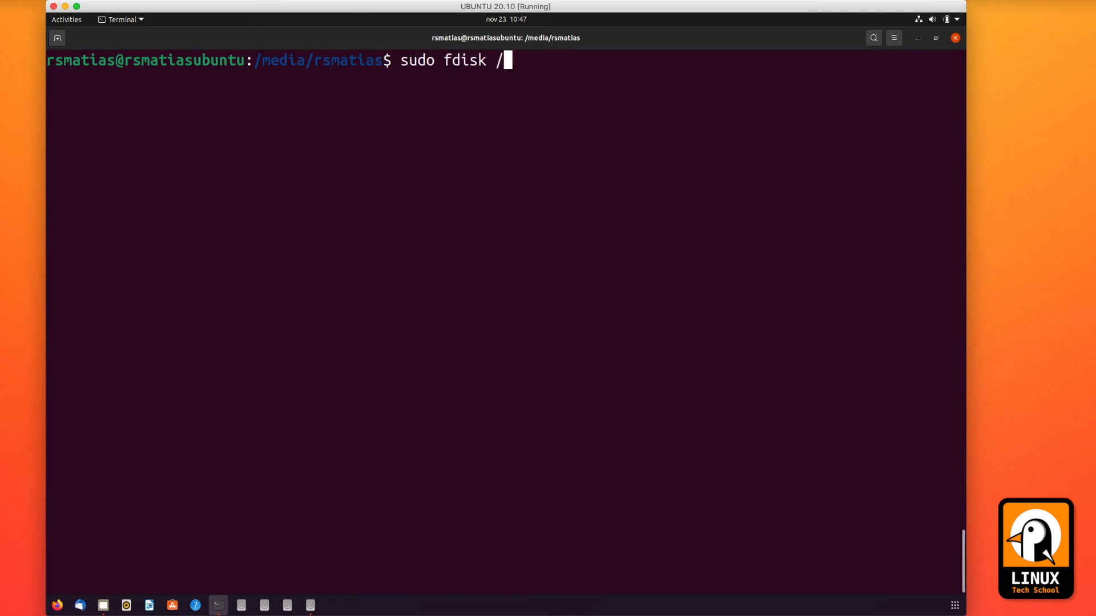
text(dev/sdb)
text(m)
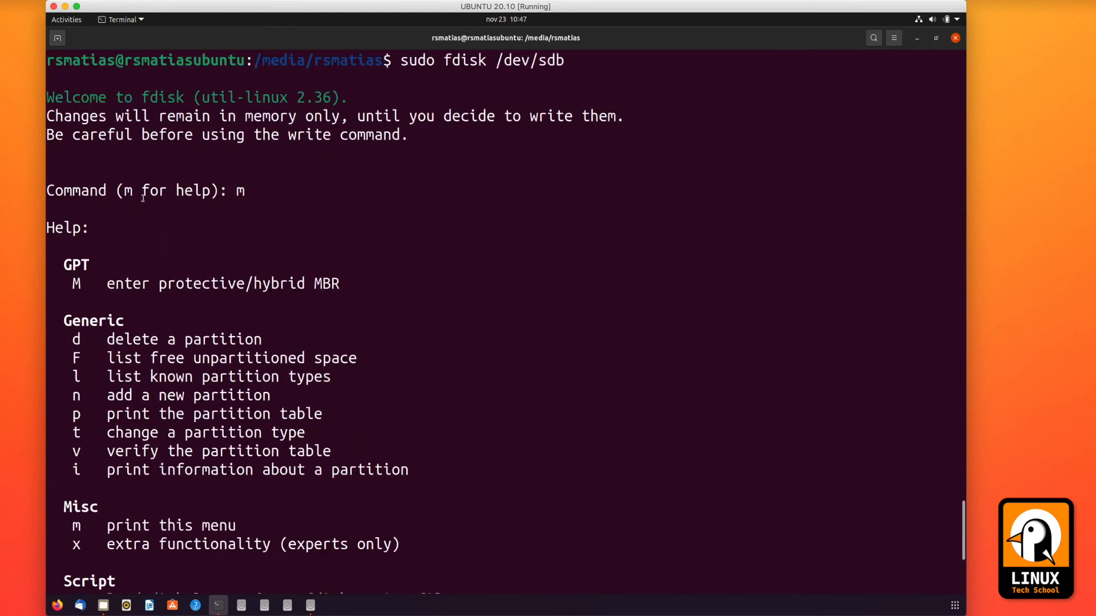
Print the GPT table showing sdb1–sdb4 as Linux filesystem, then quit fdisk with q
scroll(down, 3)
text(p)
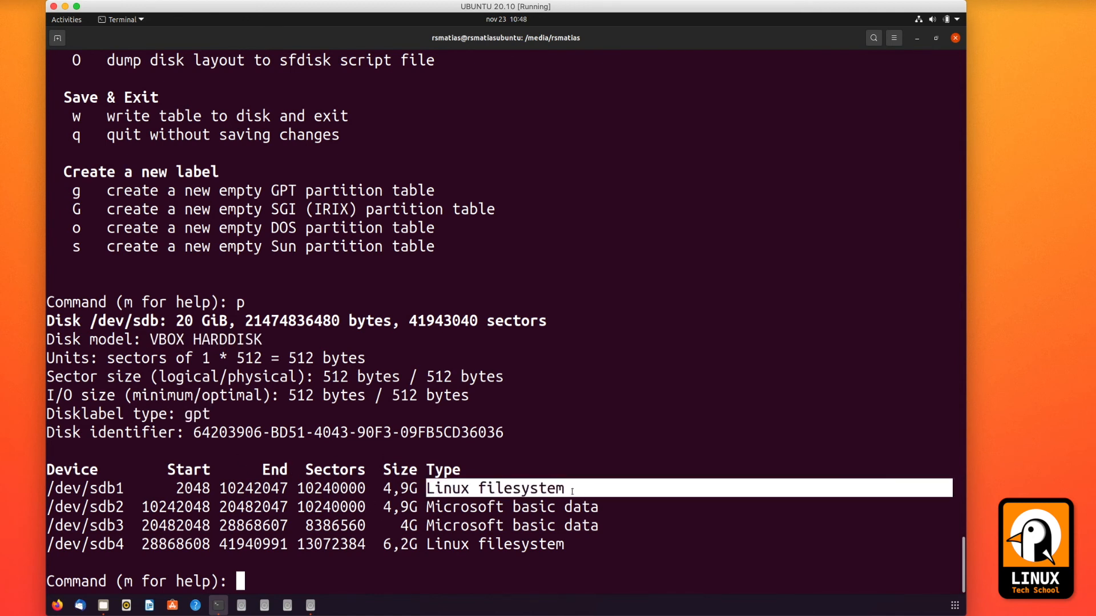
double_click(493, 488)
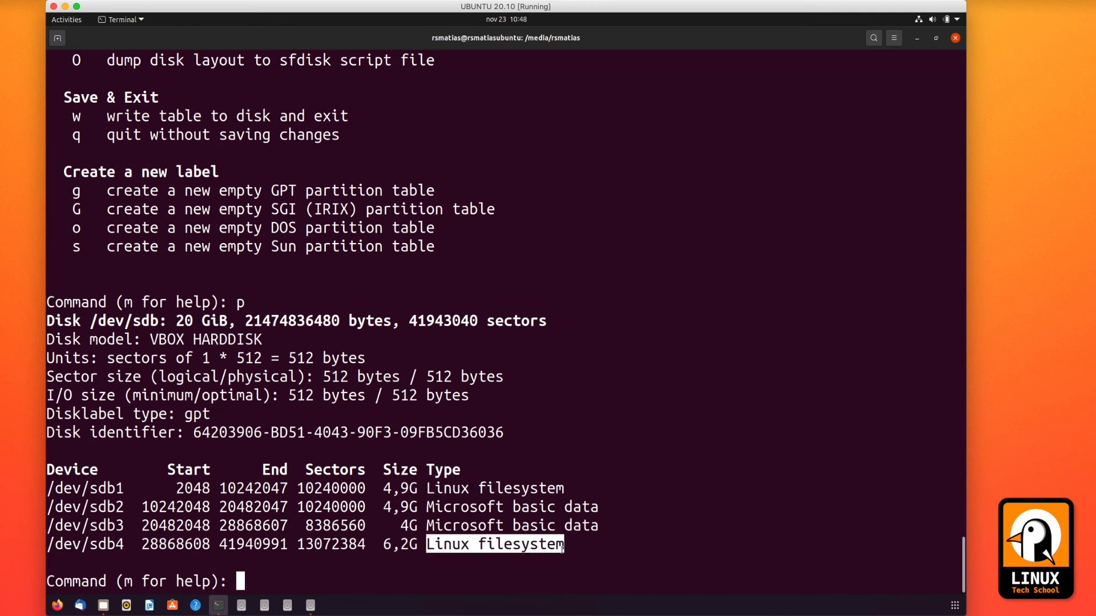
mouse_move(576, 452)
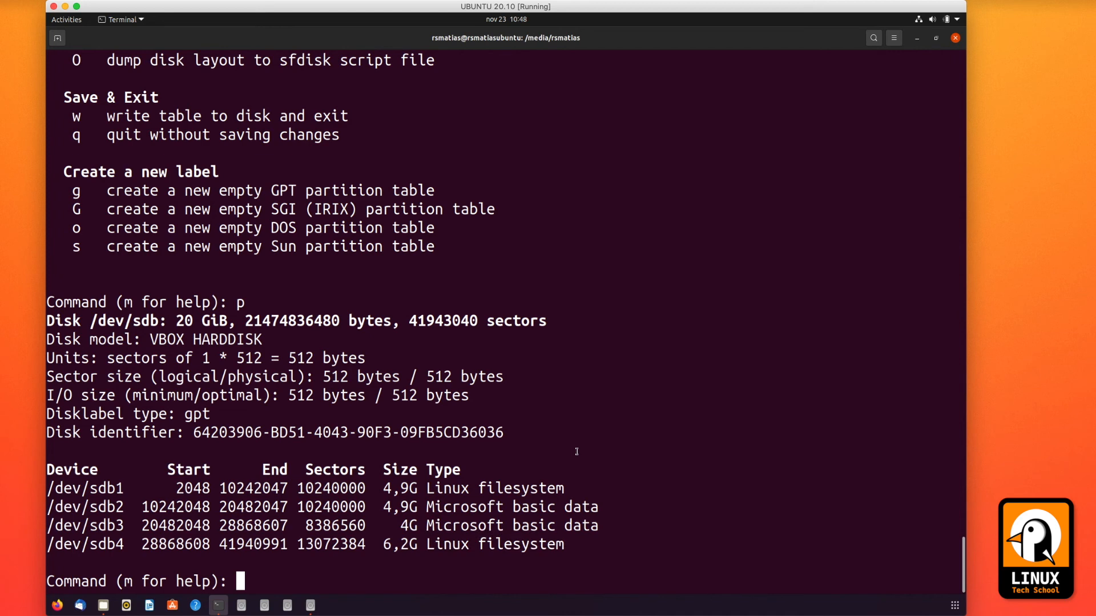
text(q)
text(blkid)
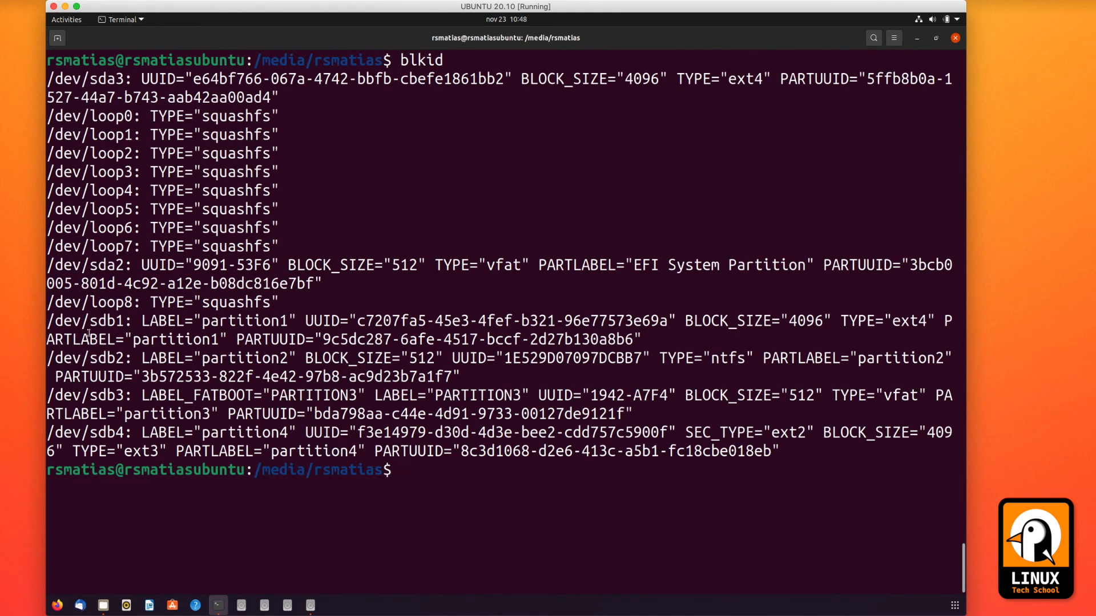
mouse_move(719, 335)
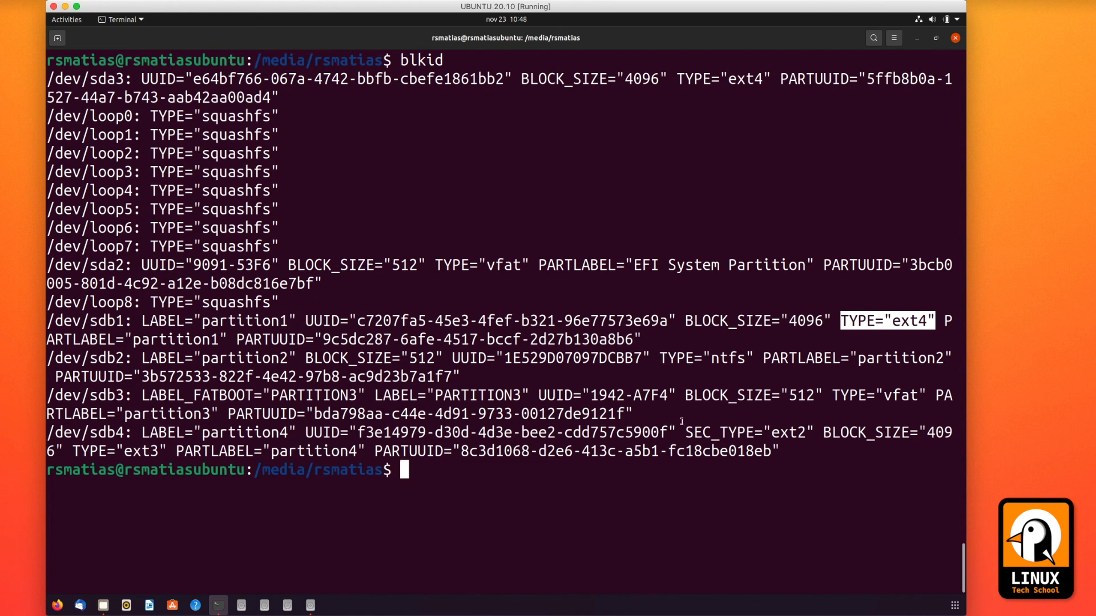
Review blkid's TYPE fields for the sdb partitions, then run df to show their mount points
double_click(105, 450)
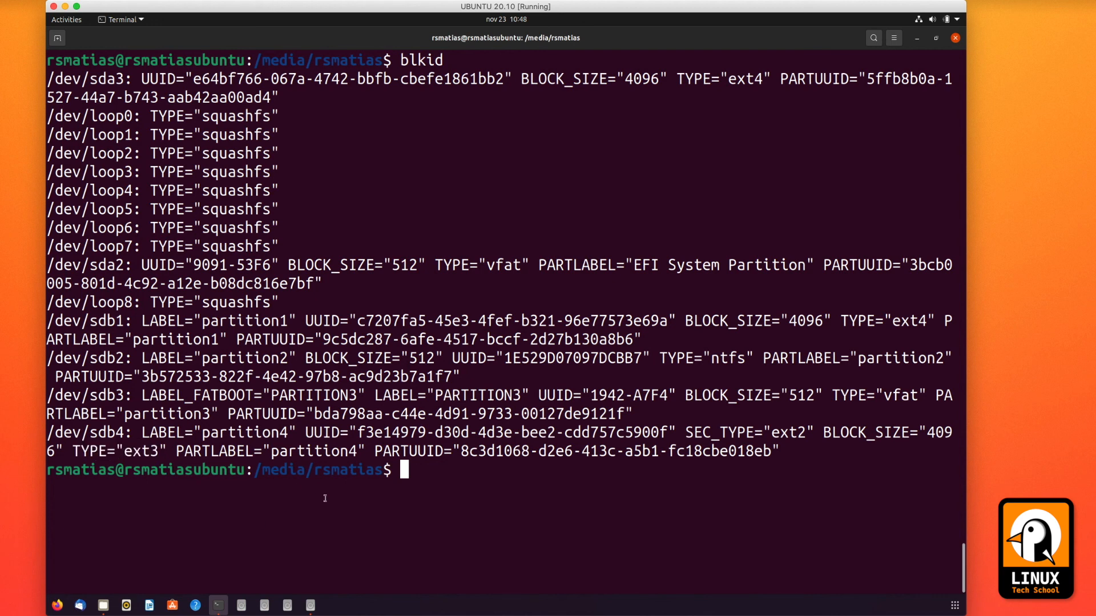
text(df)
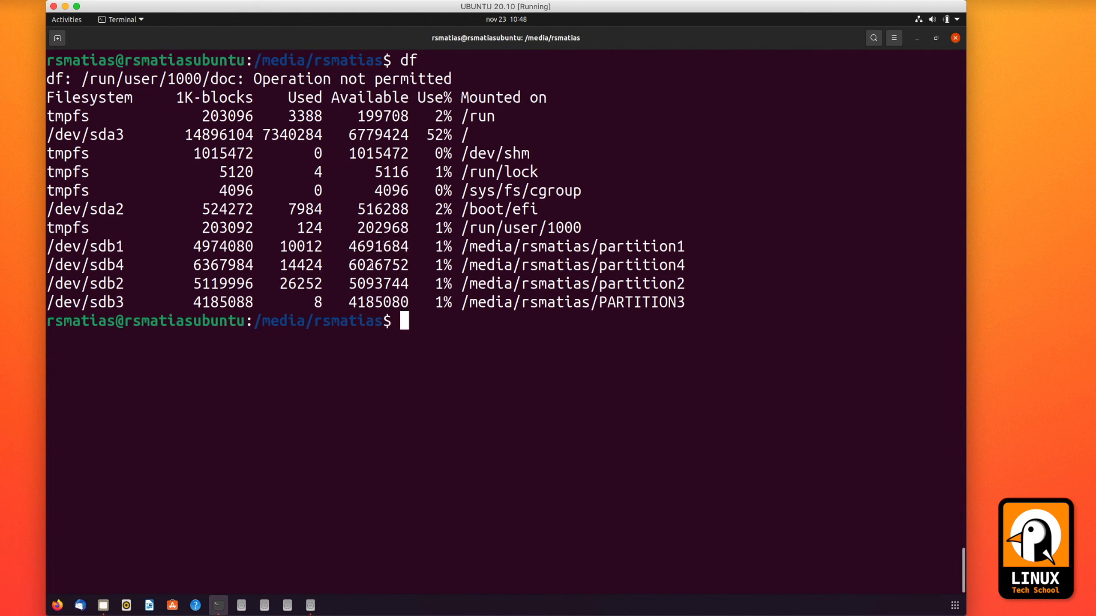
Review the df listing confirming /dev/sdb1–sdb4 mounted under /media/rsmatias
double_click(376, 265)
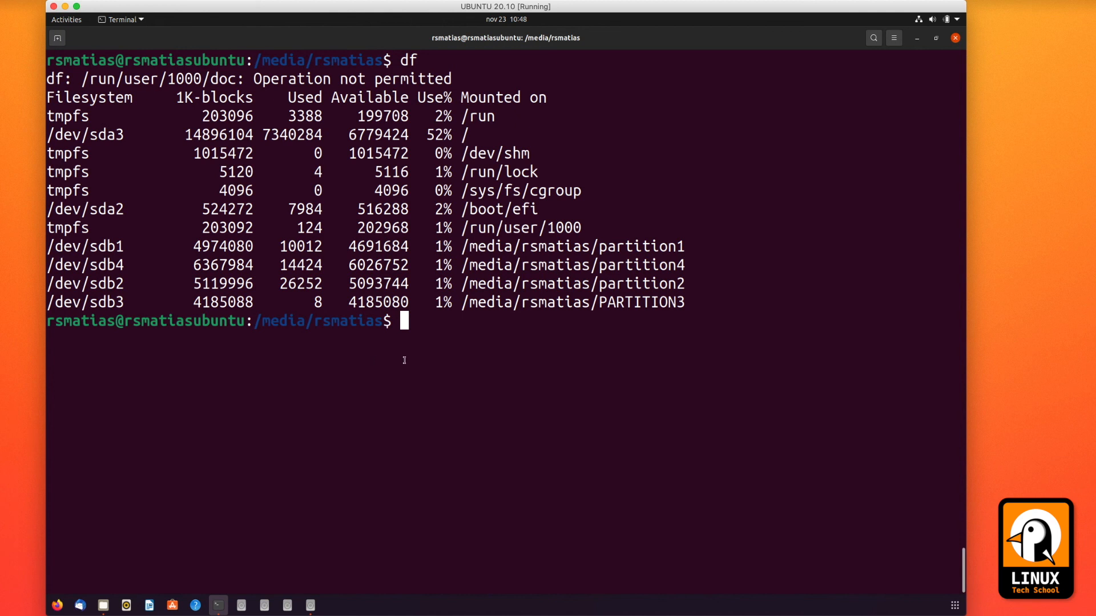
mouse_move(411, 358)
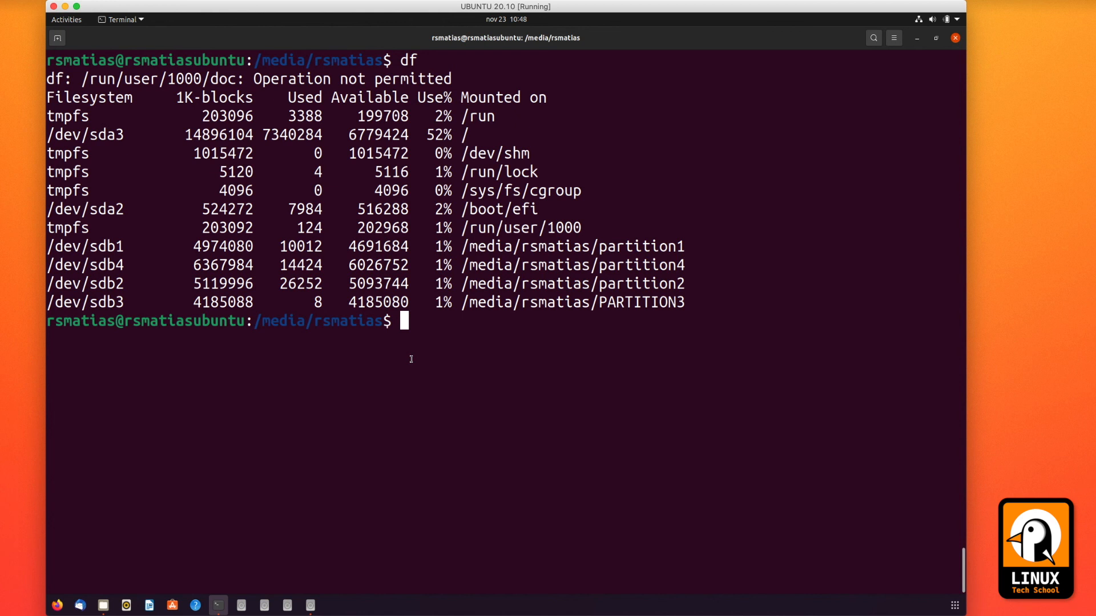
mouse_move(392, 436)
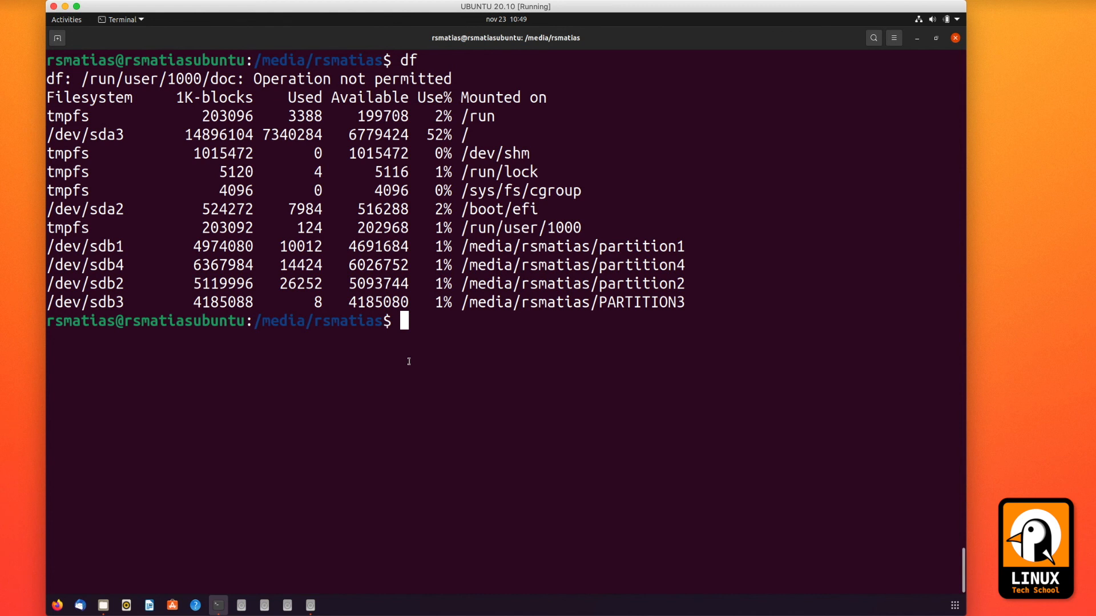
mouse_move(716, 48)
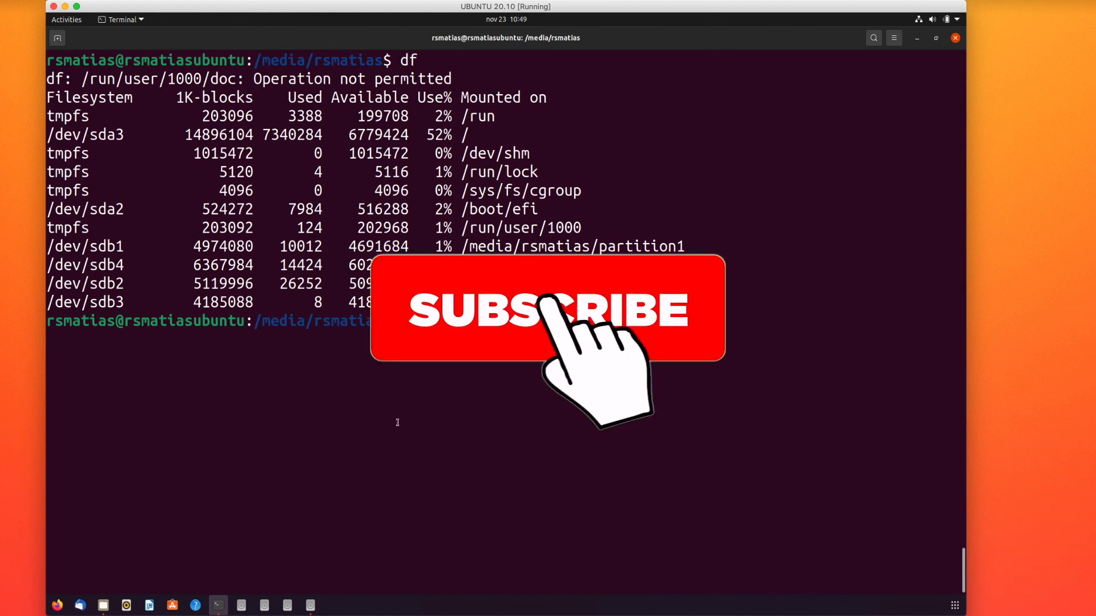
click(564, 317)
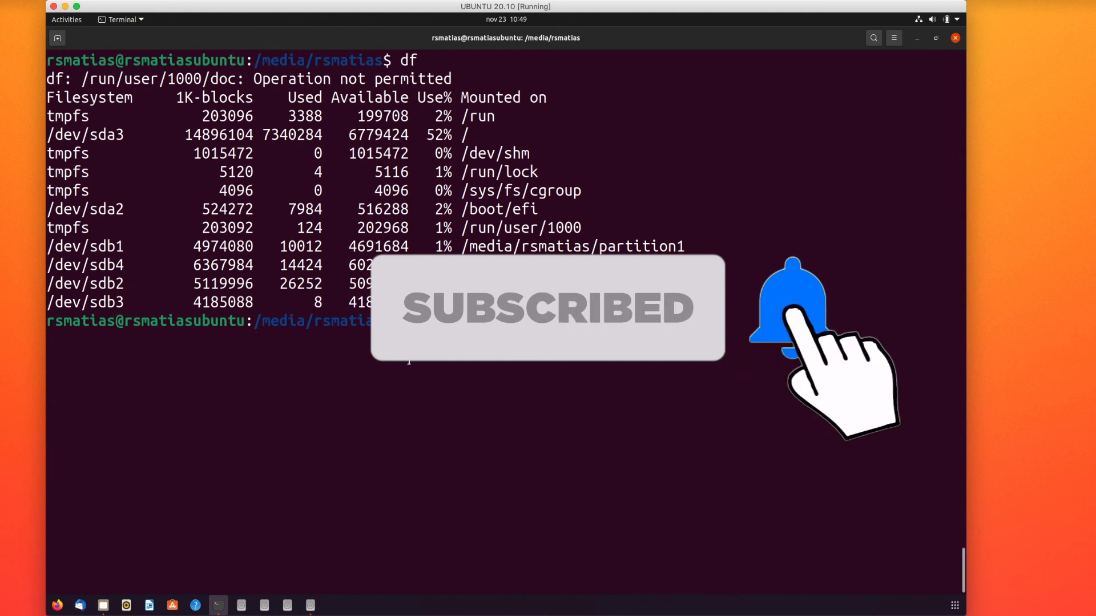